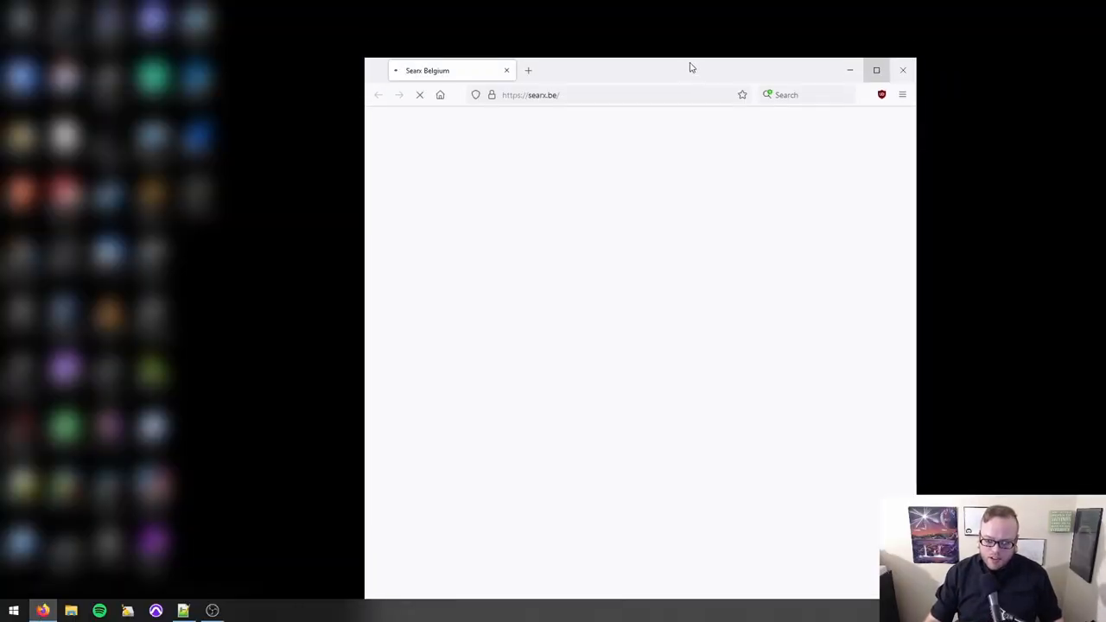
Maximize Firefox and go from the searx.be SearXNG page to keepass.info.
left_click(876, 70)
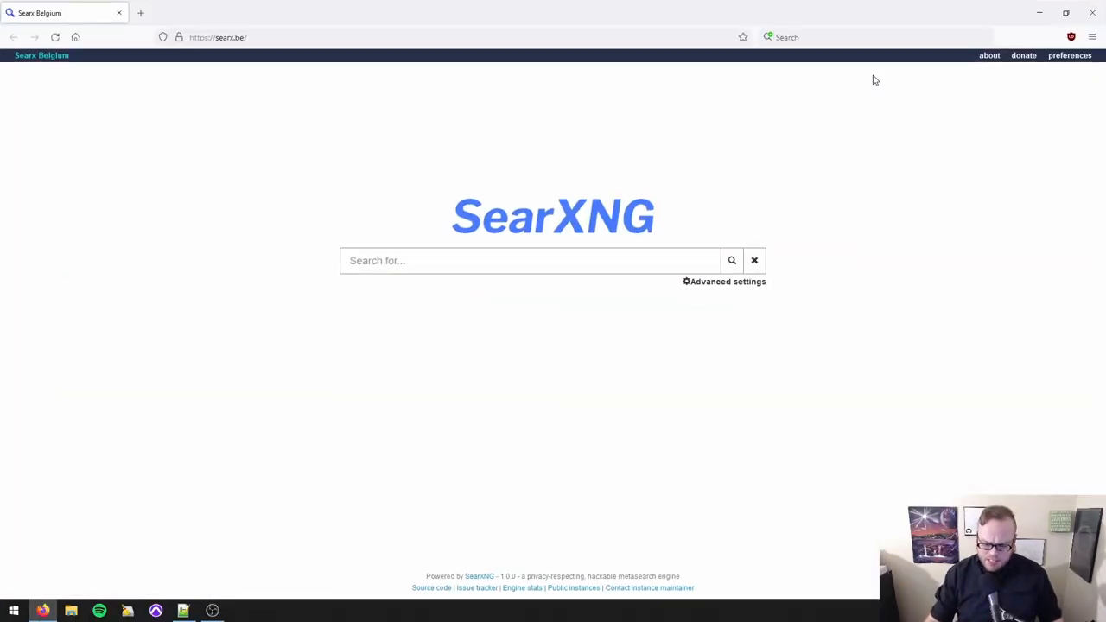
left_click(526, 260)
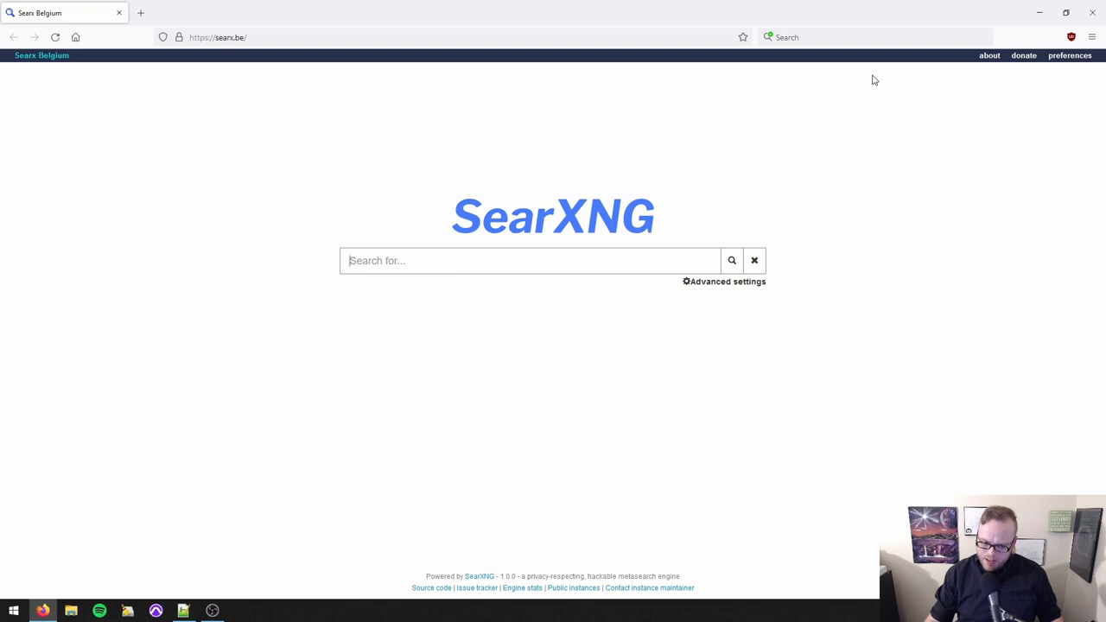
mouse_move(879, 76)
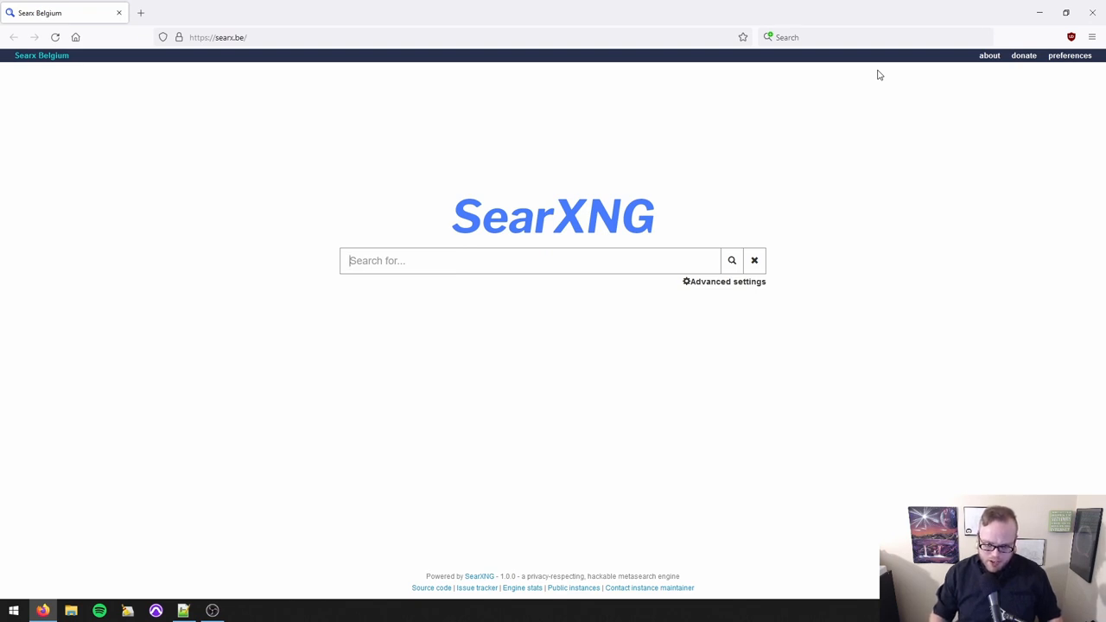
left_click(320, 37)
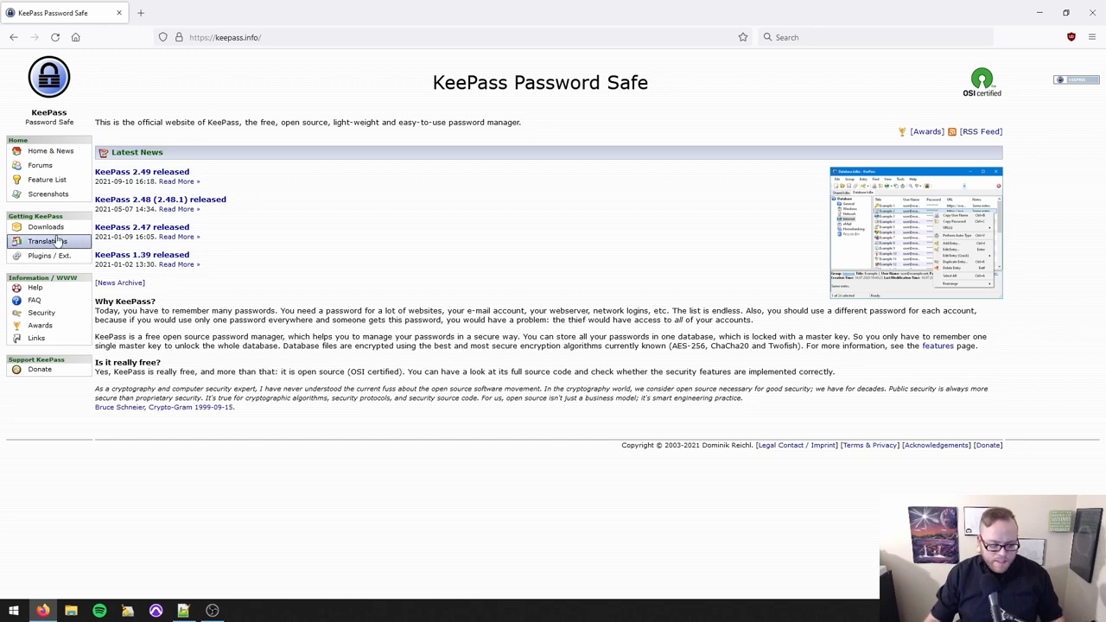
Open the KeePass Downloads page and browse the Contributed/Unofficial KeePass Ports list.
left_click(46, 226)
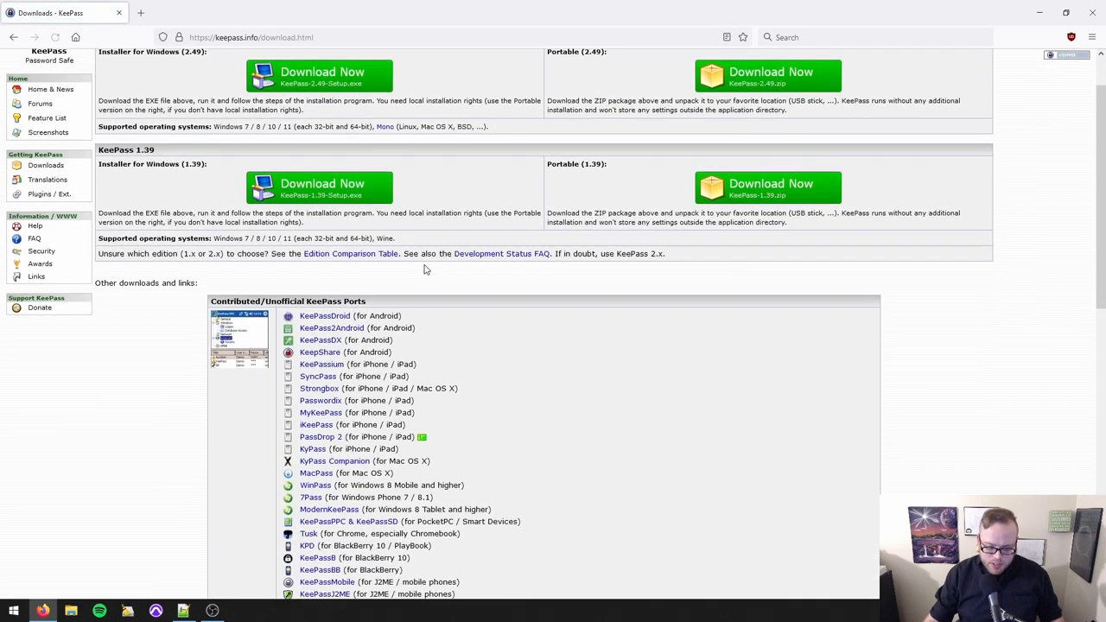
scroll("up", 3)
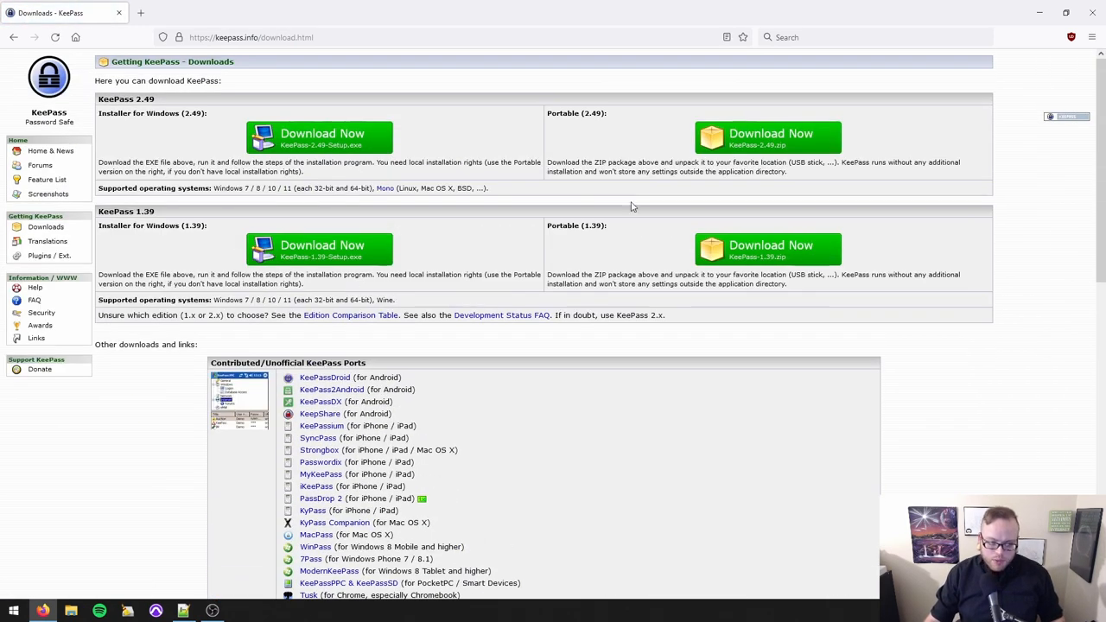
scroll("down", 3)
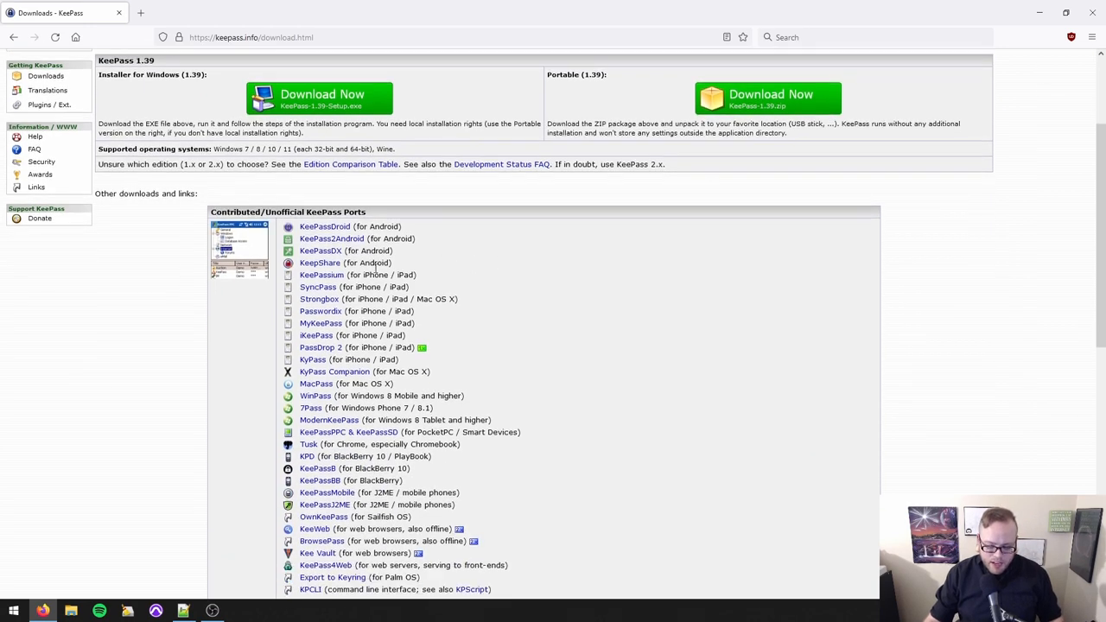
scroll("down", 3)
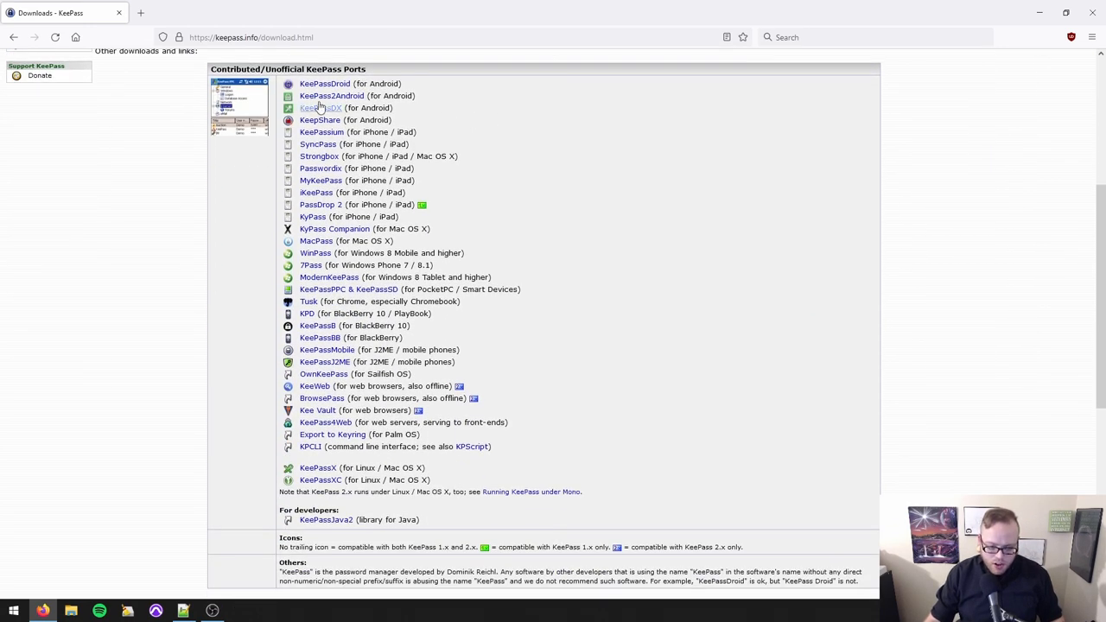
scroll("down", 3)
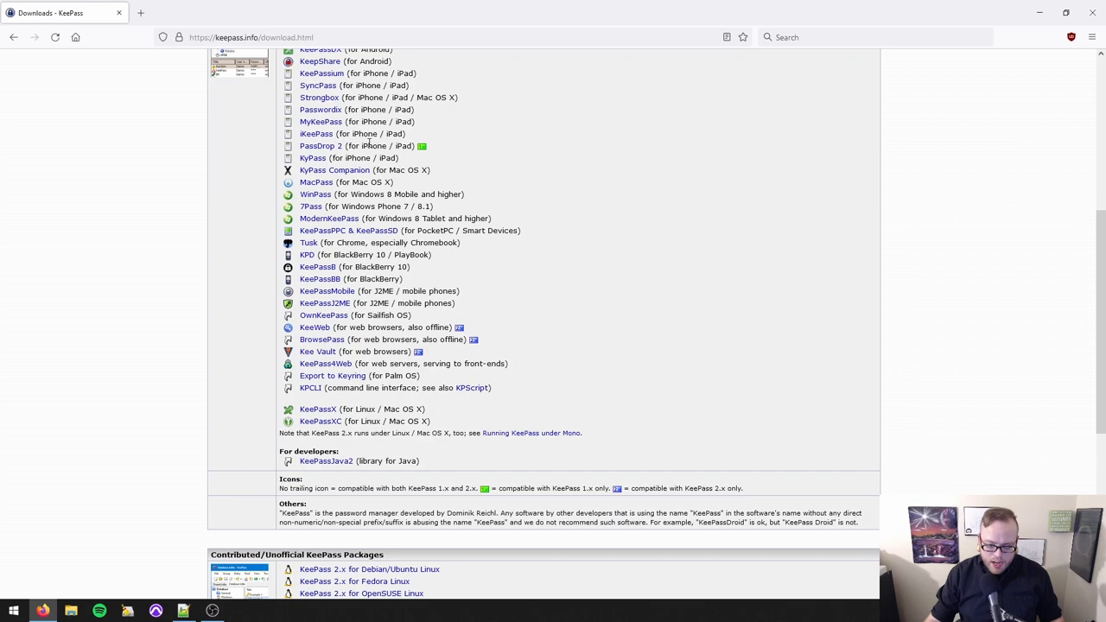
scroll("down", 3)
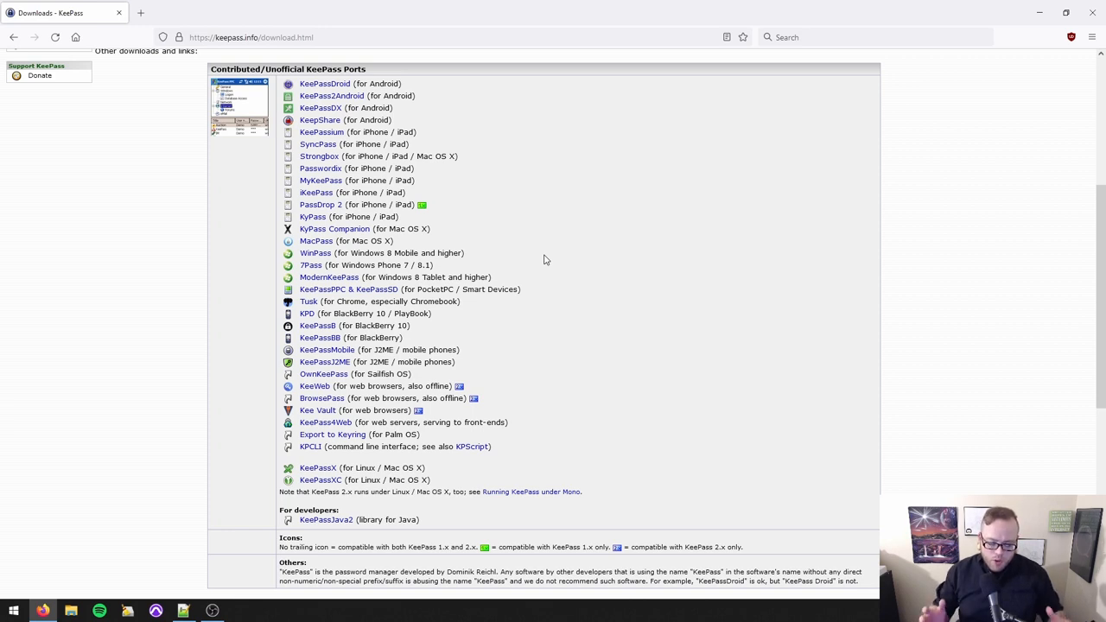
scroll("down", 3)
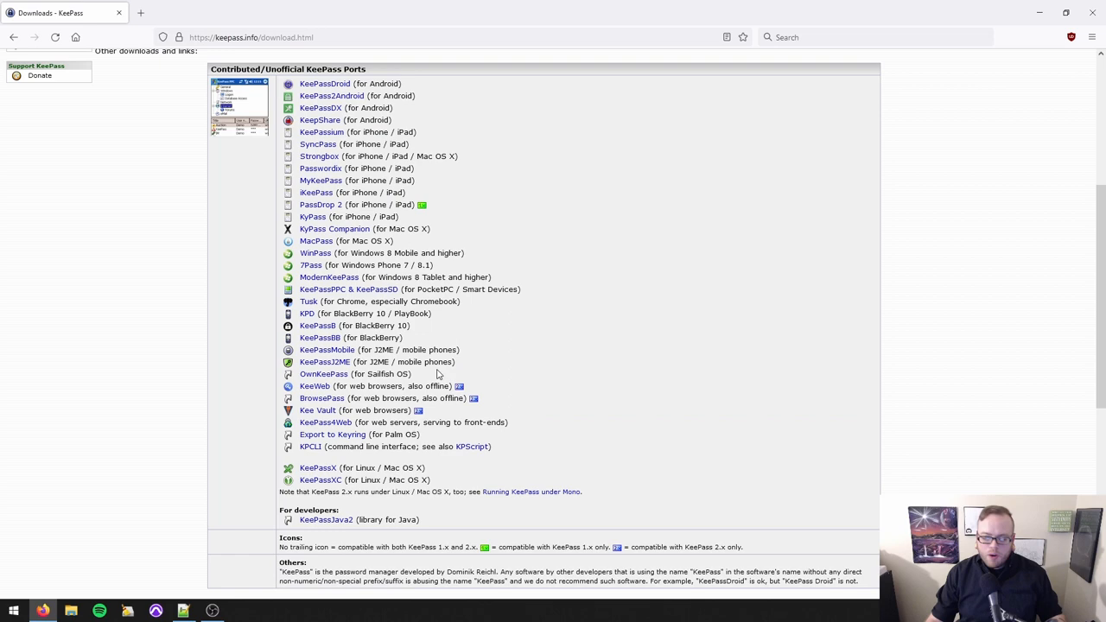
mouse_move(515, 244)
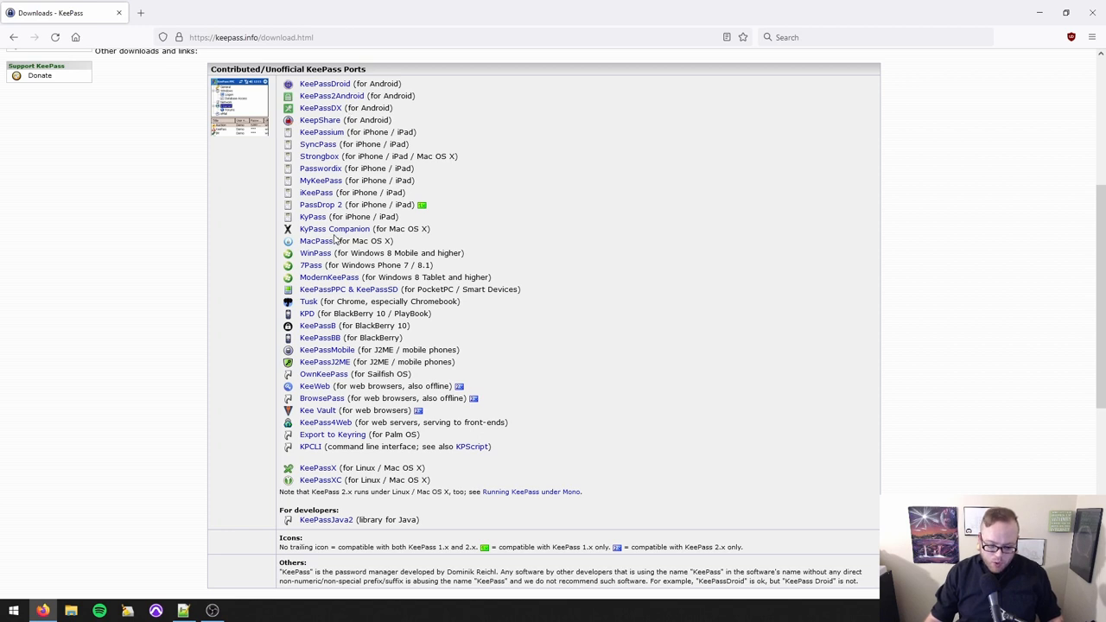
mouse_move(318, 158)
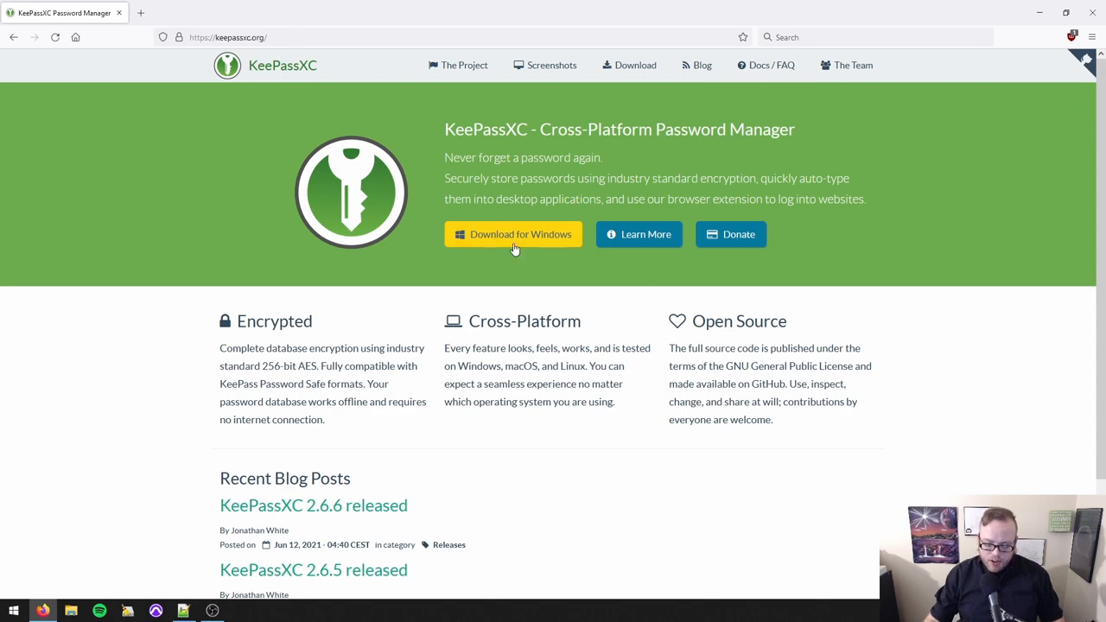
Save the KeePassXC 2.6.6 64-bit Windows MSI installer to the Downloads folder.
left_click(512, 234)
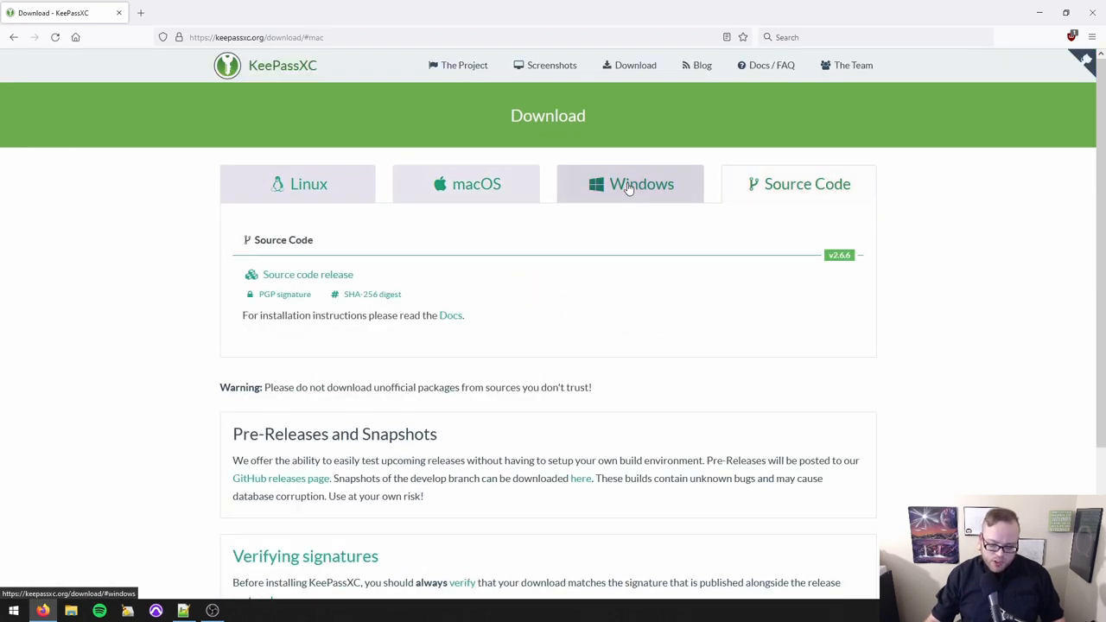
left_click(642, 183)
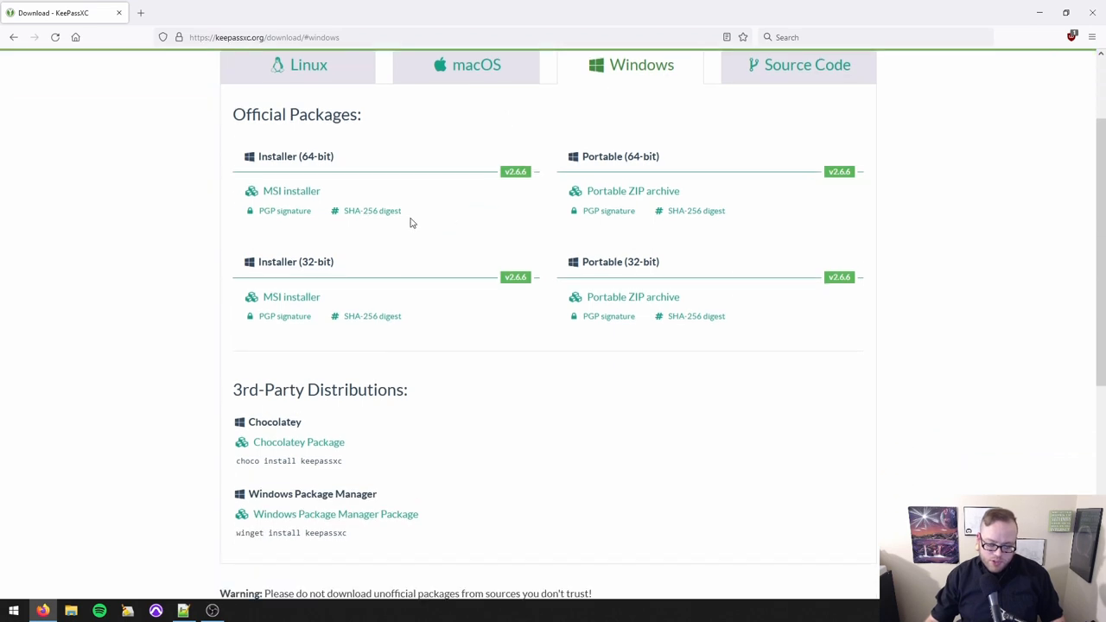
mouse_move(291, 191)
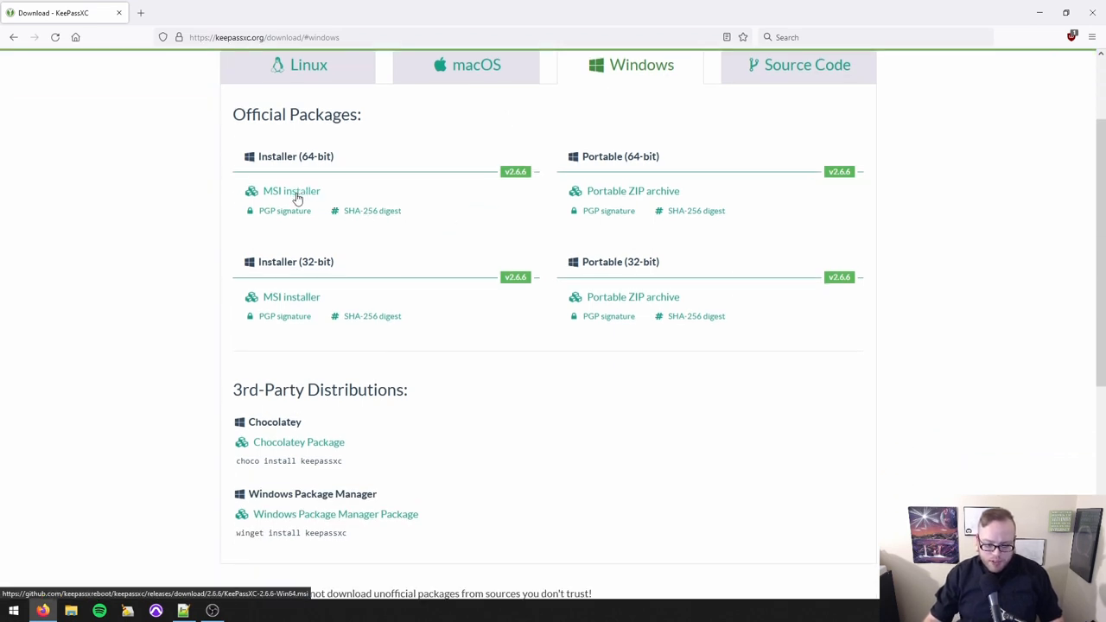
left_click(291, 191)
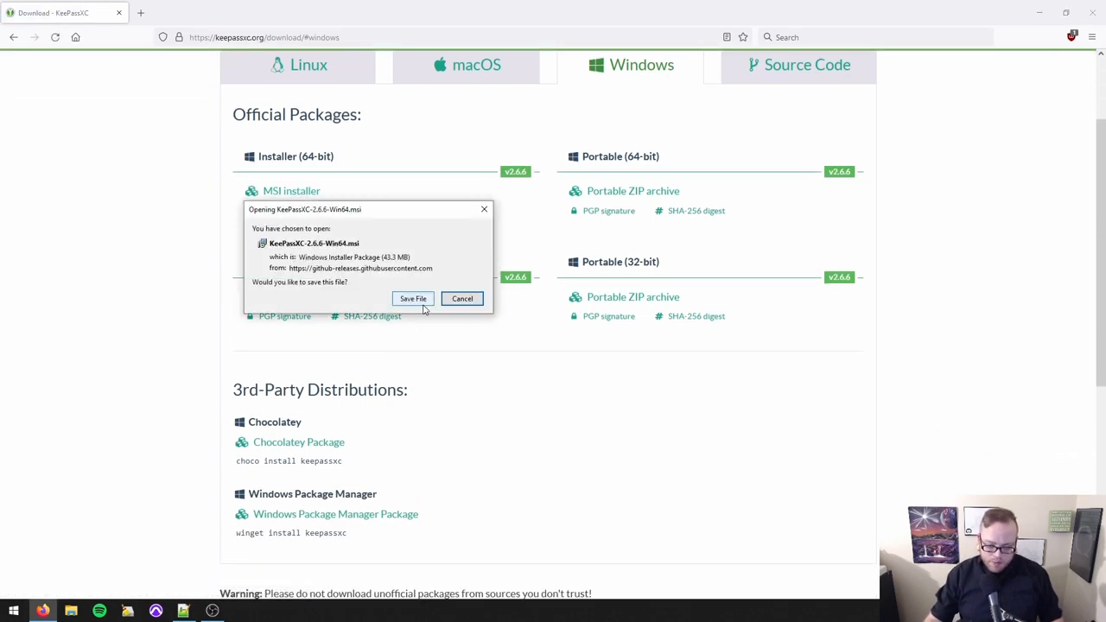
left_click(413, 298)
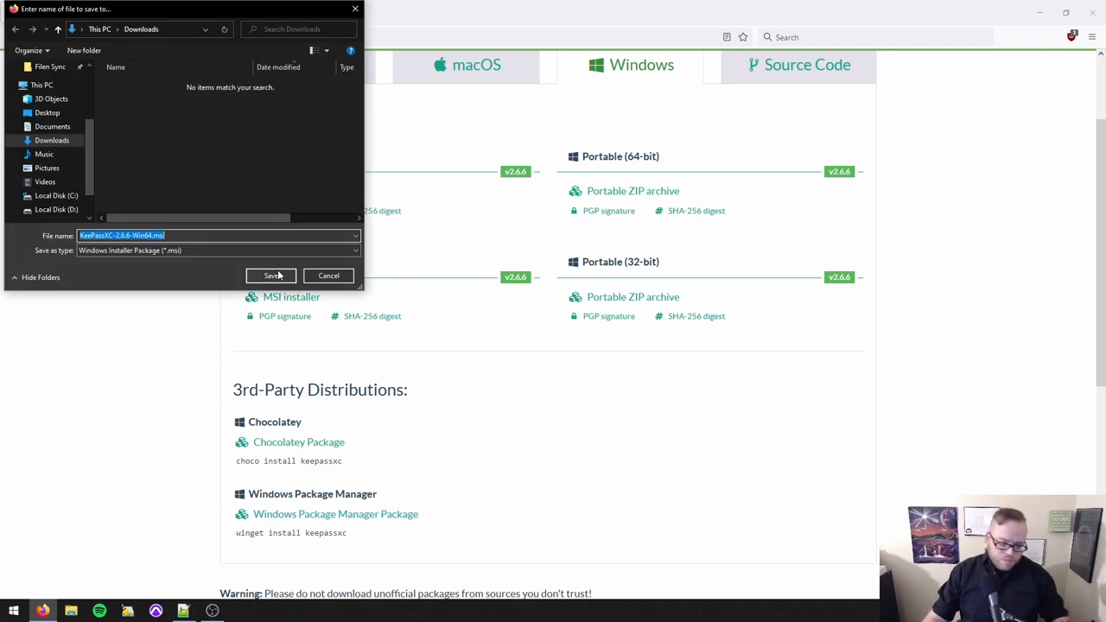
left_click(270, 276)
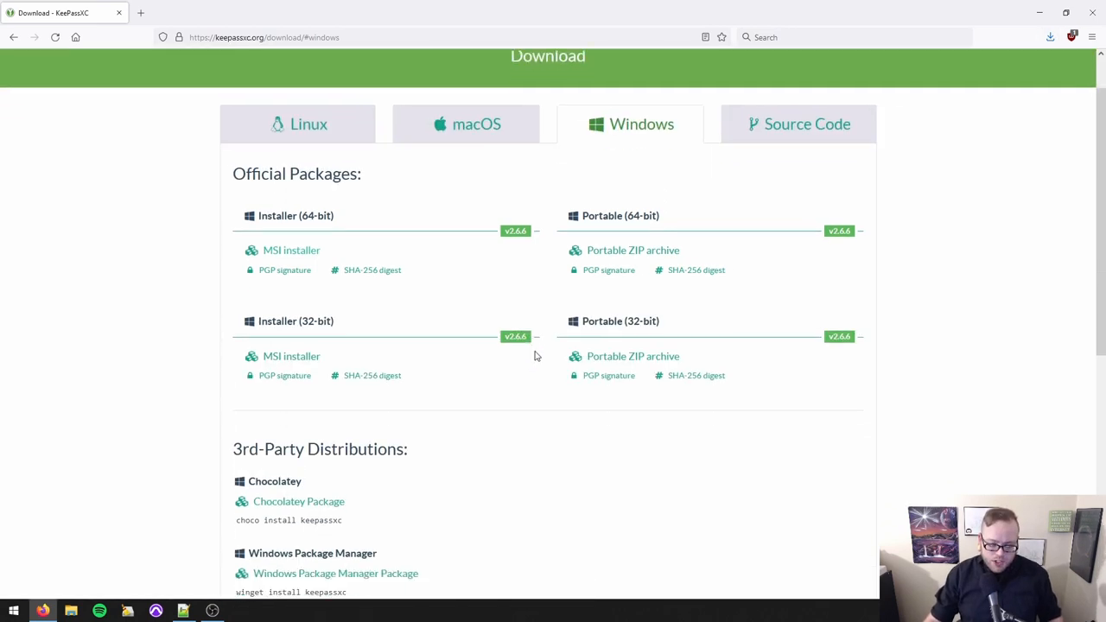
scroll("down", 3)
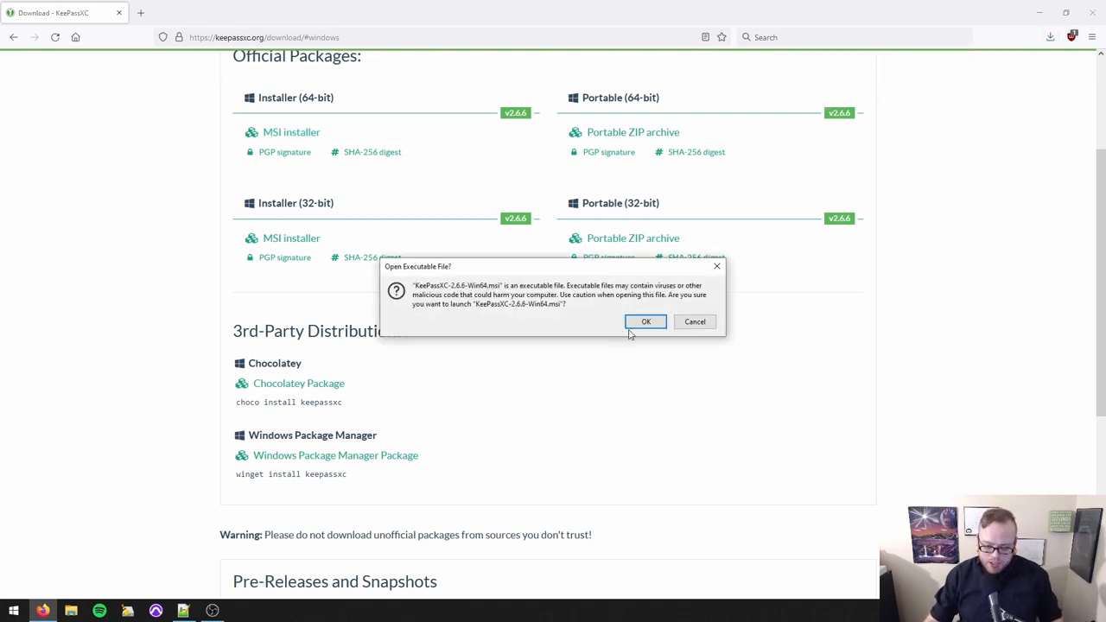
Launch the KeePassXC installer and accept the license agreement.
left_click(646, 322)
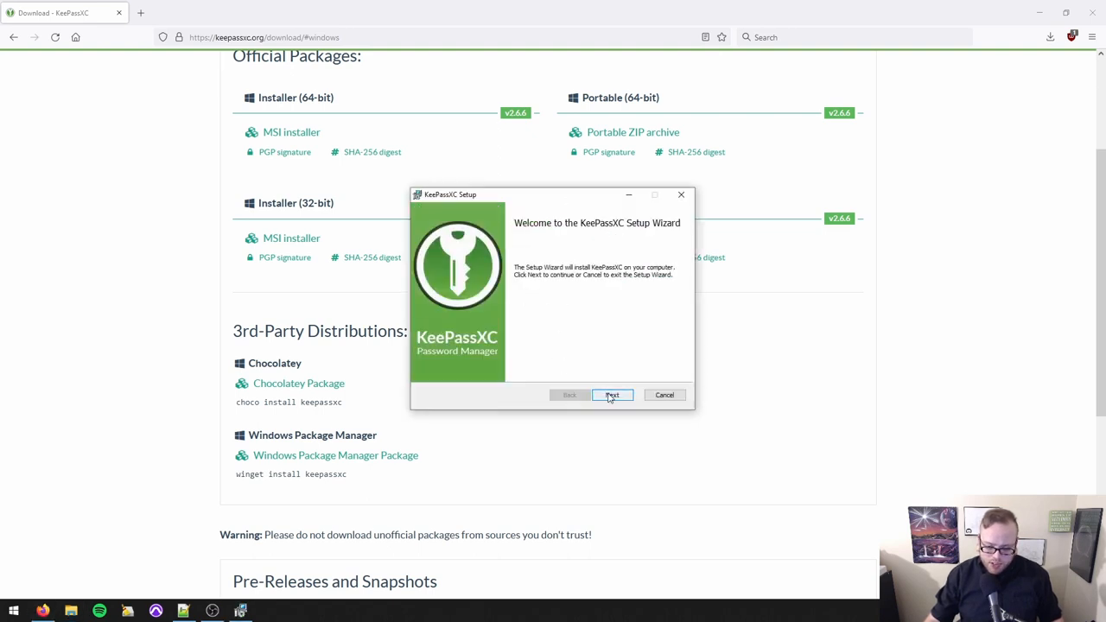
left_click(612, 395)
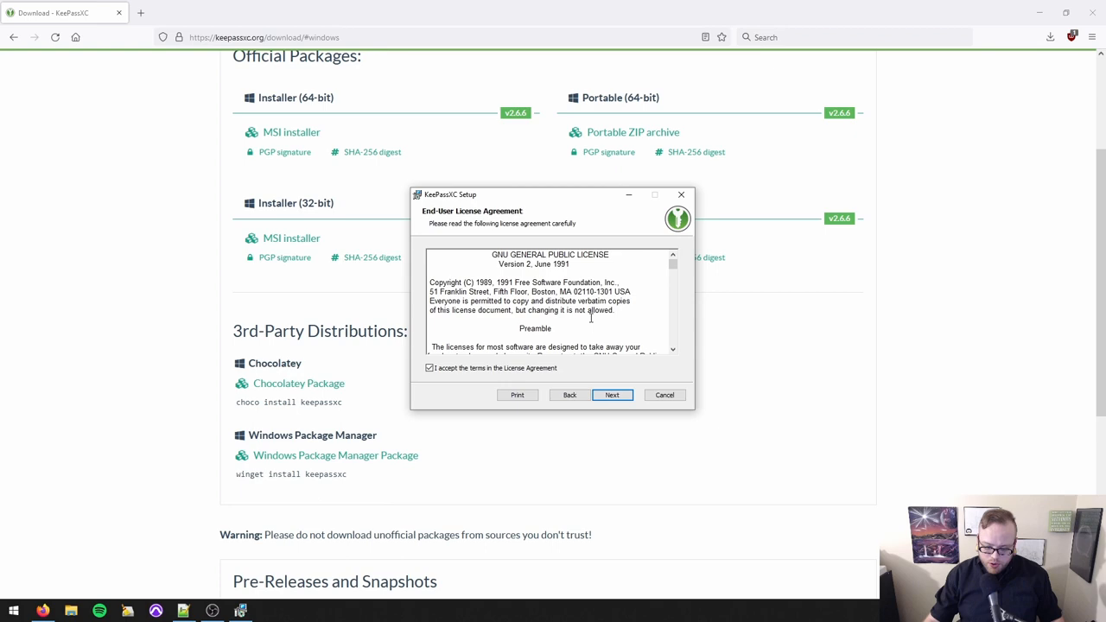
scroll("down", 3)
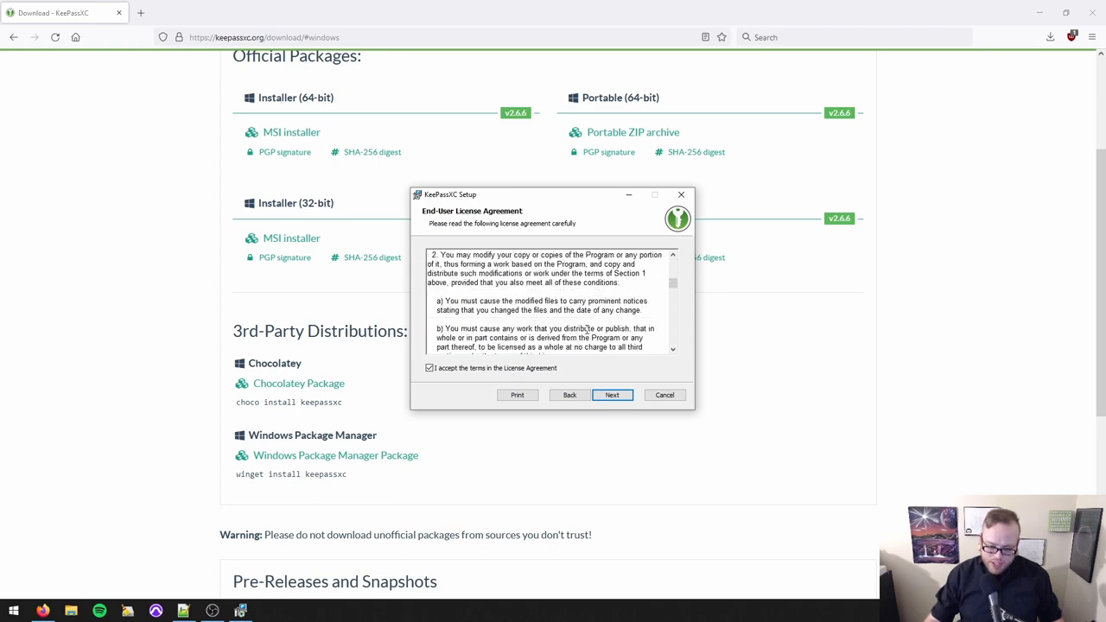
left_click(611, 395)
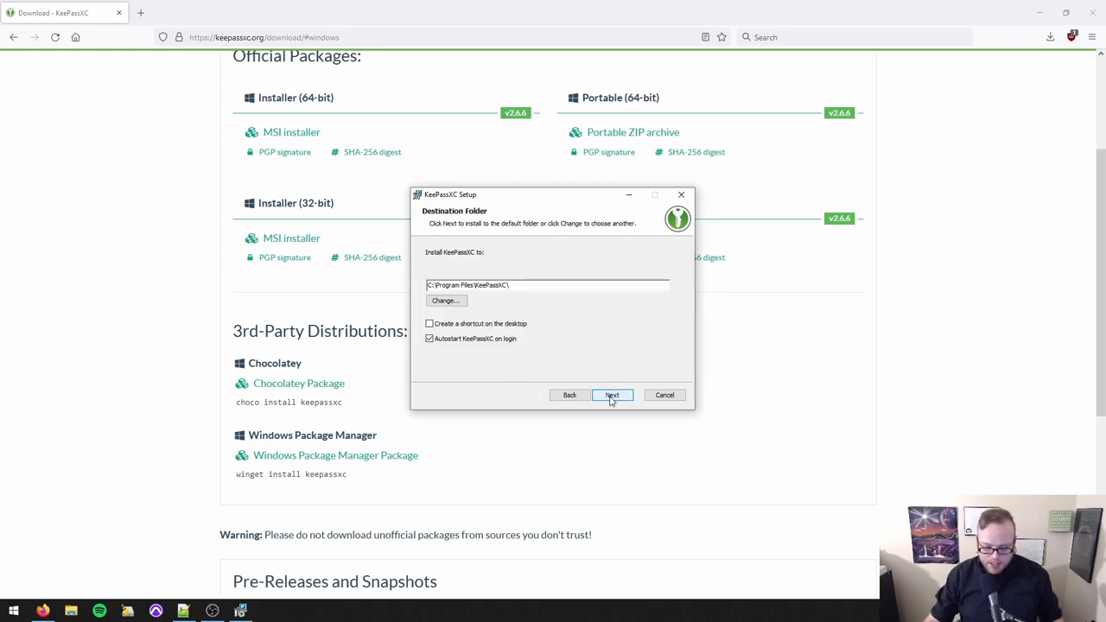
Install with a desktop shortcut and autostart disabled, then launch KeePassXC.
left_click(429, 323)
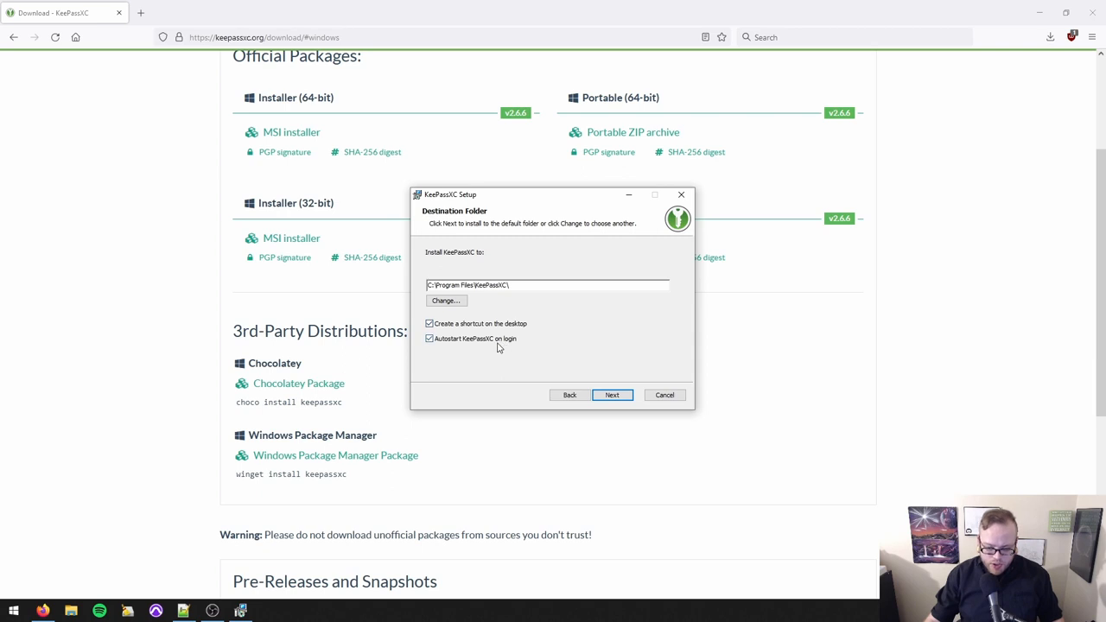
mouse_move(497, 345)
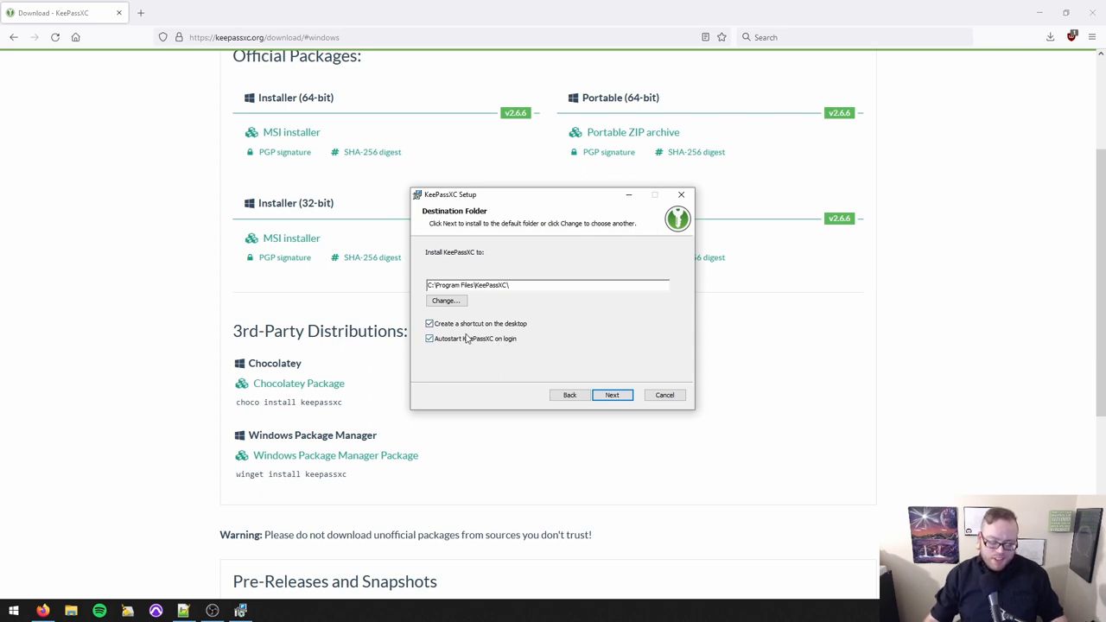
left_click(429, 338)
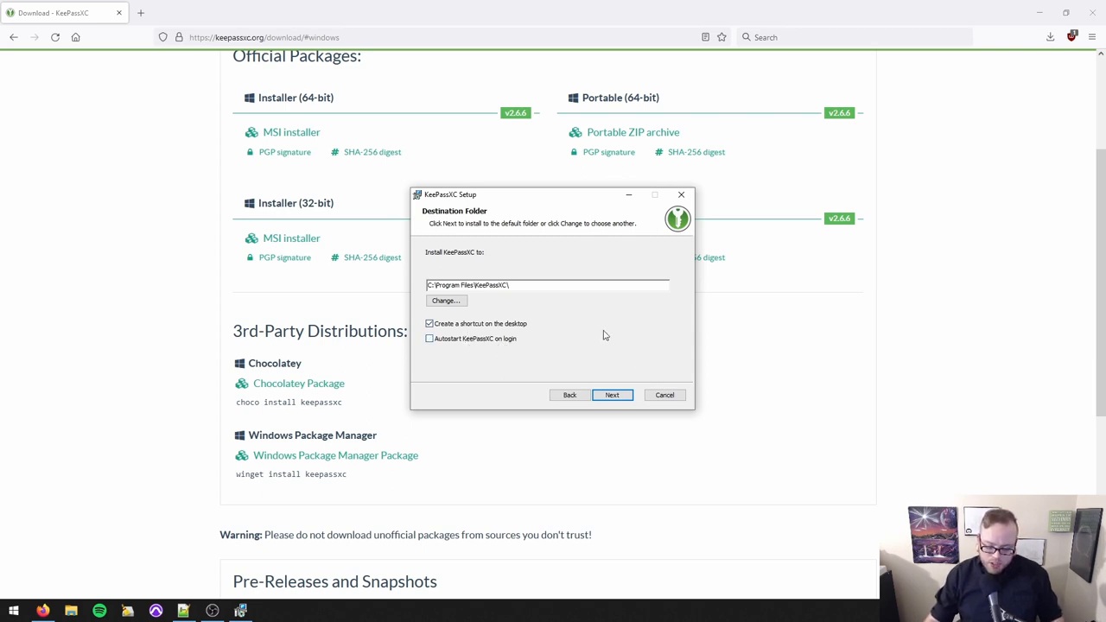
left_click(612, 395)
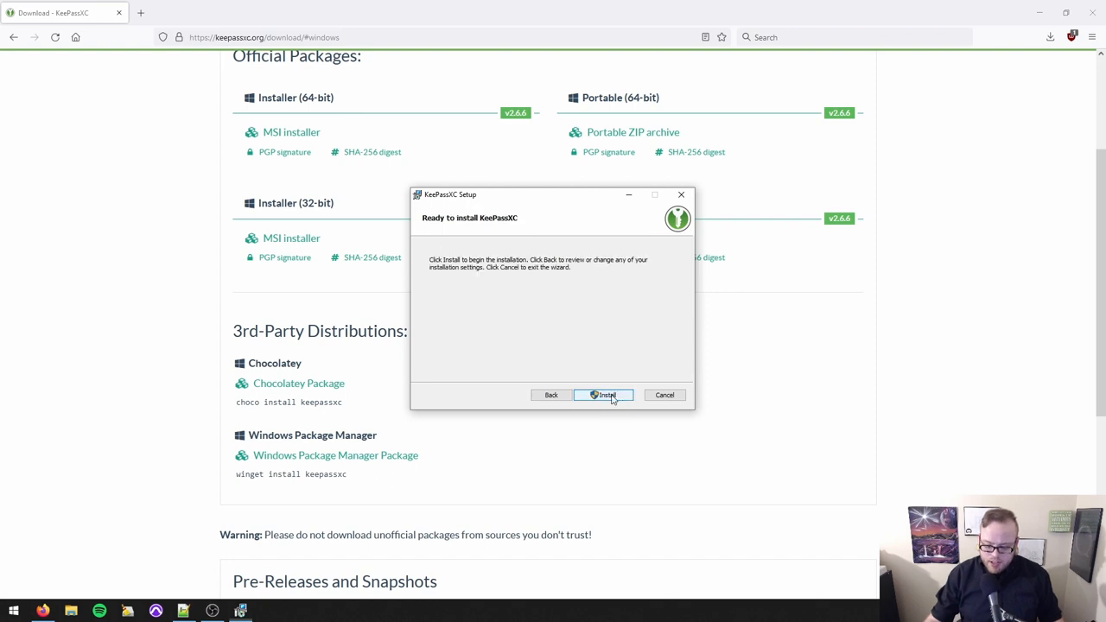
left_click(604, 395)
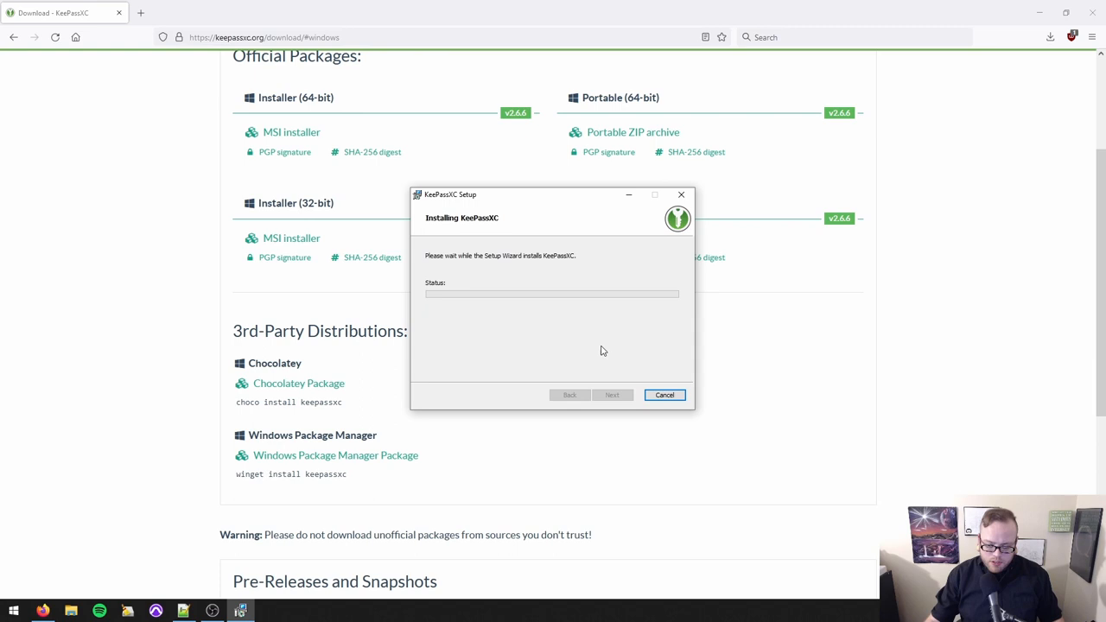
mouse_move(272, 339)
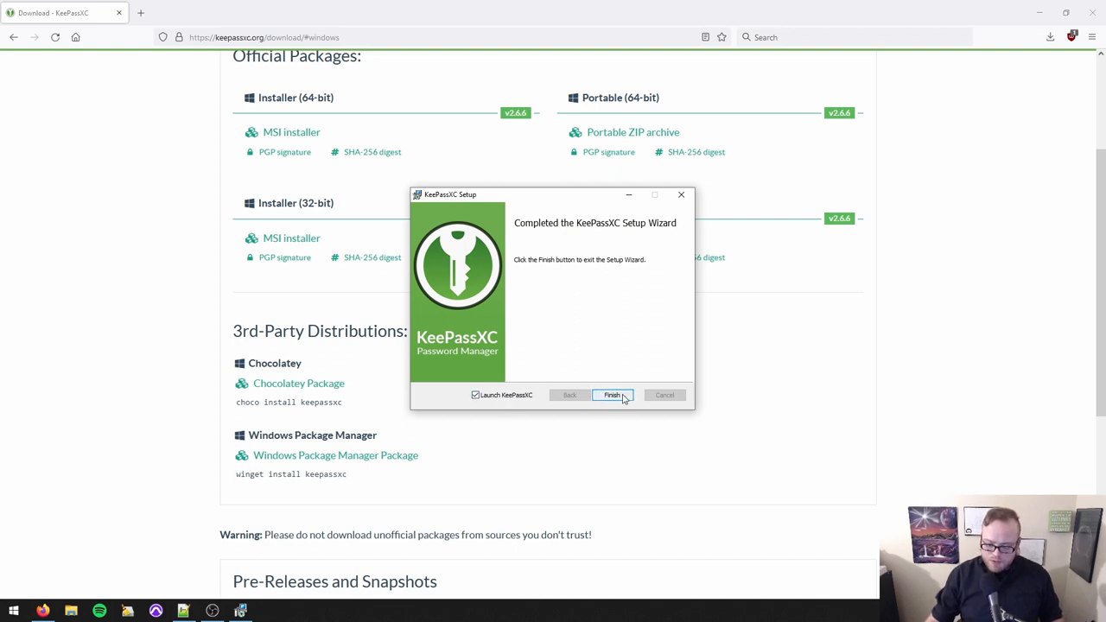
left_click(612, 395)
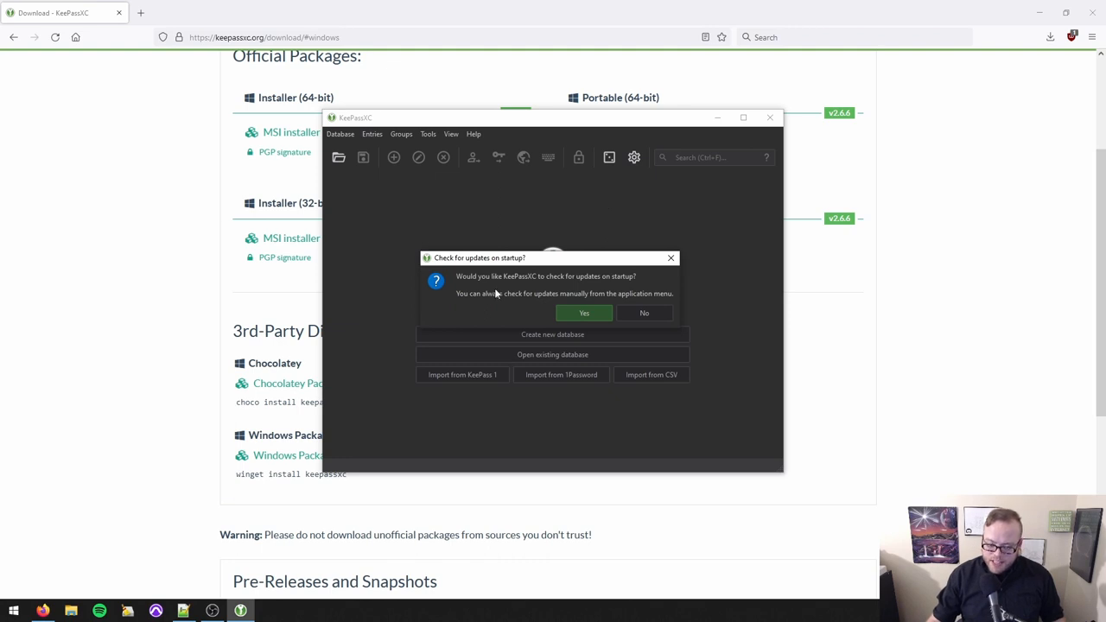
mouse_move(495, 291)
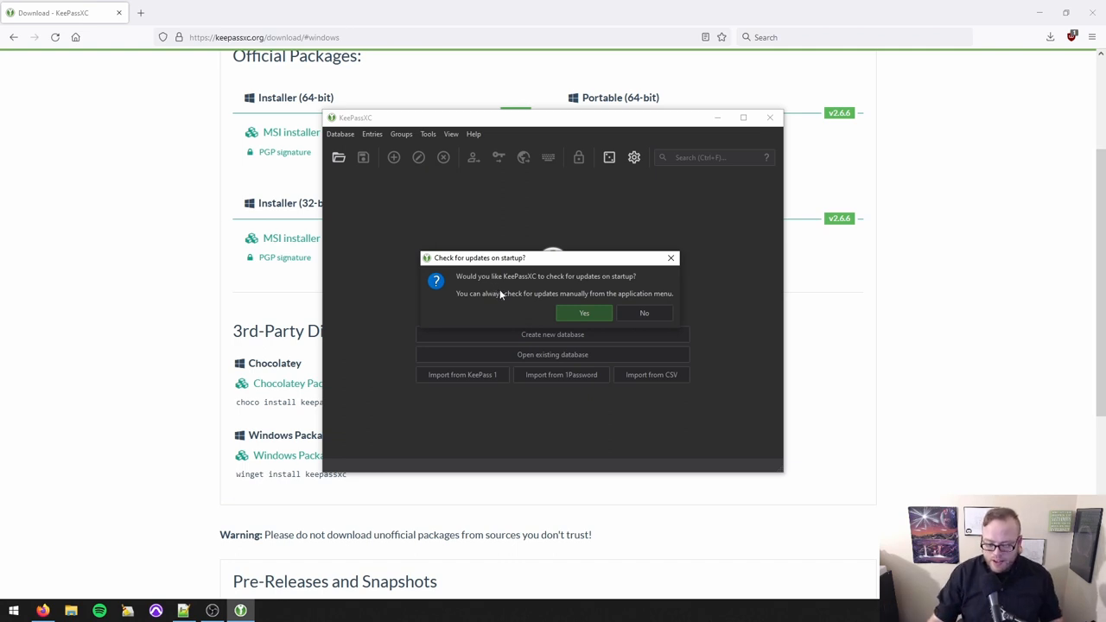
mouse_move(460, 303)
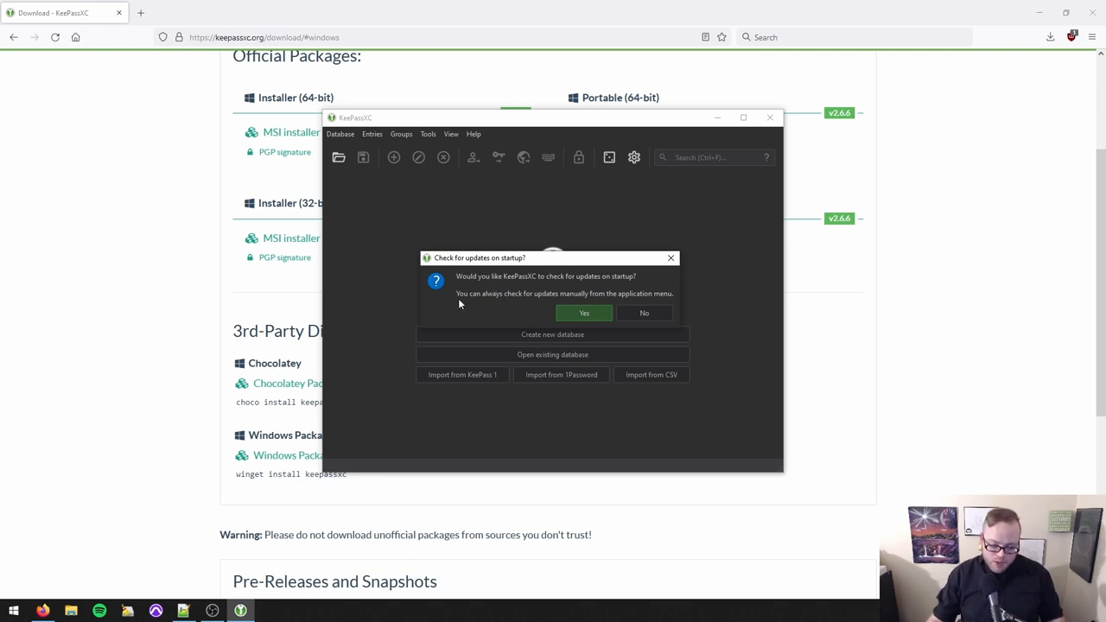
Dismiss the update-check prompt and start the new-database wizard.
left_click(583, 313)
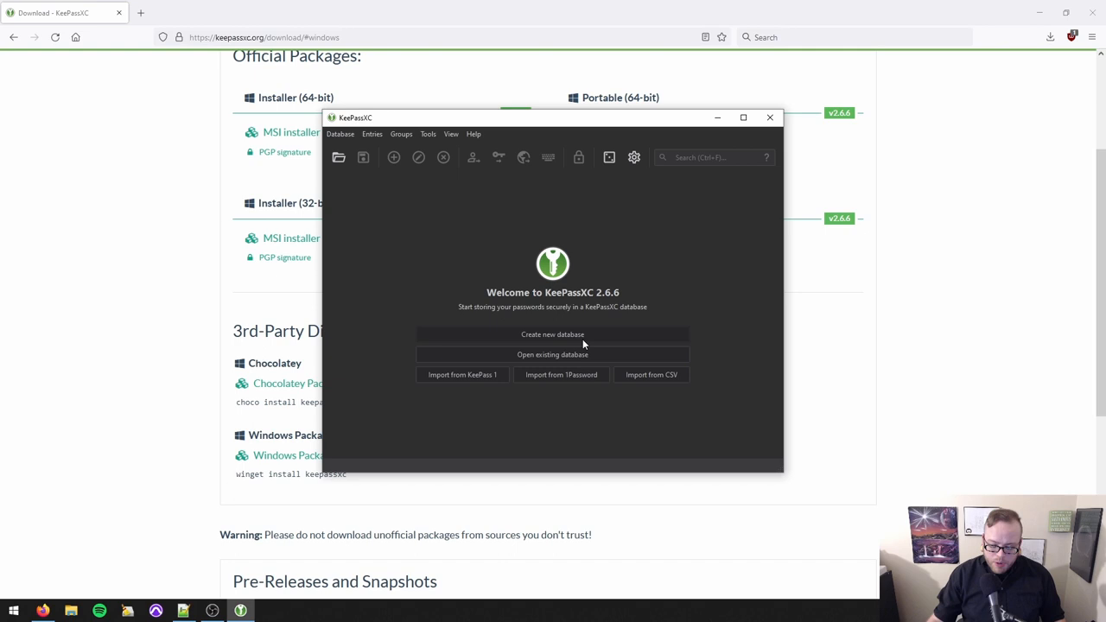
left_click(552, 335)
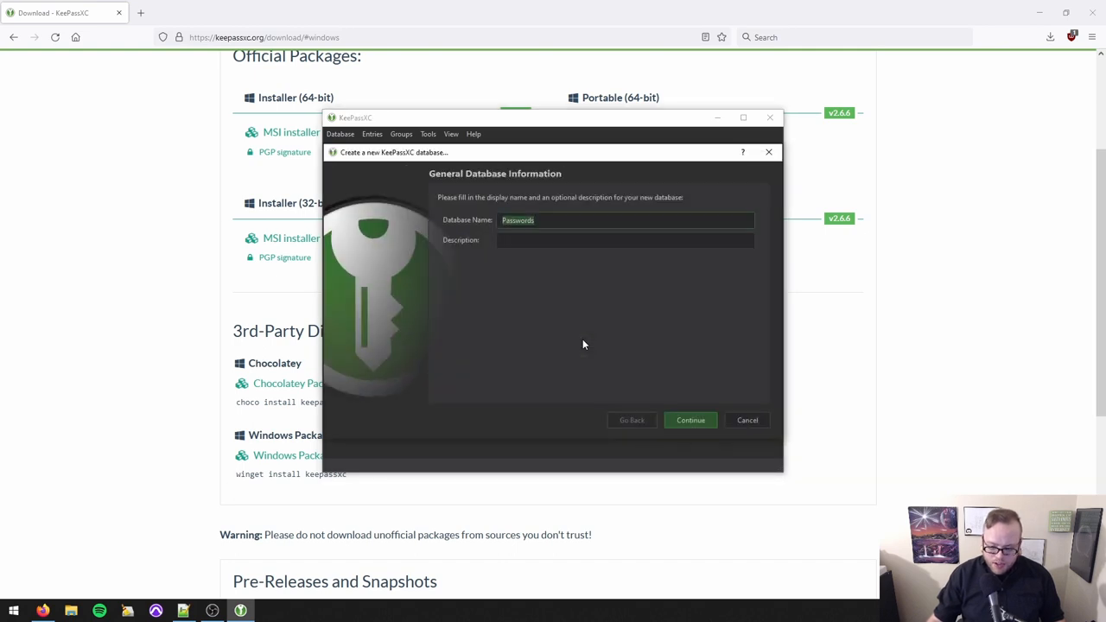
mouse_move(543, 163)
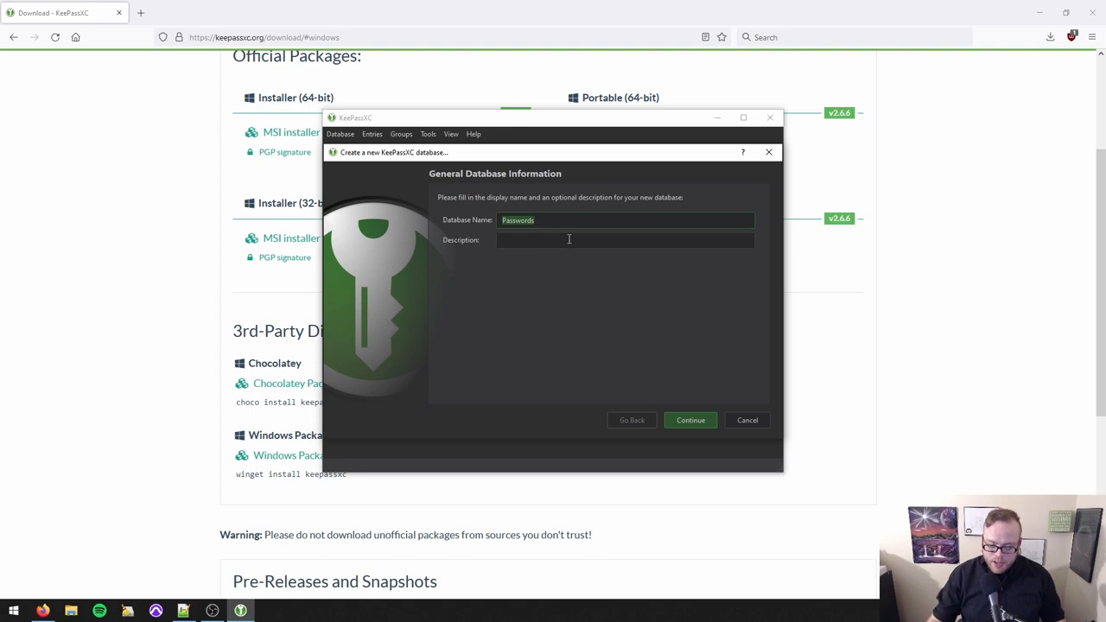
Keep the name Passwords and KDBX 4.0 encryption with 1.0 s decryption time.
left_click(691, 419)
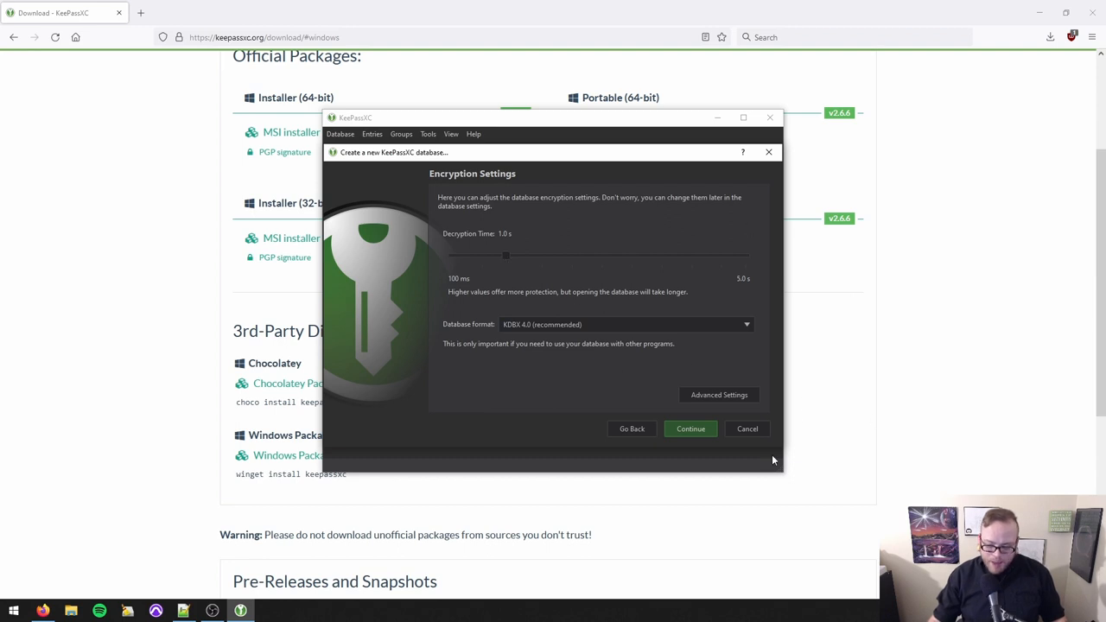
mouse_move(681, 358)
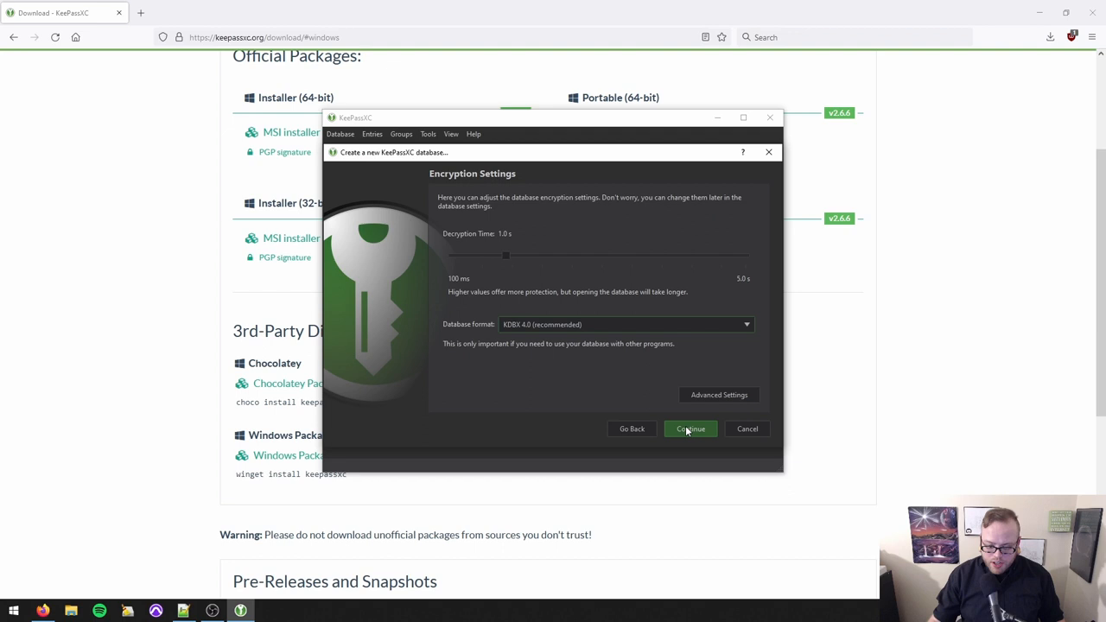
mouse_move(637, 429)
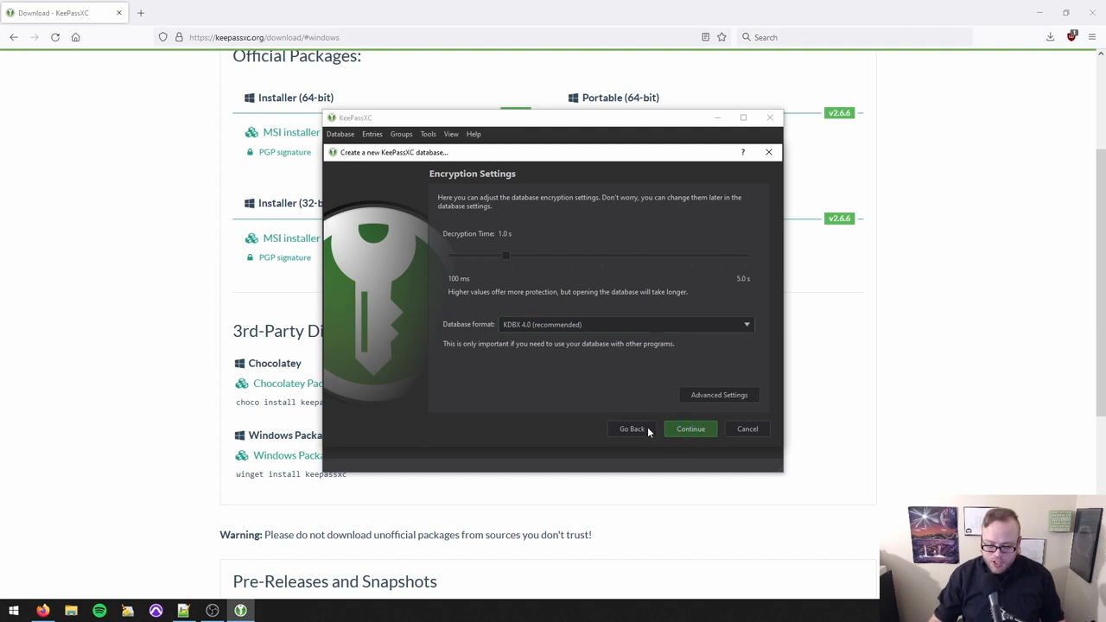
left_click(691, 429)
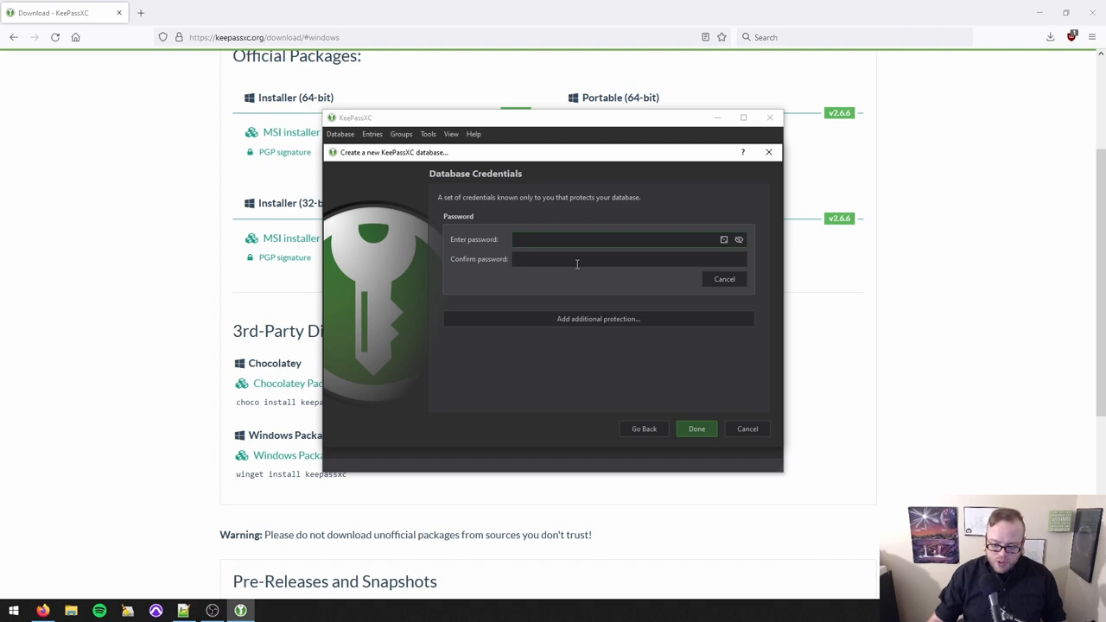
mouse_move(600, 239)
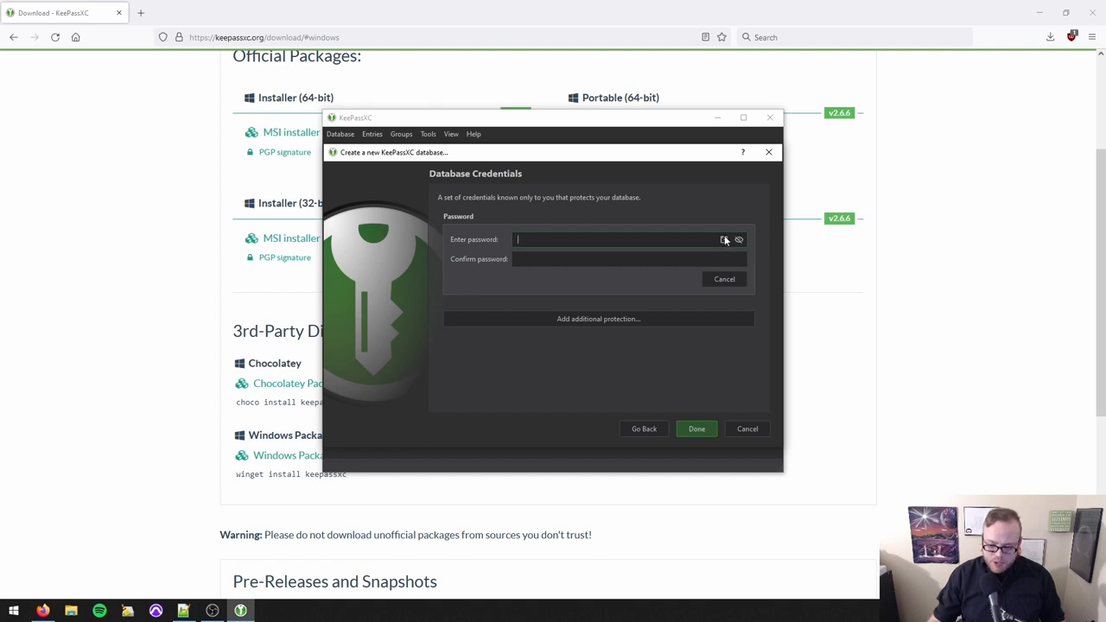
mouse_move(726, 239)
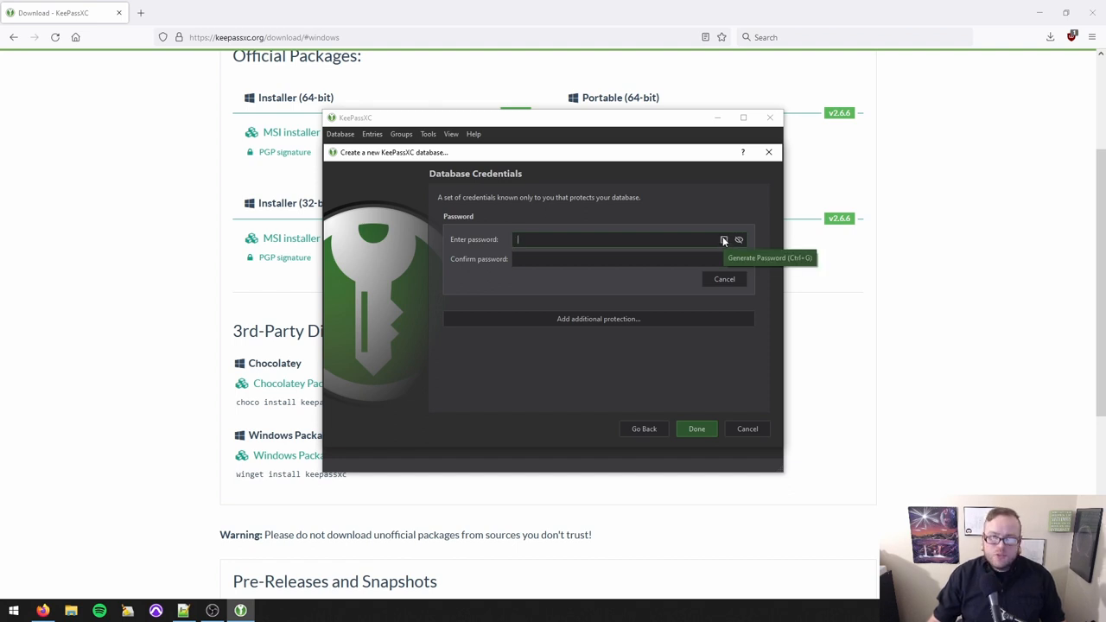
Generate a seven-word passphrase, copy it, and apply it as the master password.
left_click(724, 240)
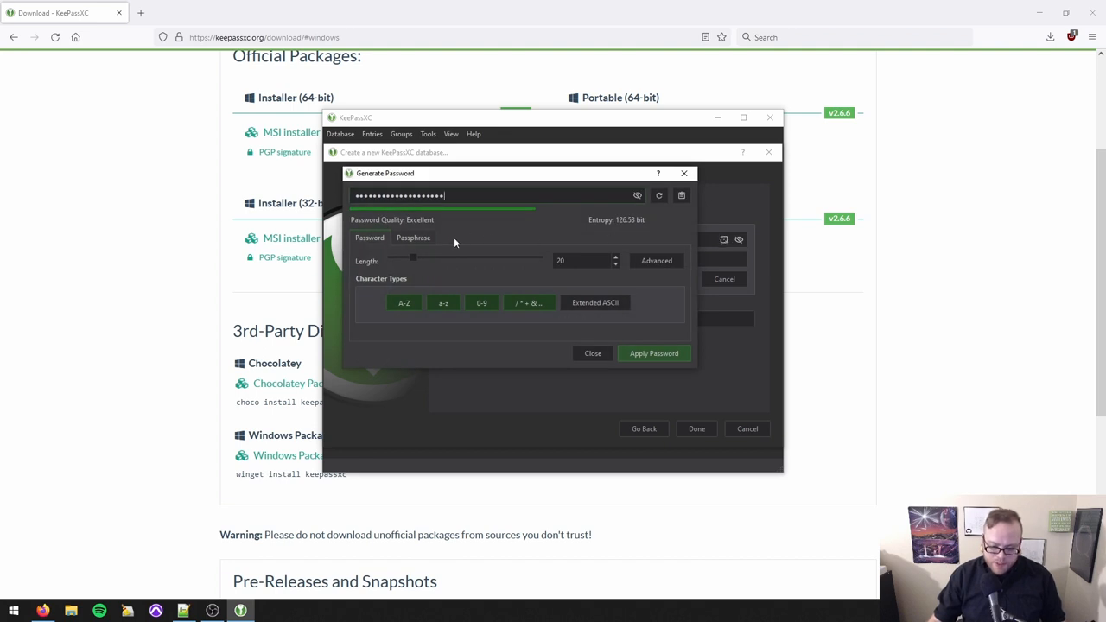
left_click(413, 238)
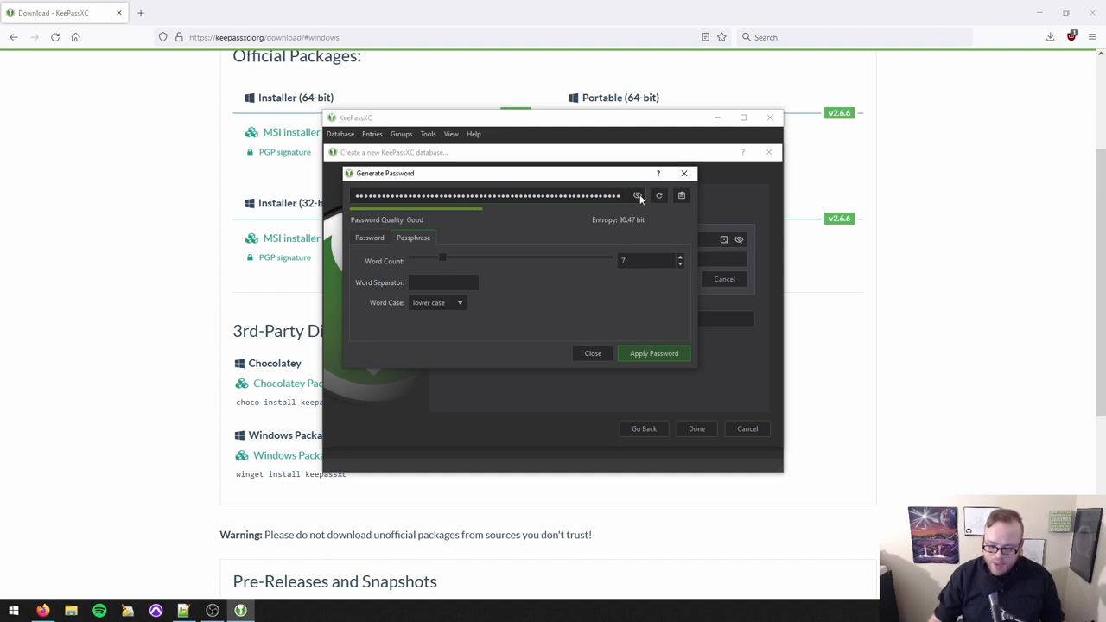
left_click(638, 196)
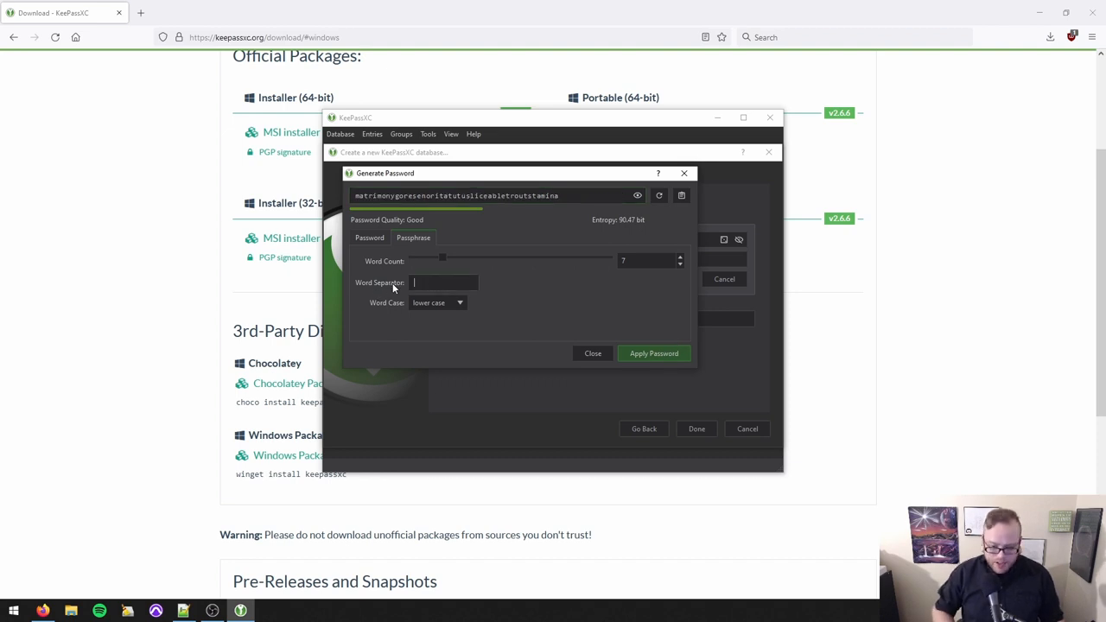
type("-")
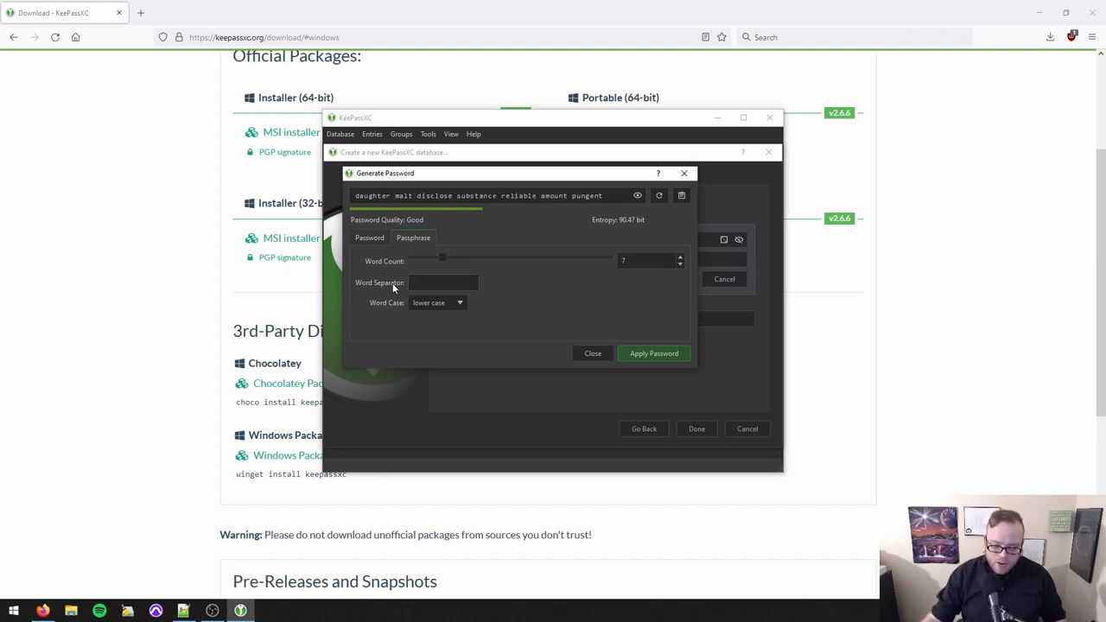
left_click(681, 195)
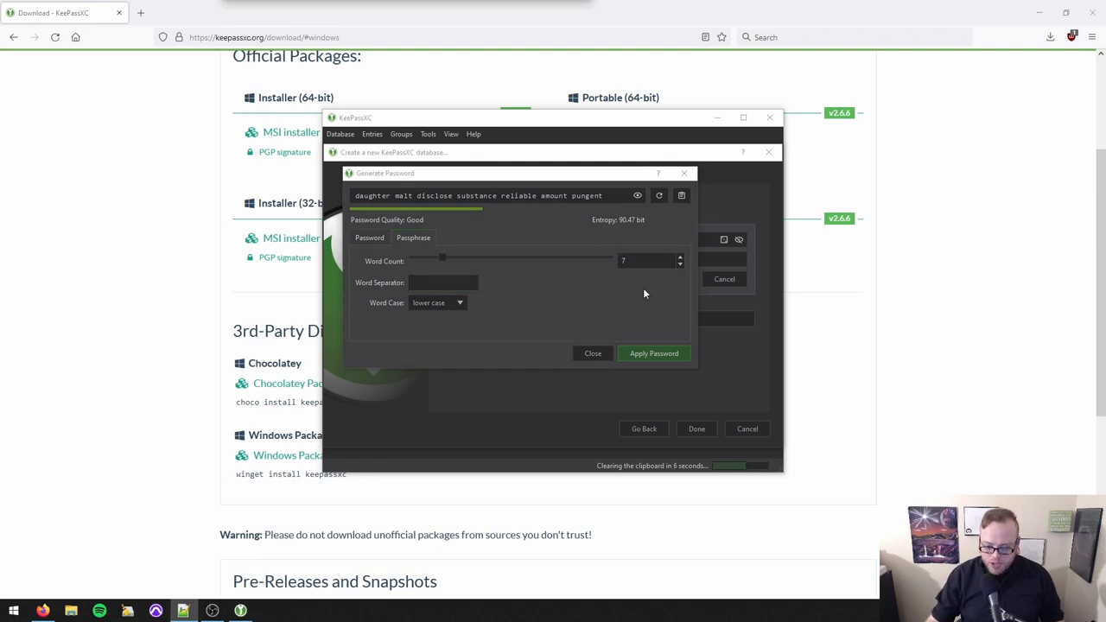
left_click(653, 353)
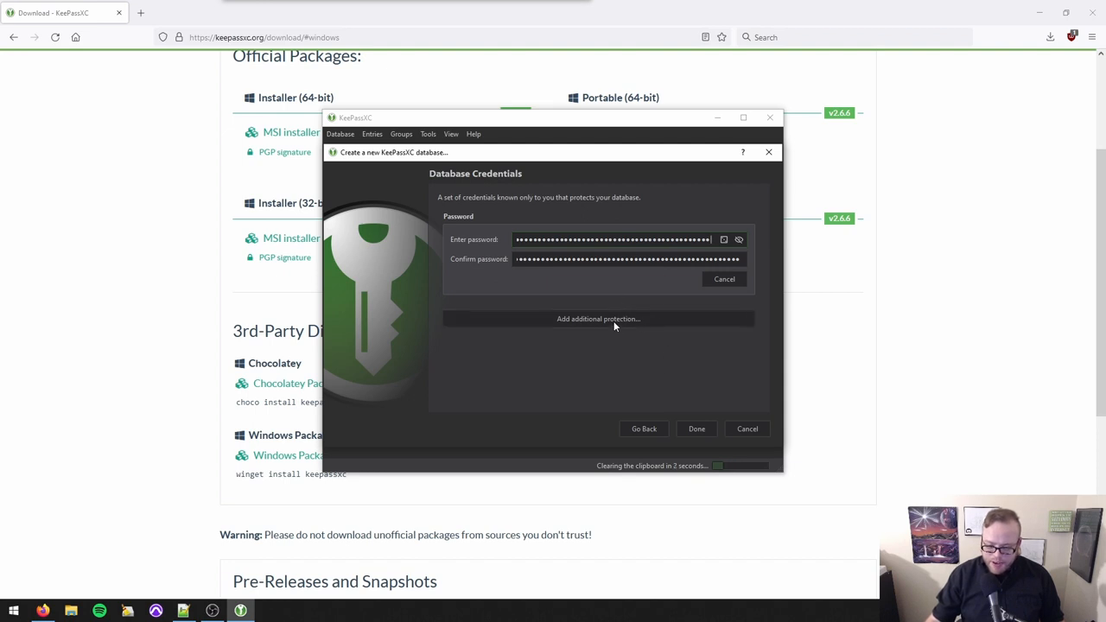
Review the Key File and YubiKey options, then finish with password-only credentials.
left_click(597, 319)
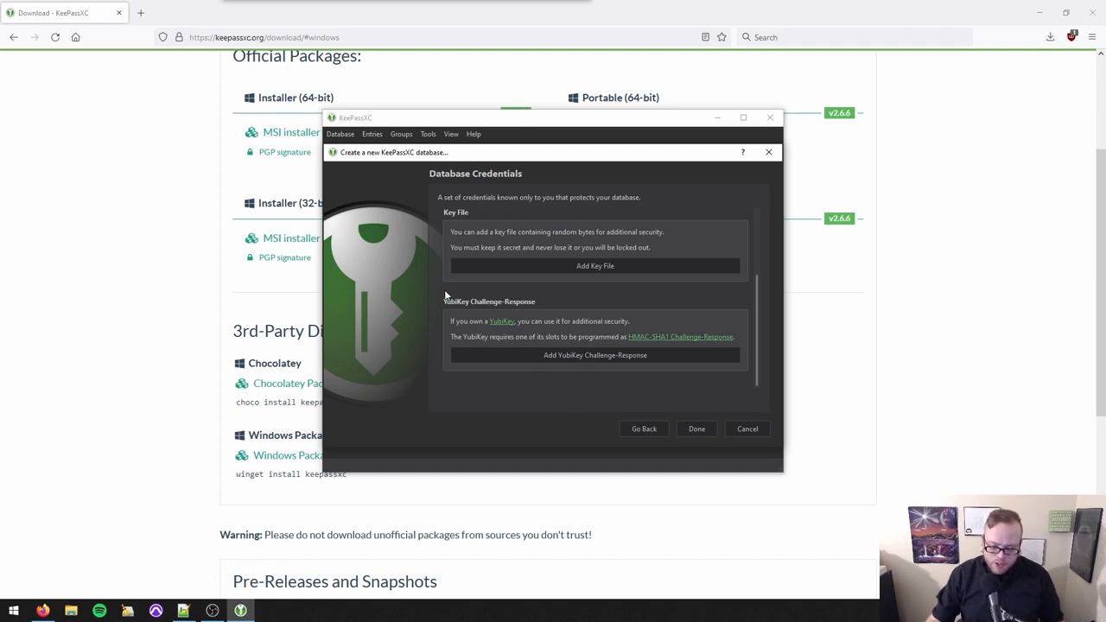
mouse_move(536, 304)
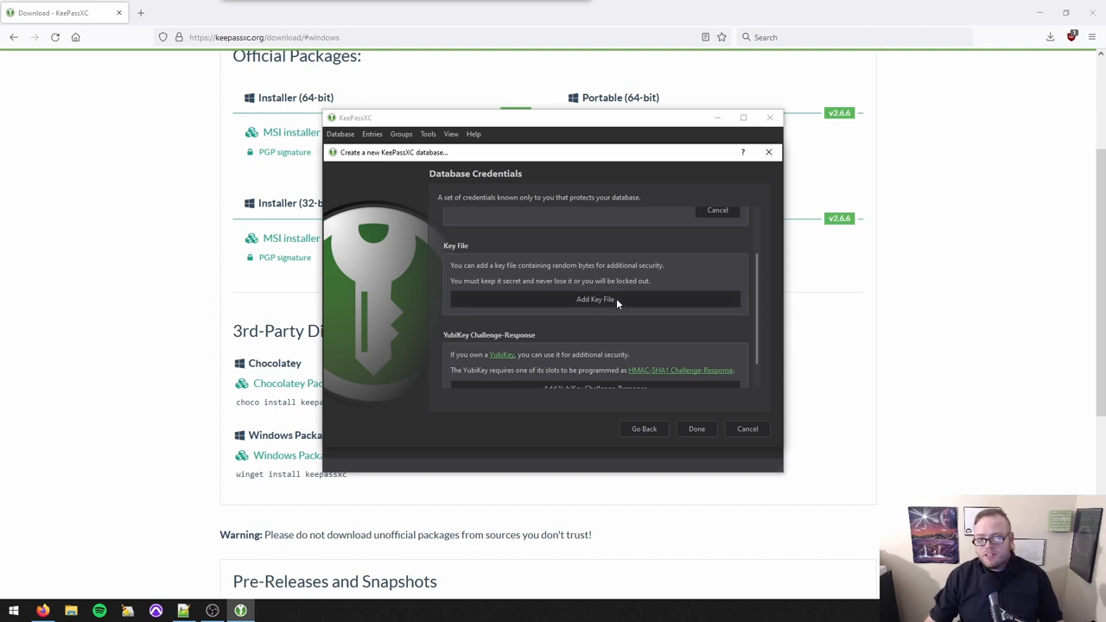
mouse_move(504, 268)
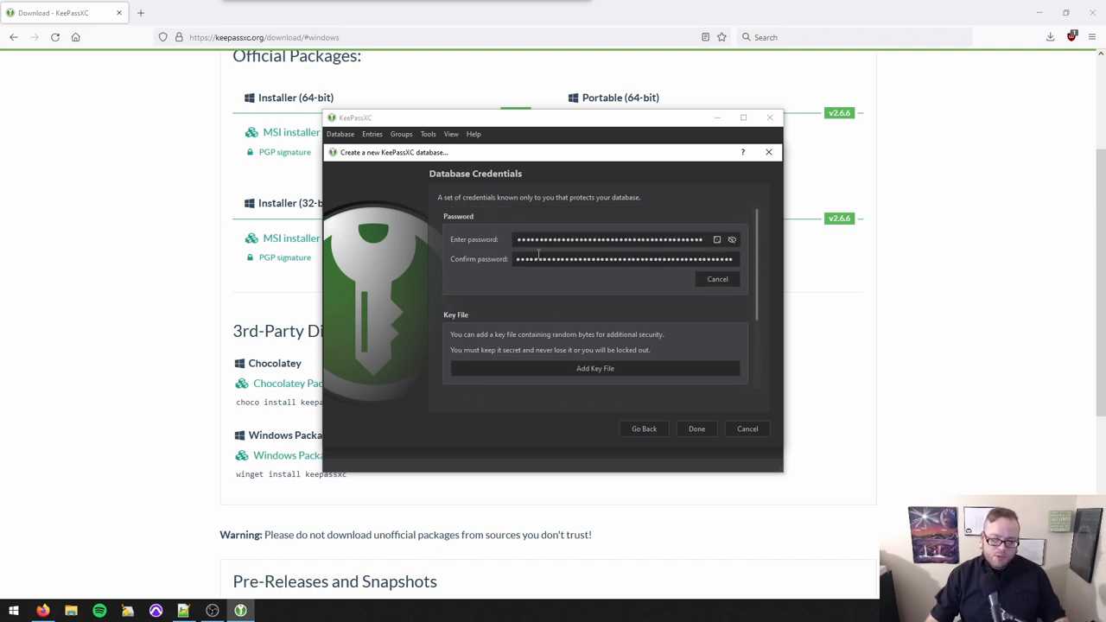
scroll("down", 3)
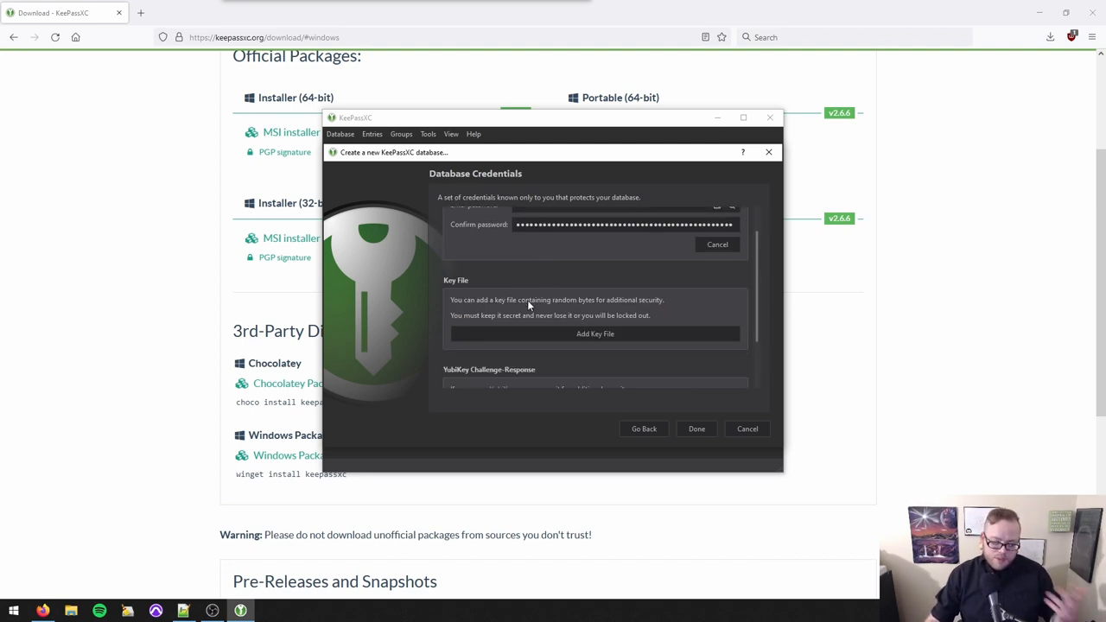
scroll("down", 3)
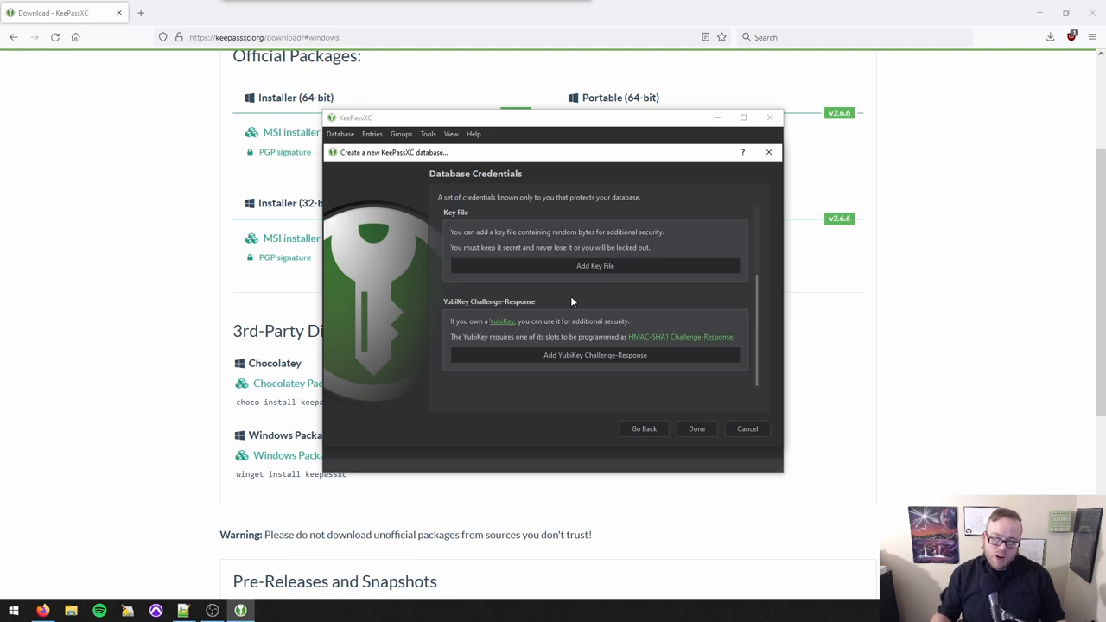
mouse_move(556, 306)
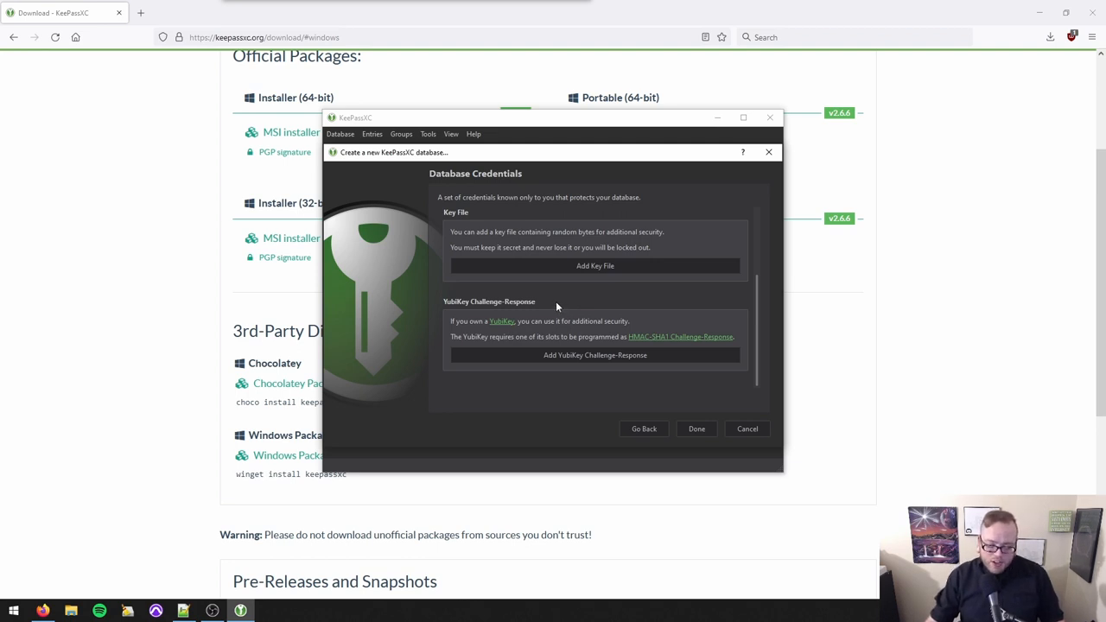
mouse_move(561, 311)
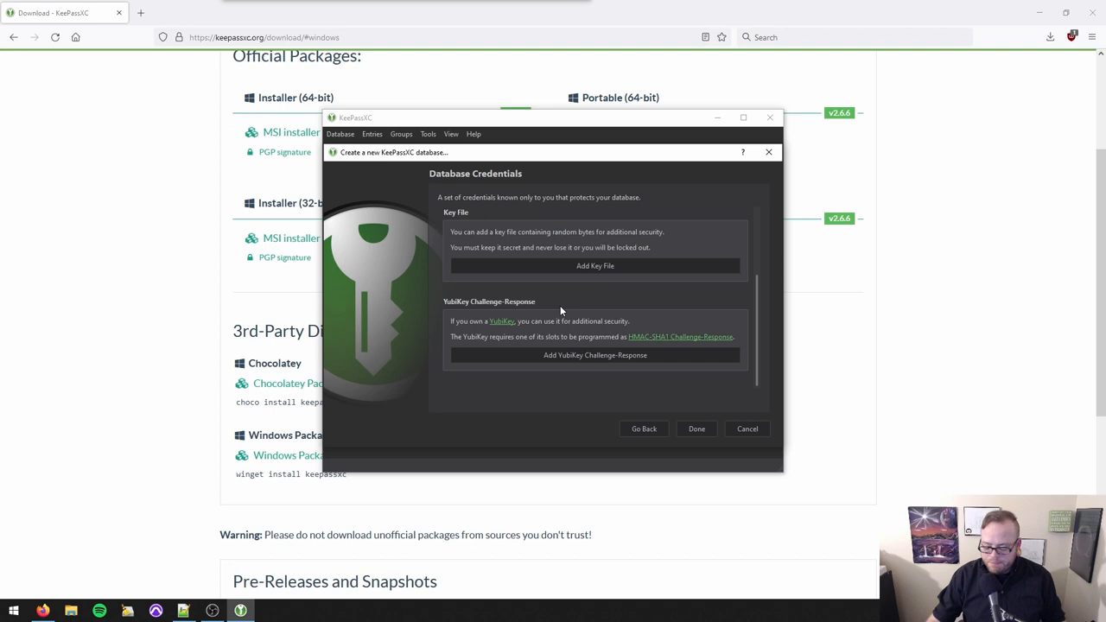
left_click(696, 428)
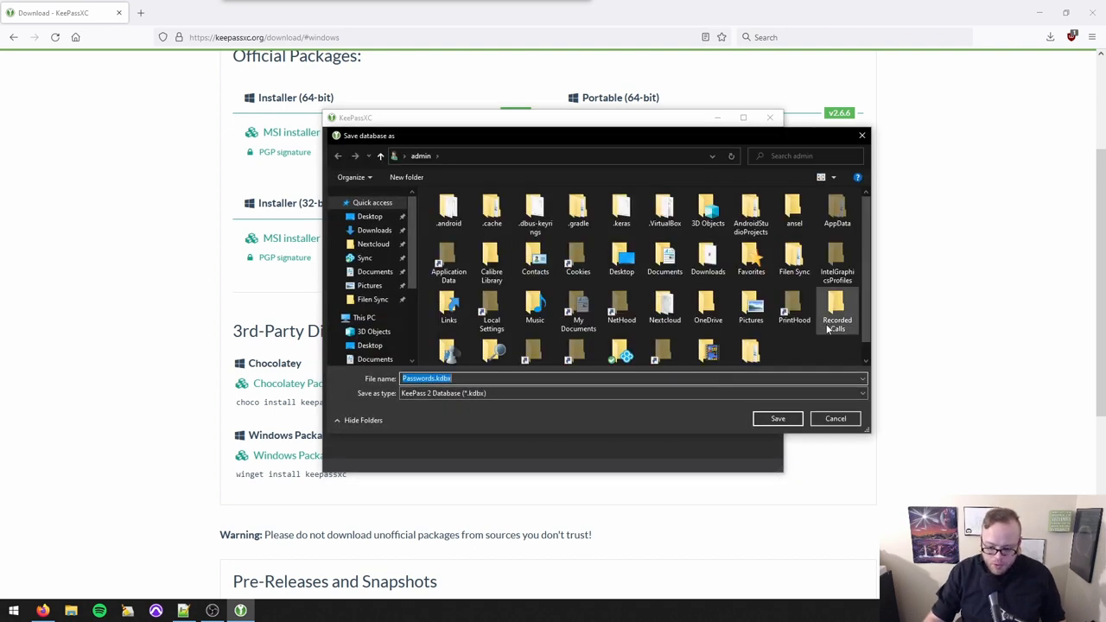
Save the database as Passwords.kdbx in the Downloads folder.
left_click(363, 317)
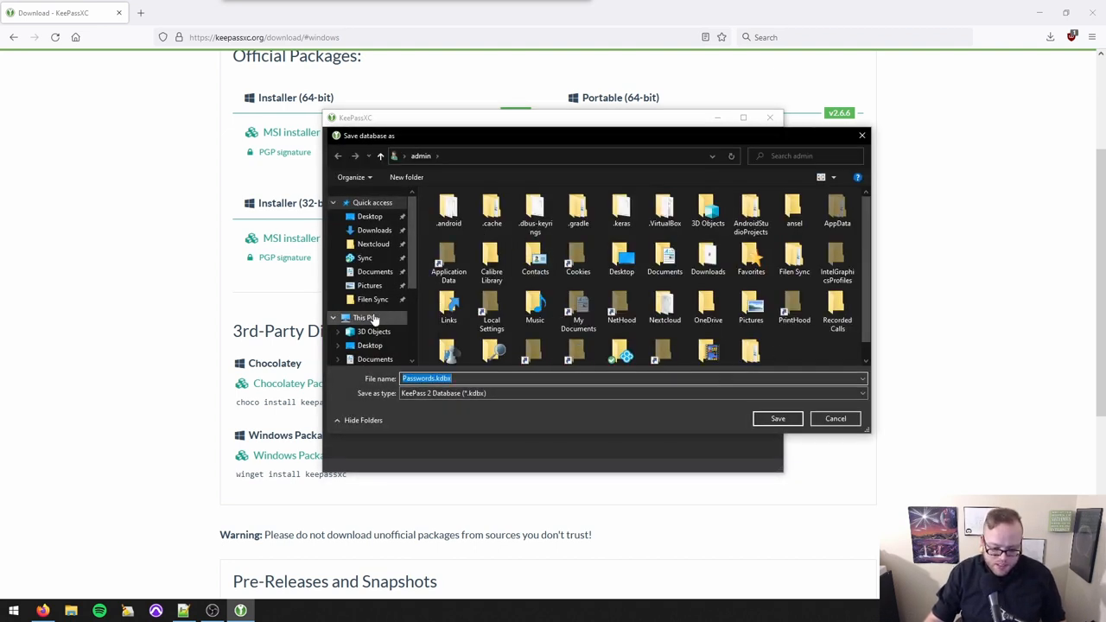
left_click(375, 230)
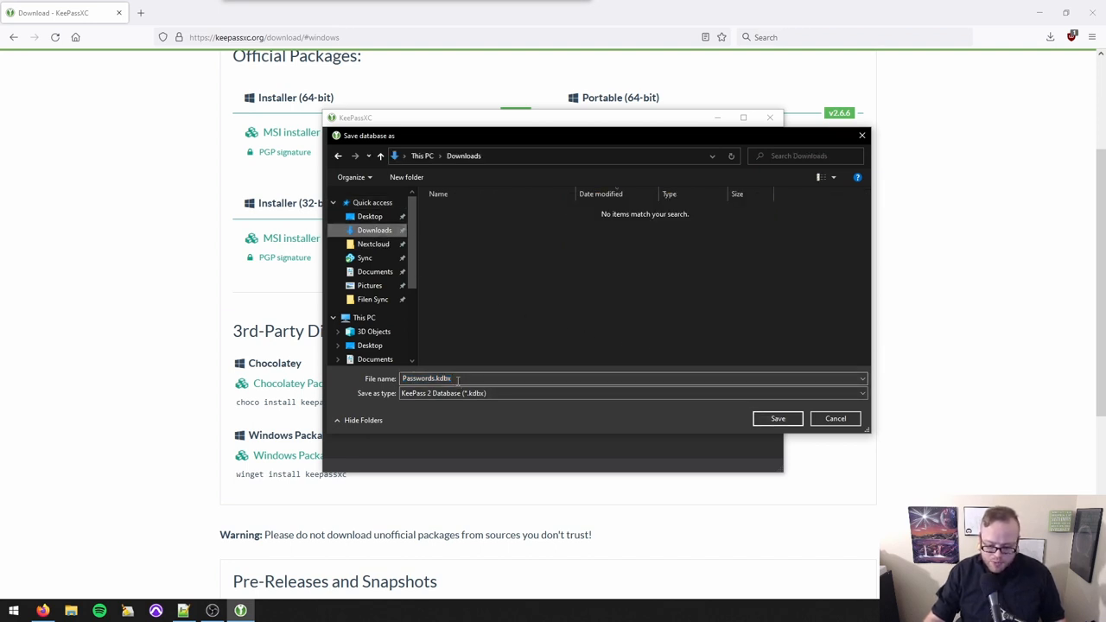
left_click(835, 418)
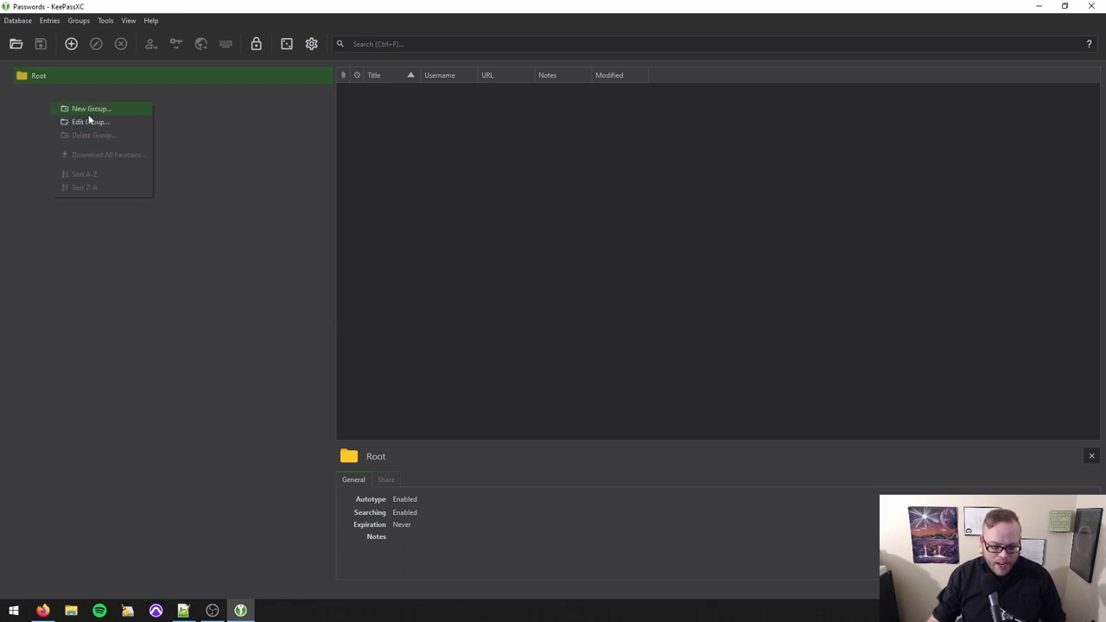
Add a 'The New Oil' group under Root with a default icon.
left_click(91, 108)
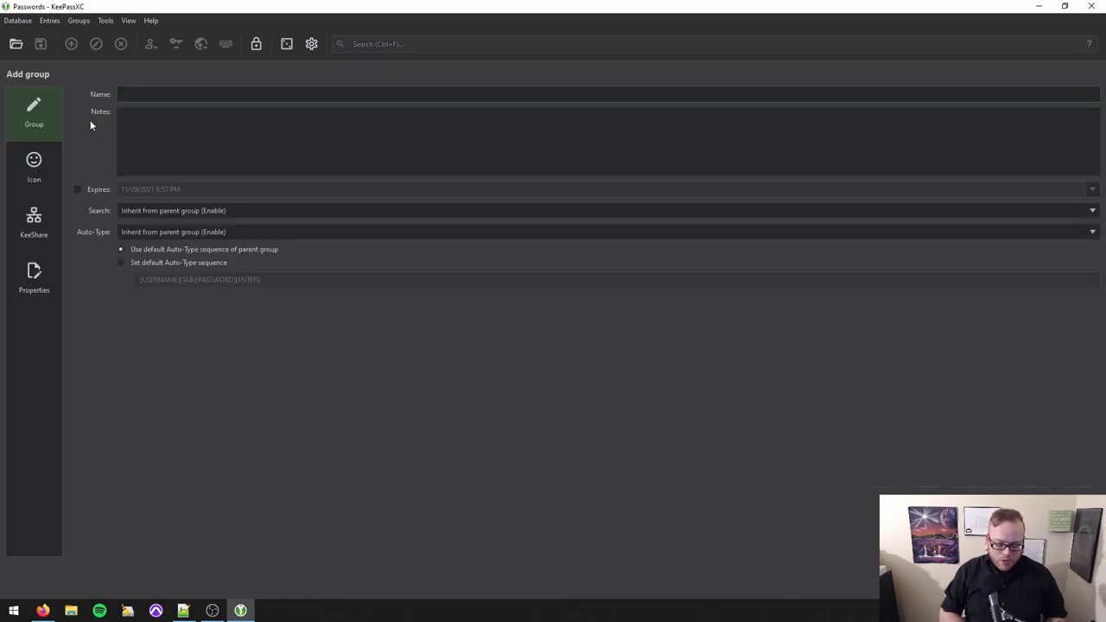
type("The New Oil")
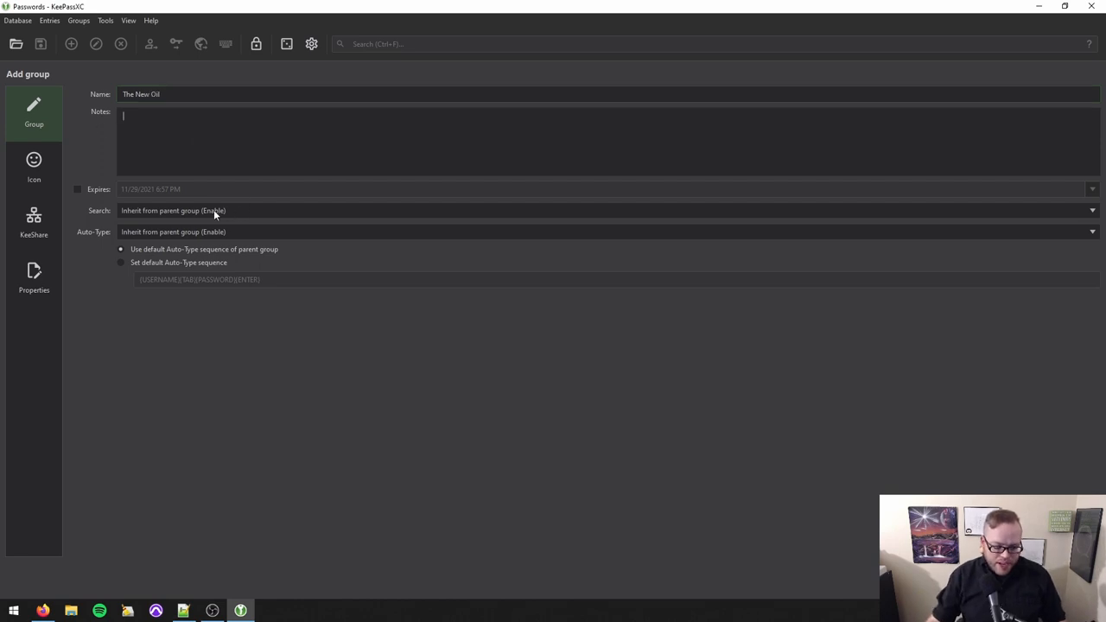
left_click(34, 164)
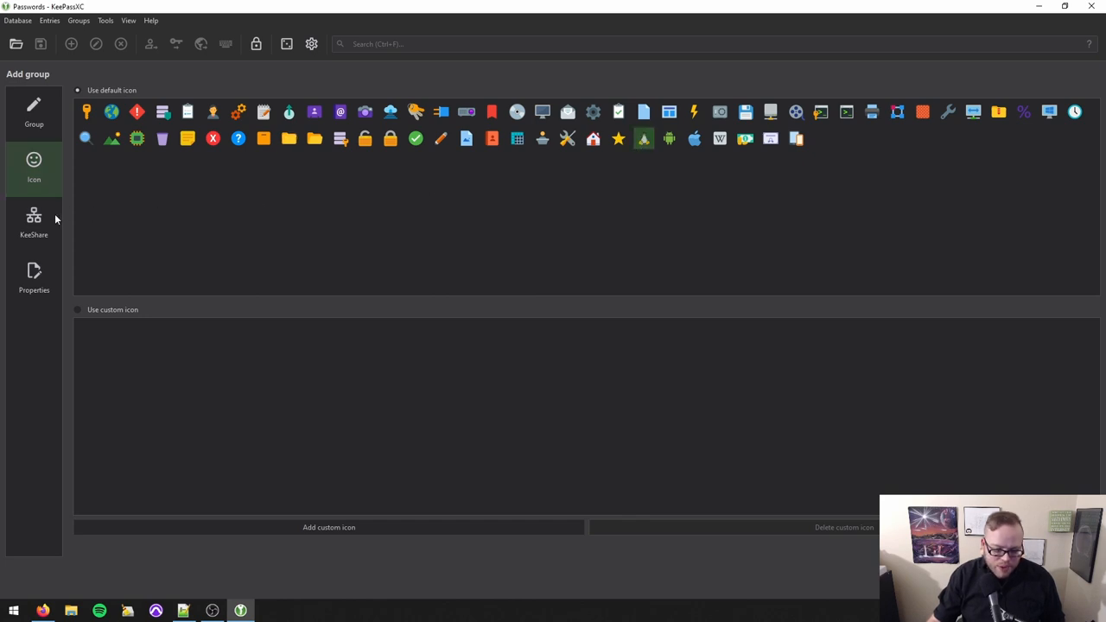
left_click(34, 276)
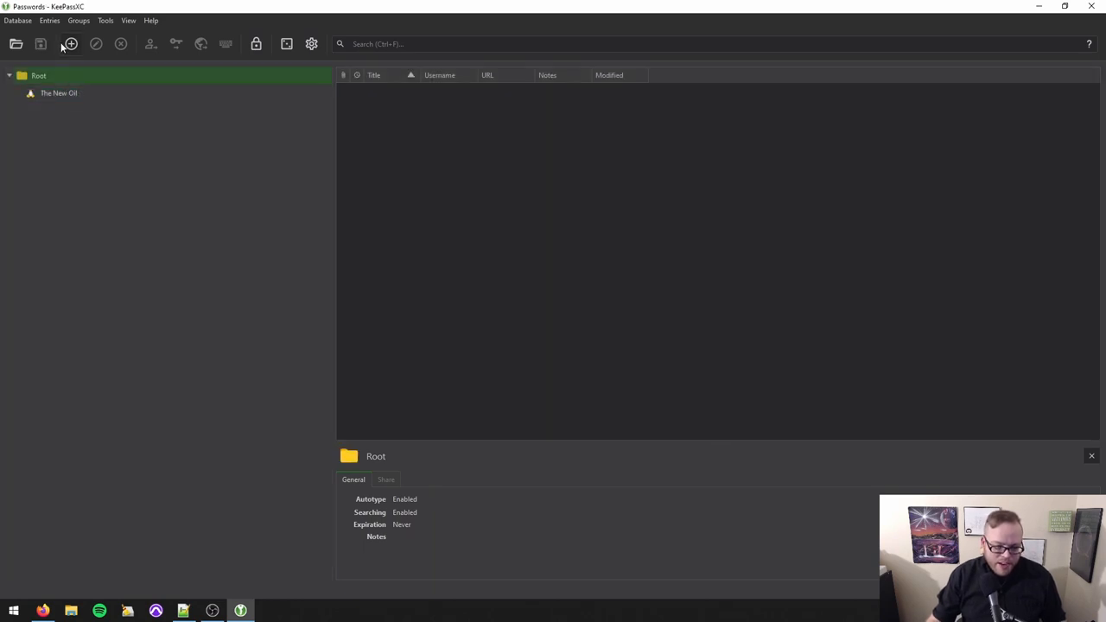
mouse_move(71, 44)
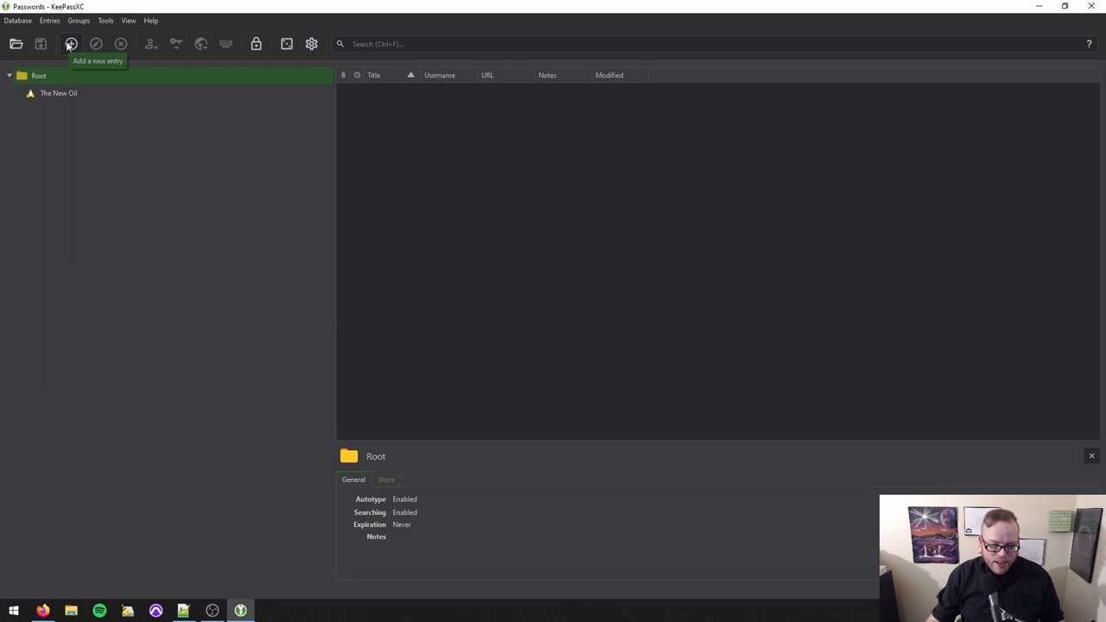
Add a Grocery List entry to Root noting Eggs, Milk and Time Machines, then open The New Oil.
left_click(71, 44)
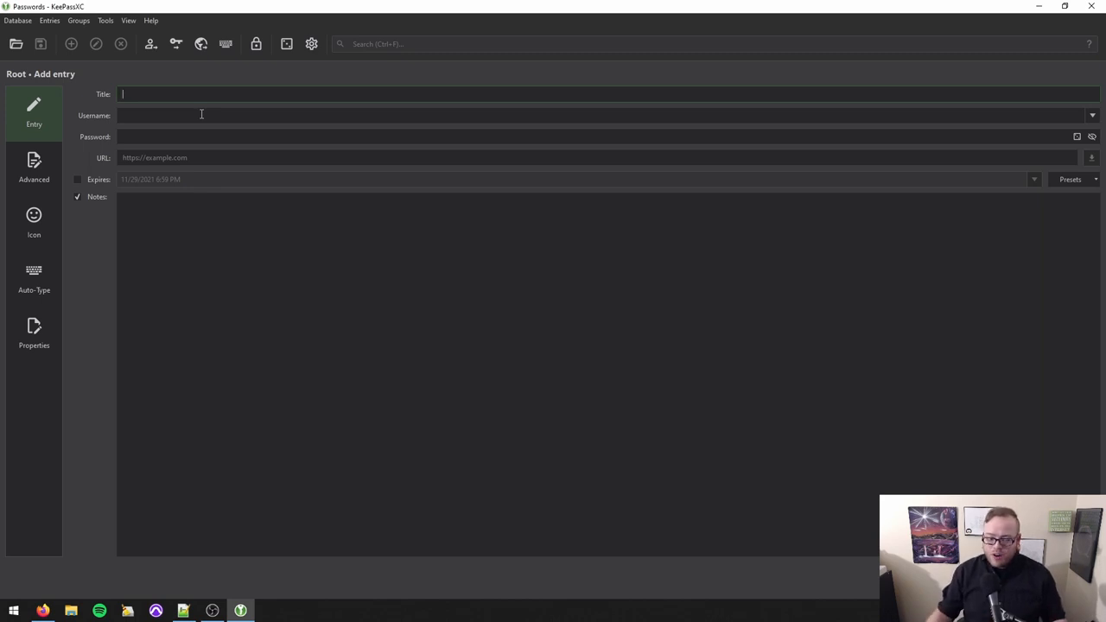
type("Grocery List")
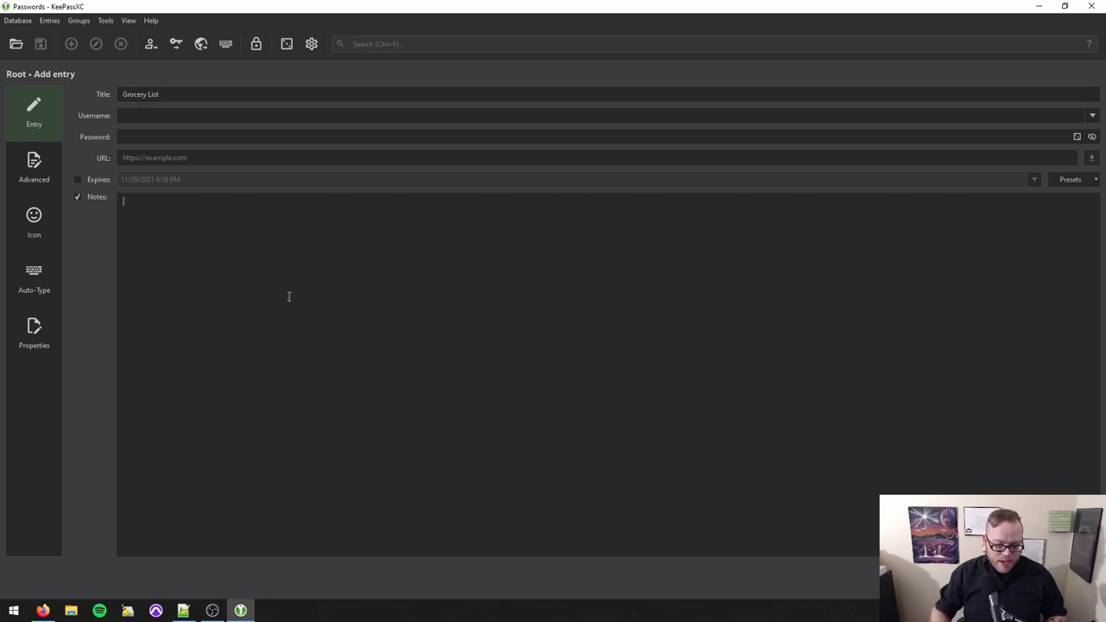
type("Eggs")
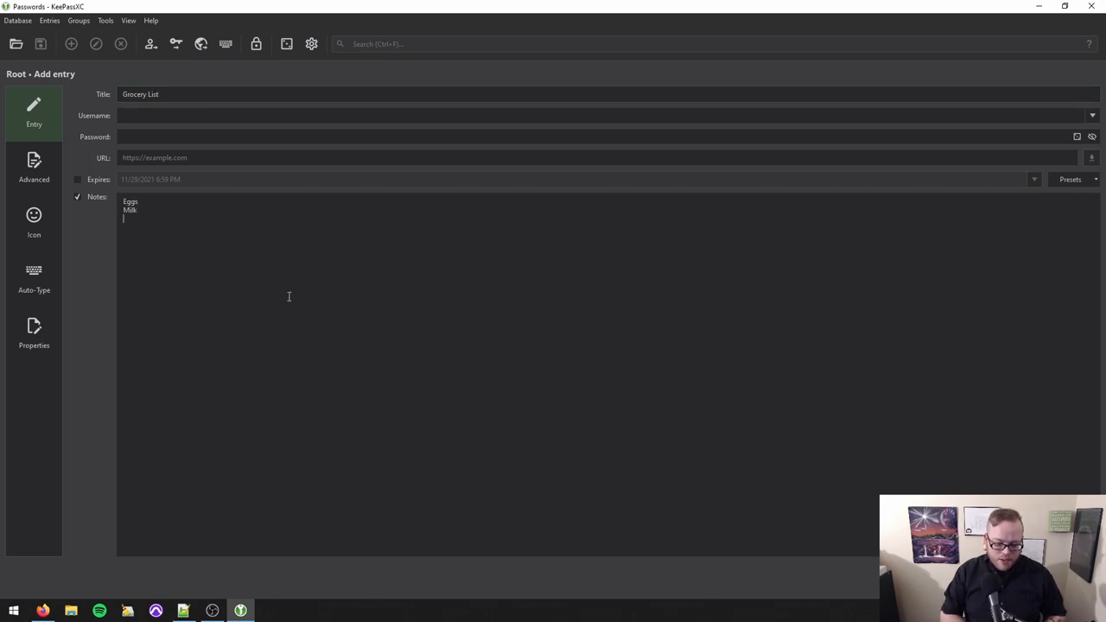
type("Time Machines")
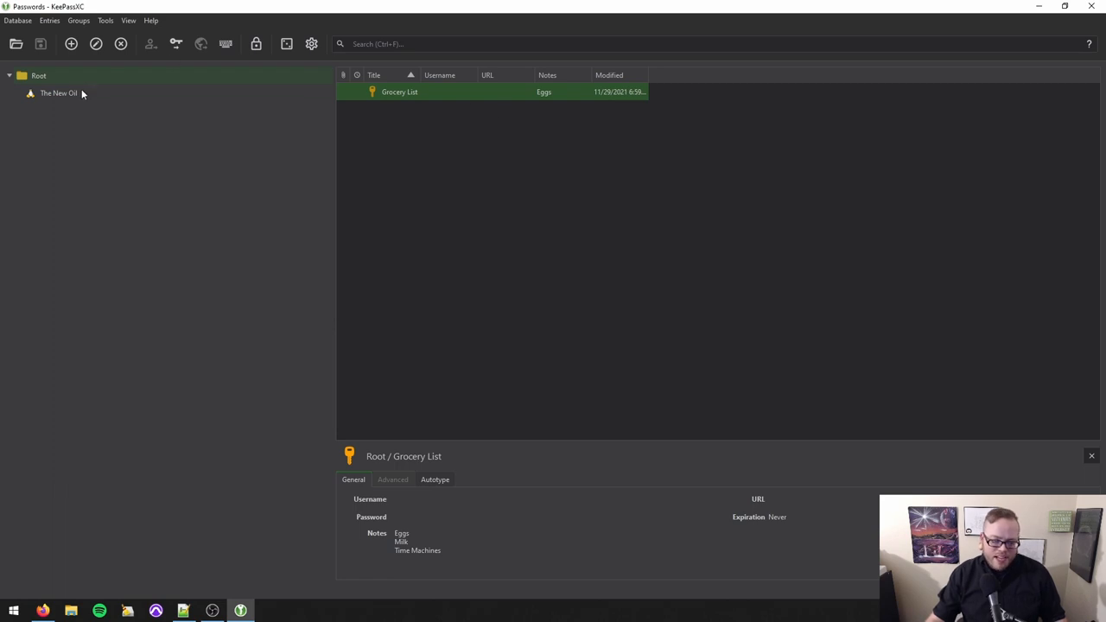
left_click(59, 93)
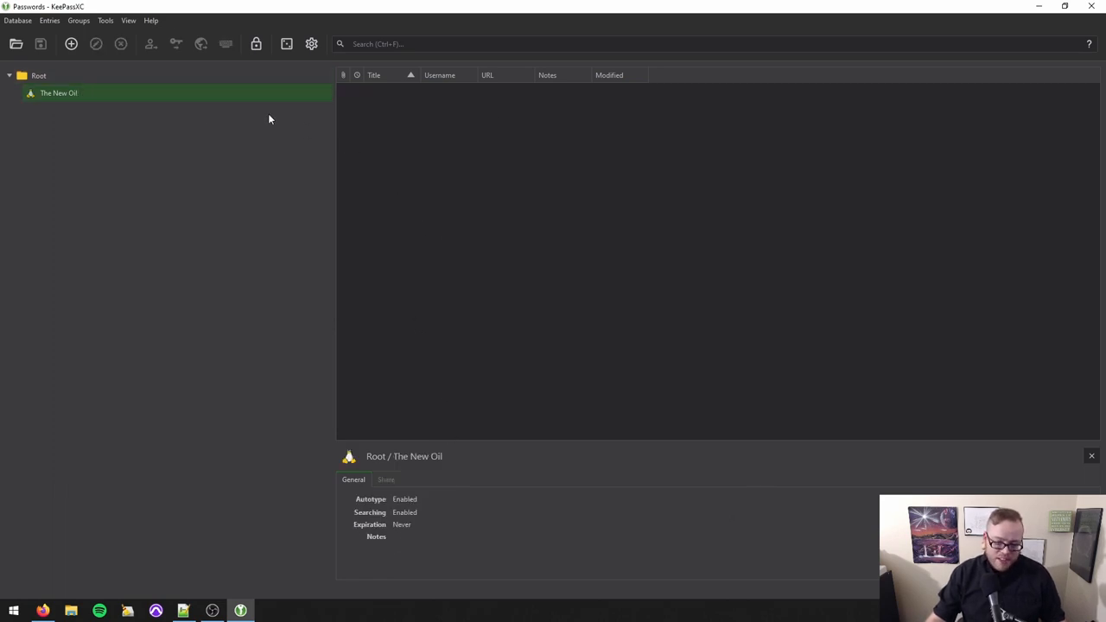
left_click(71, 43)
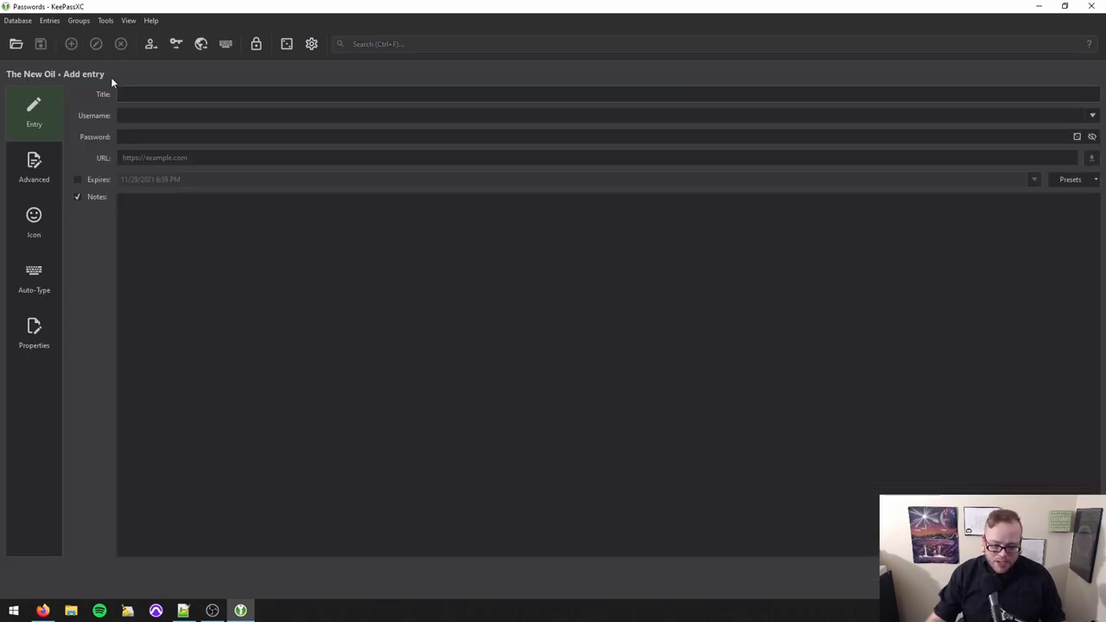
left_click(345, 93)
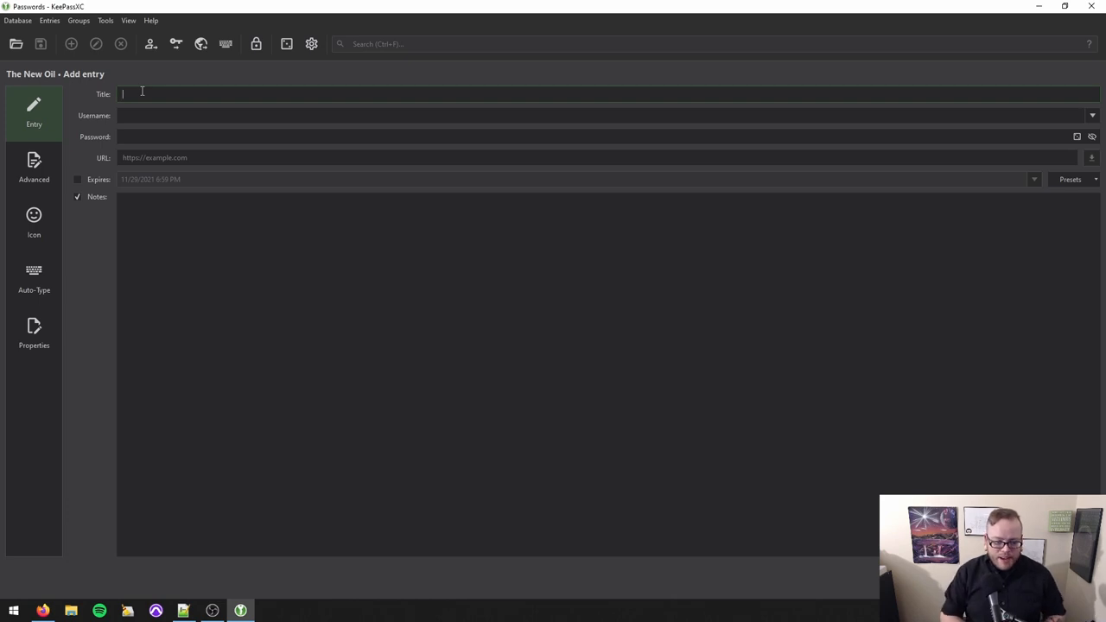
type("Proton")
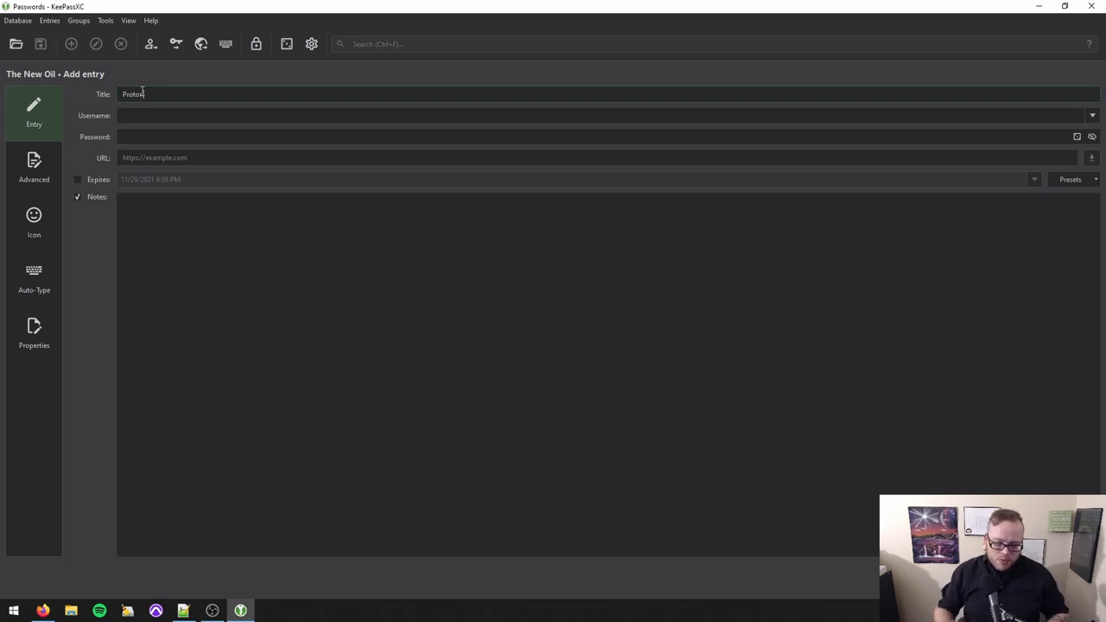
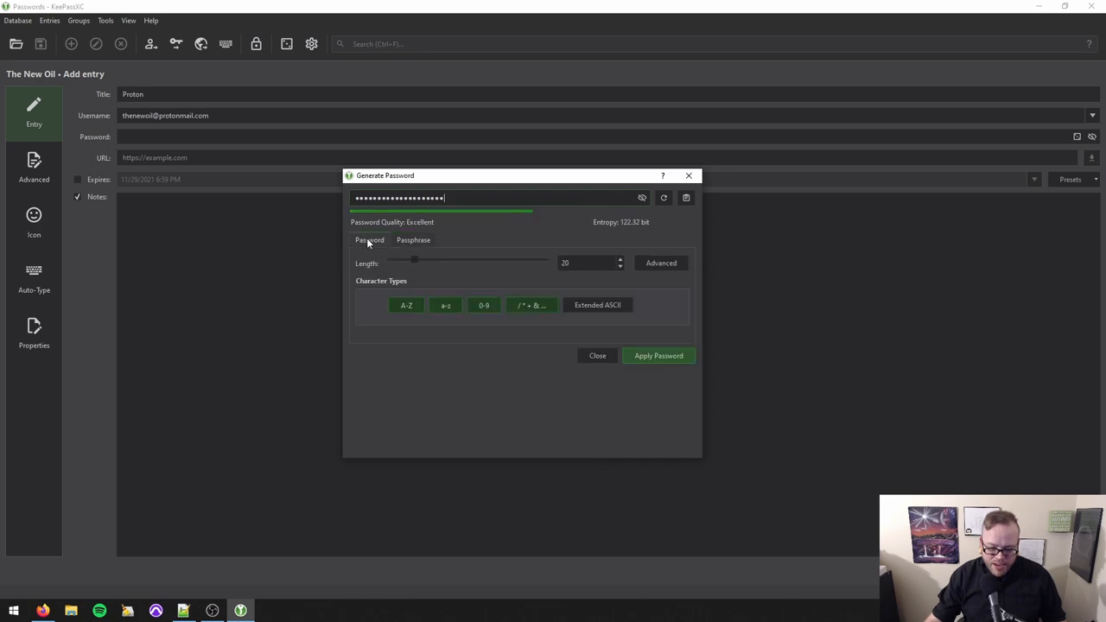
Lengthen the generated password to 25 characters and apply it to the Proton entry.
left_click_drag(413, 261, 420, 261)
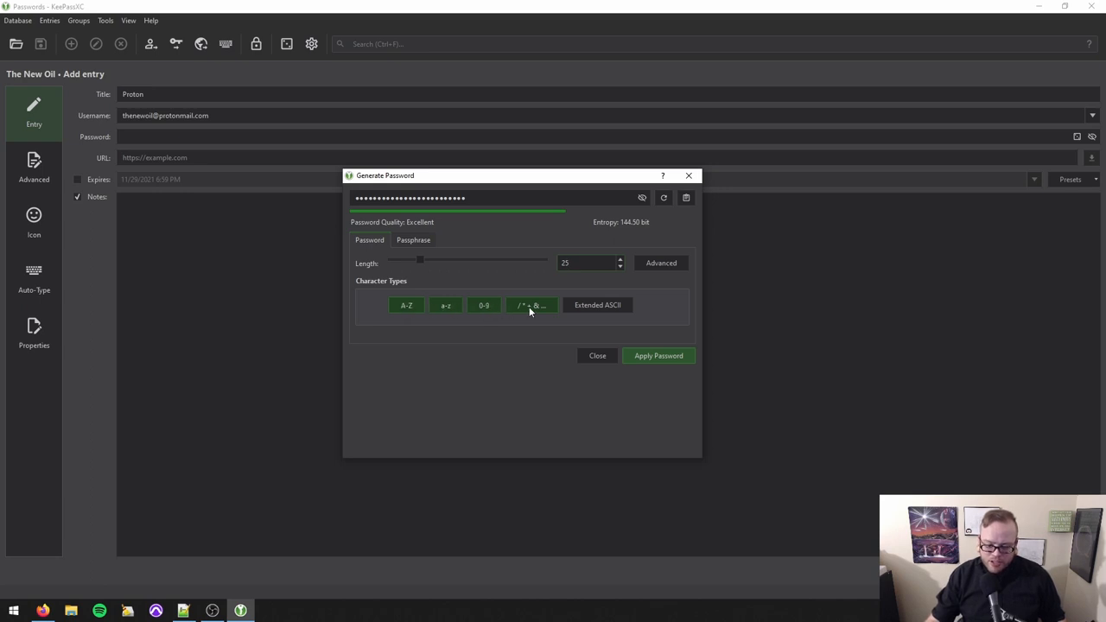
left_click(658, 355)
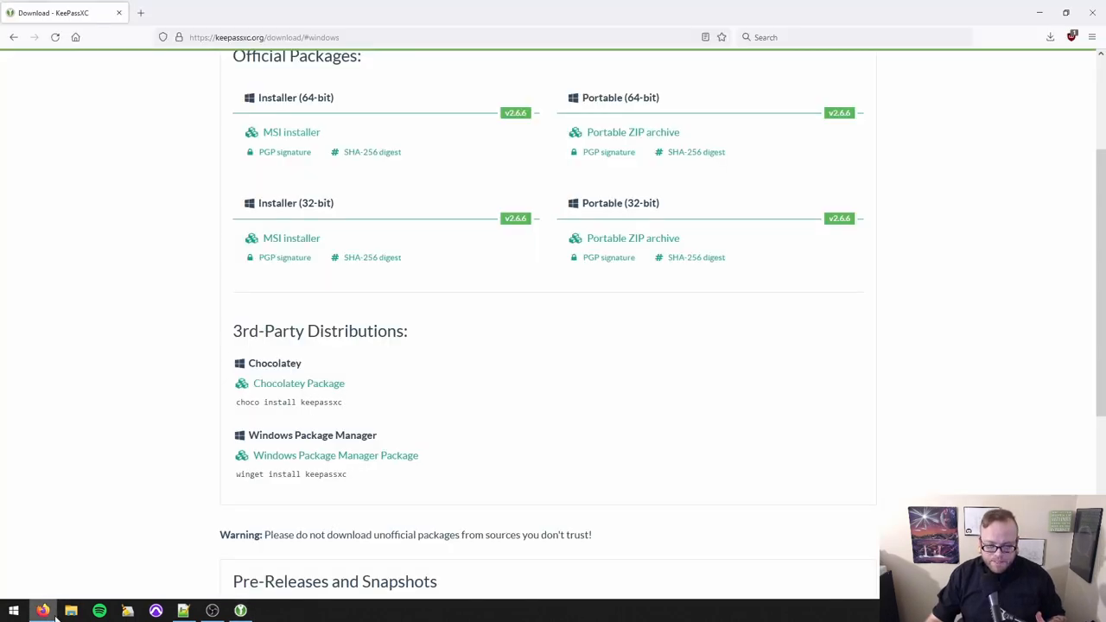
Visit protonmail.com in Firefox and go to its login page.
type("protonmail.com/")
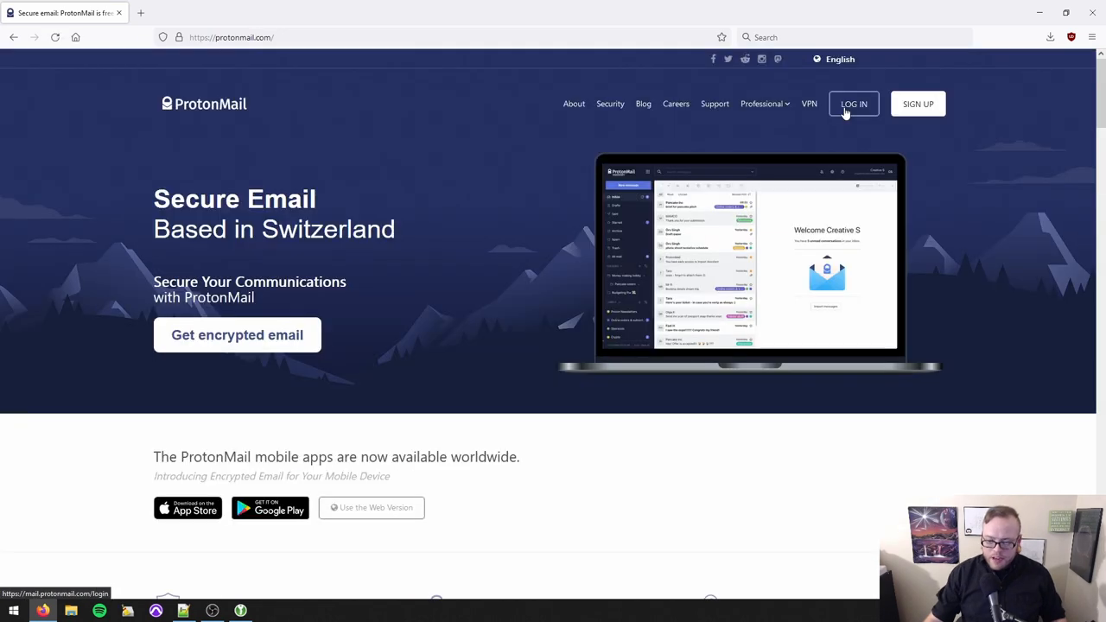
left_click(853, 104)
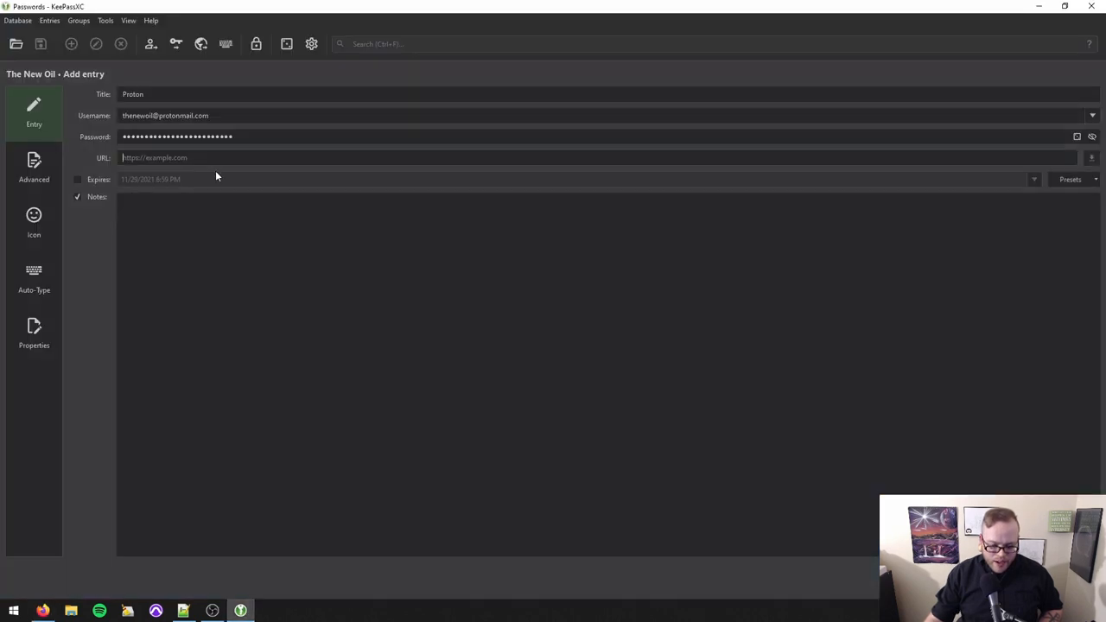
type("https://account.protonmail.com/login")
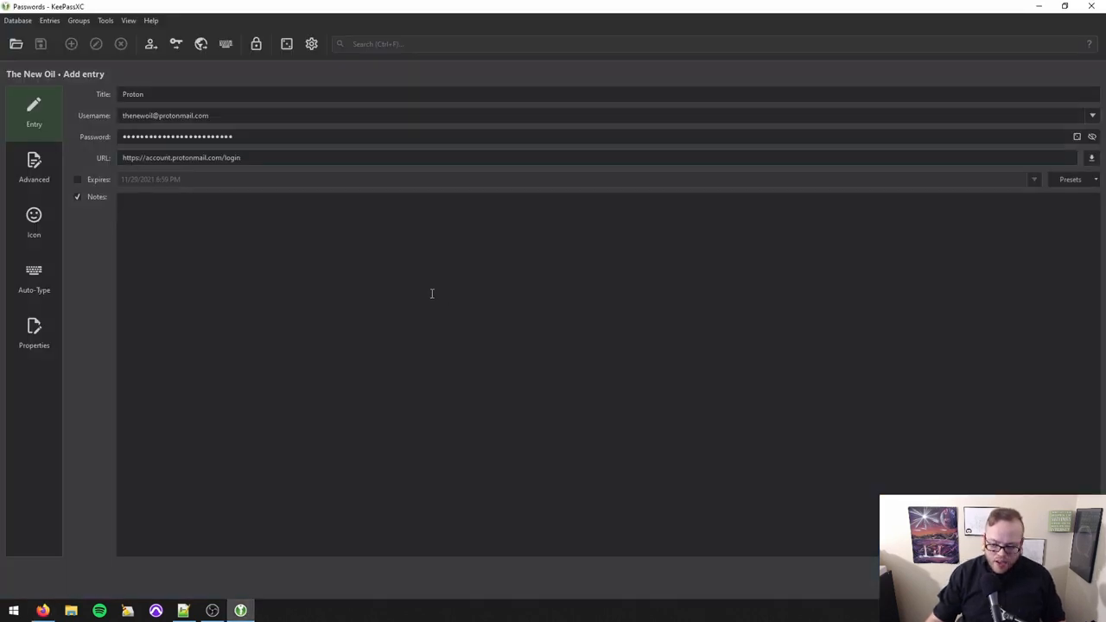
mouse_move(77, 180)
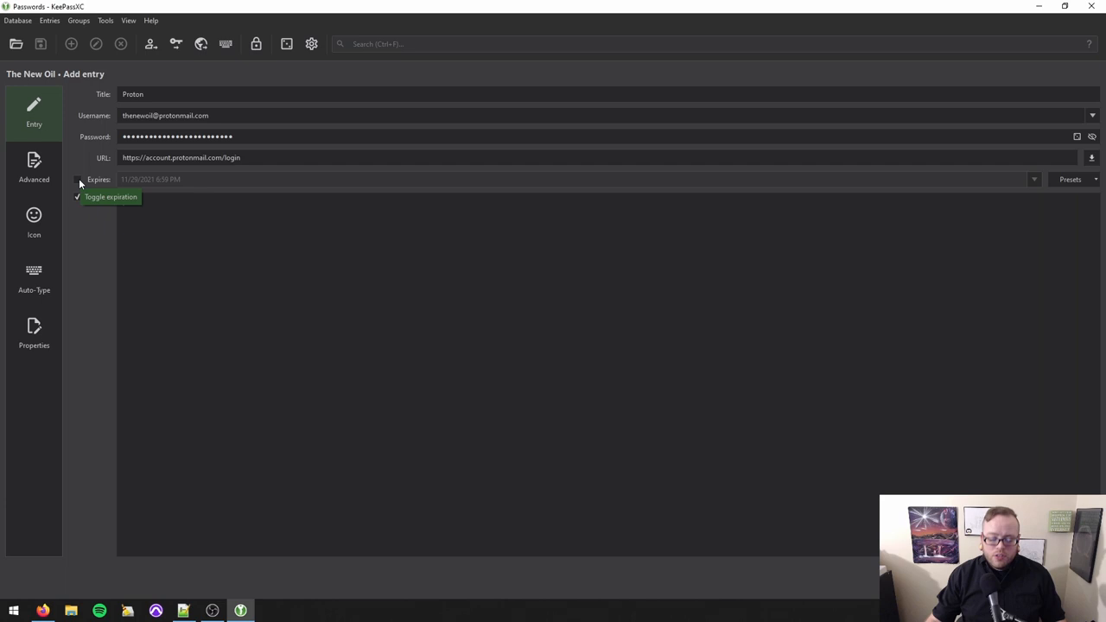
left_click(77, 179)
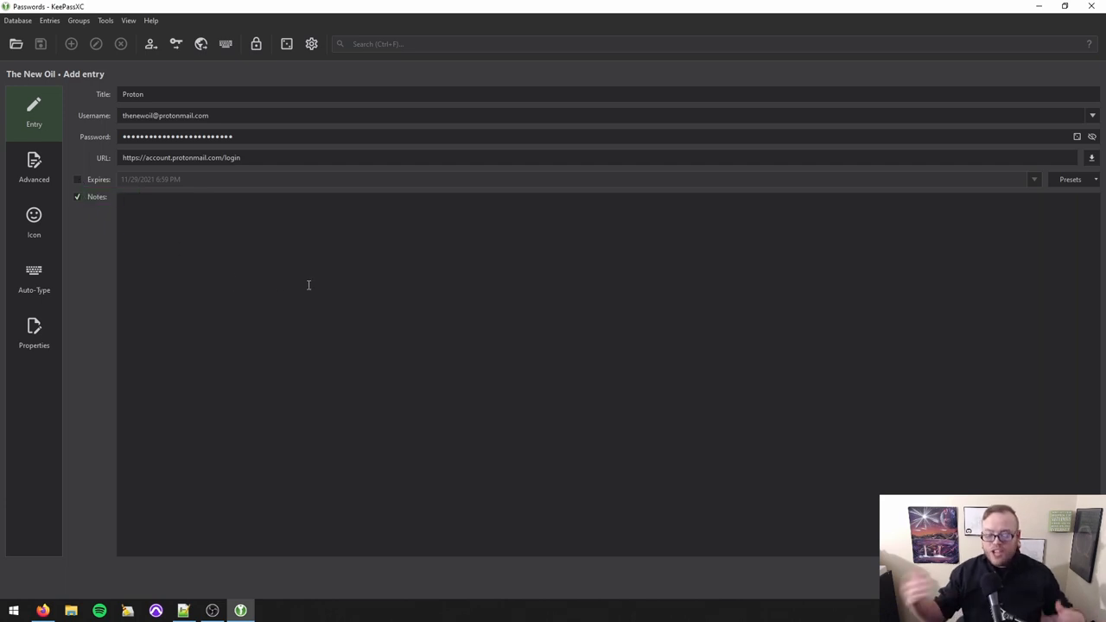
left_click(123, 200)
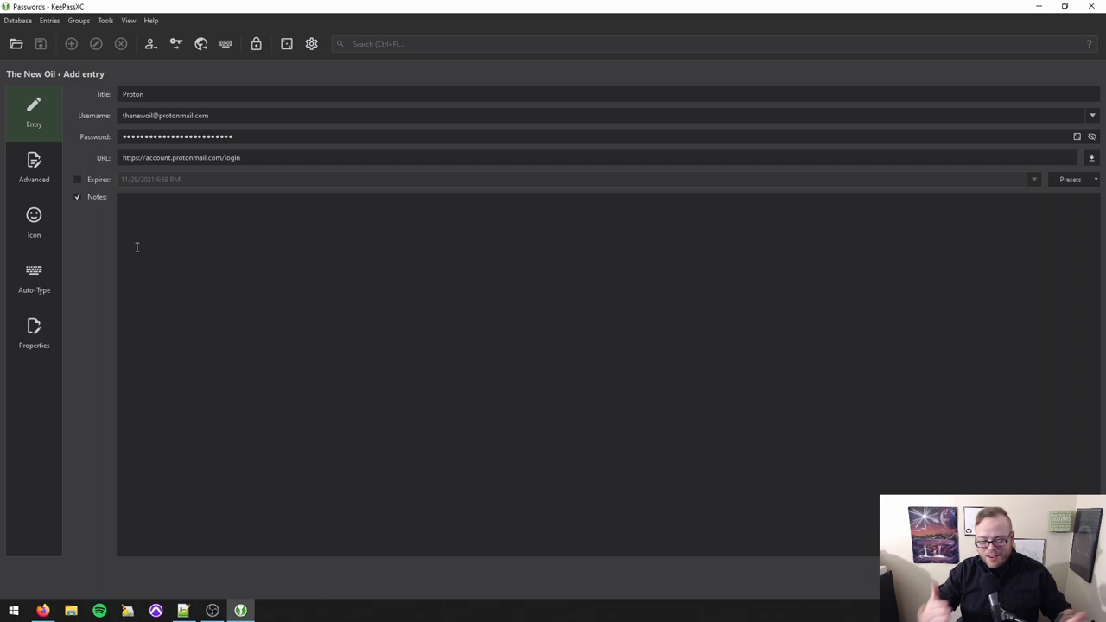
left_click(77, 179)
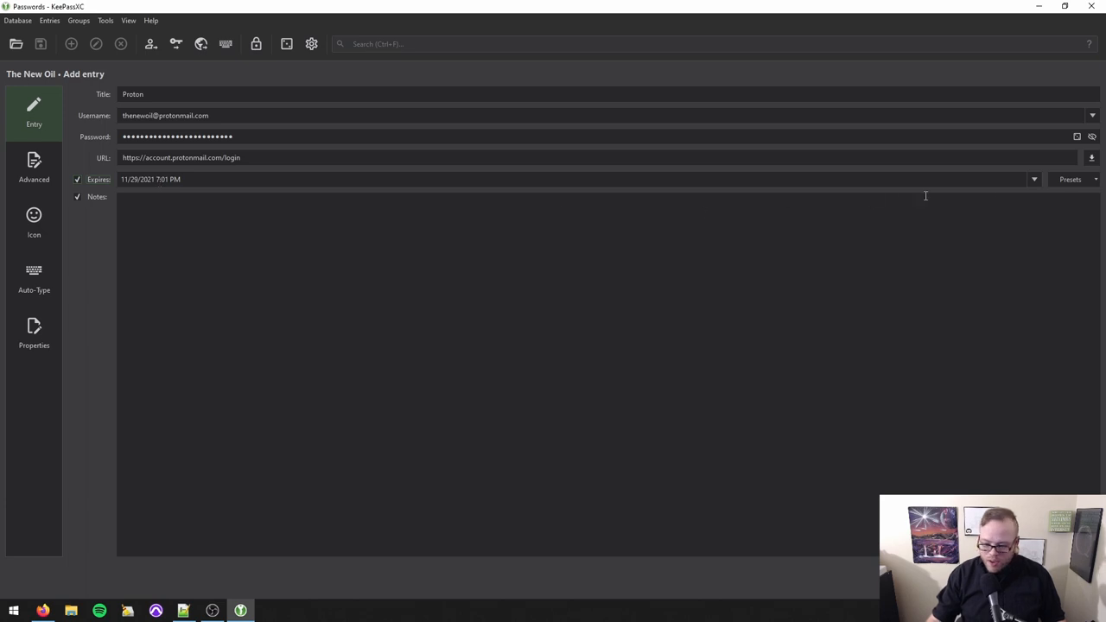
left_click(1071, 179)
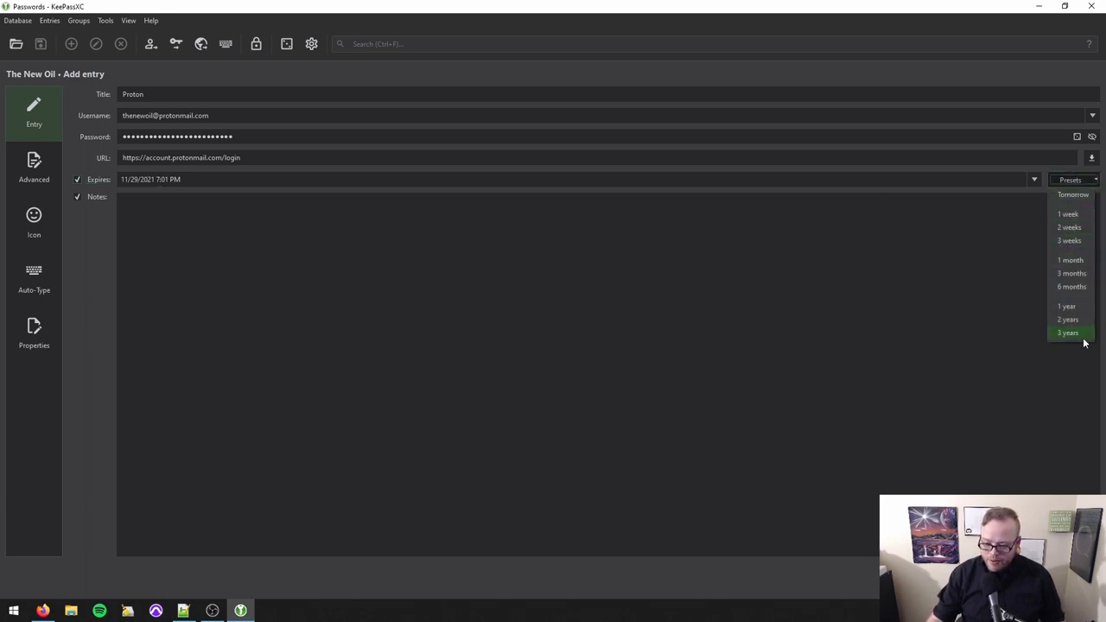
left_click(76, 179)
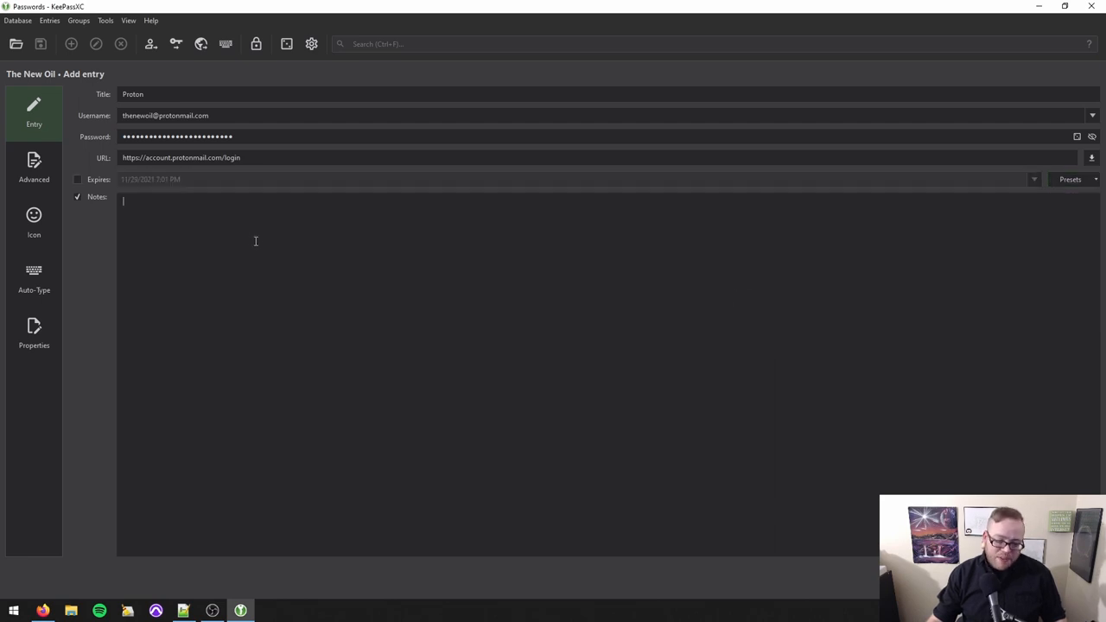
mouse_move(352, 260)
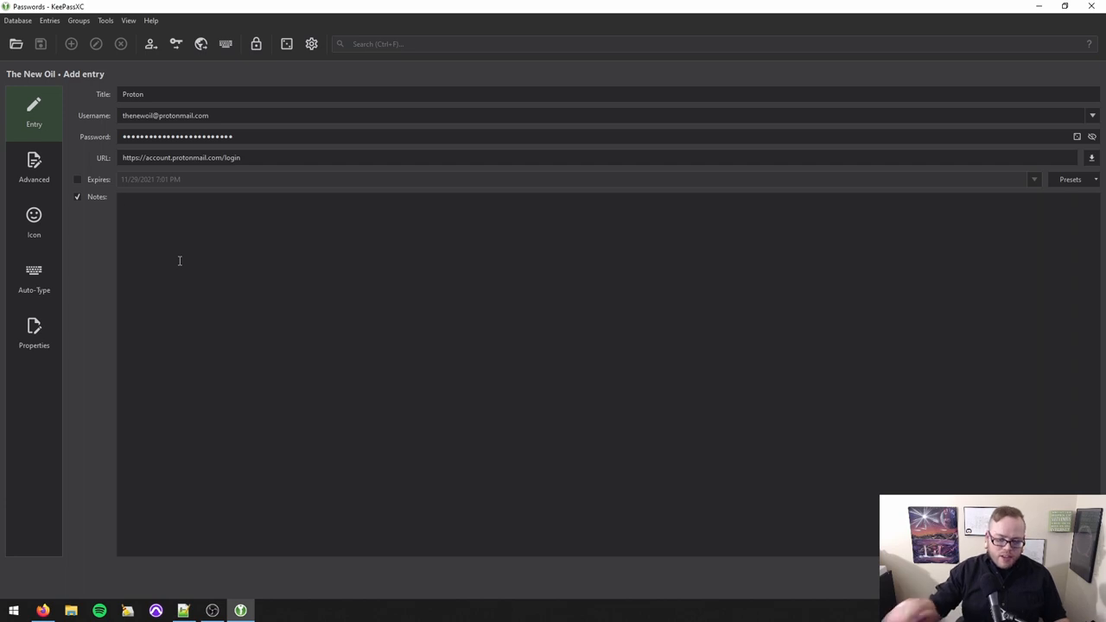
left_click(77, 178)
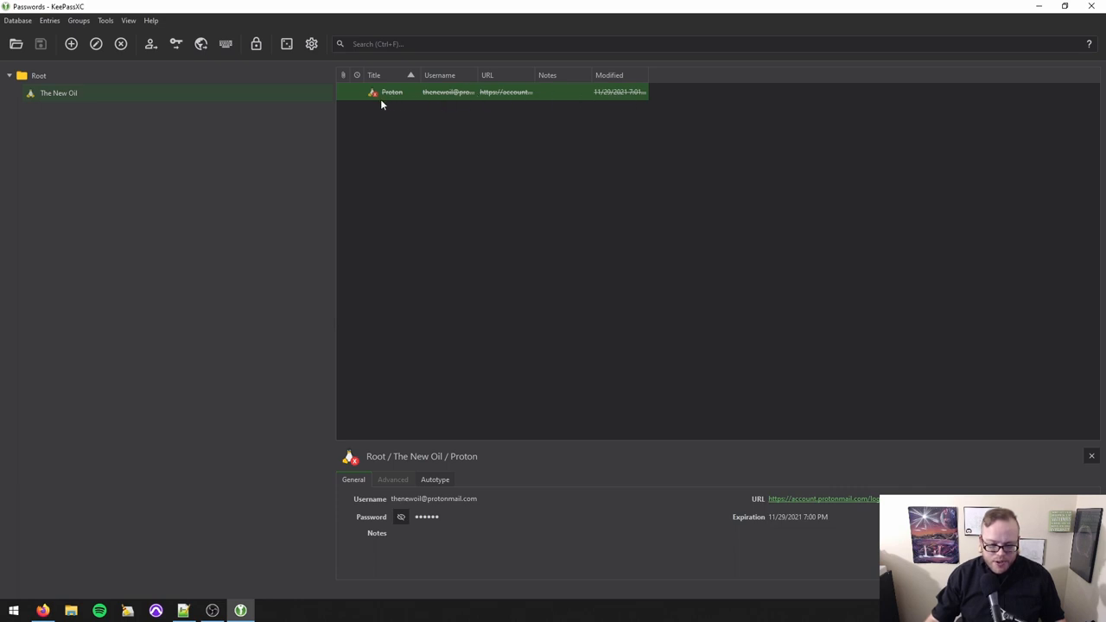
Reopen the saved Proton entry for editing.
double_click(391, 91)
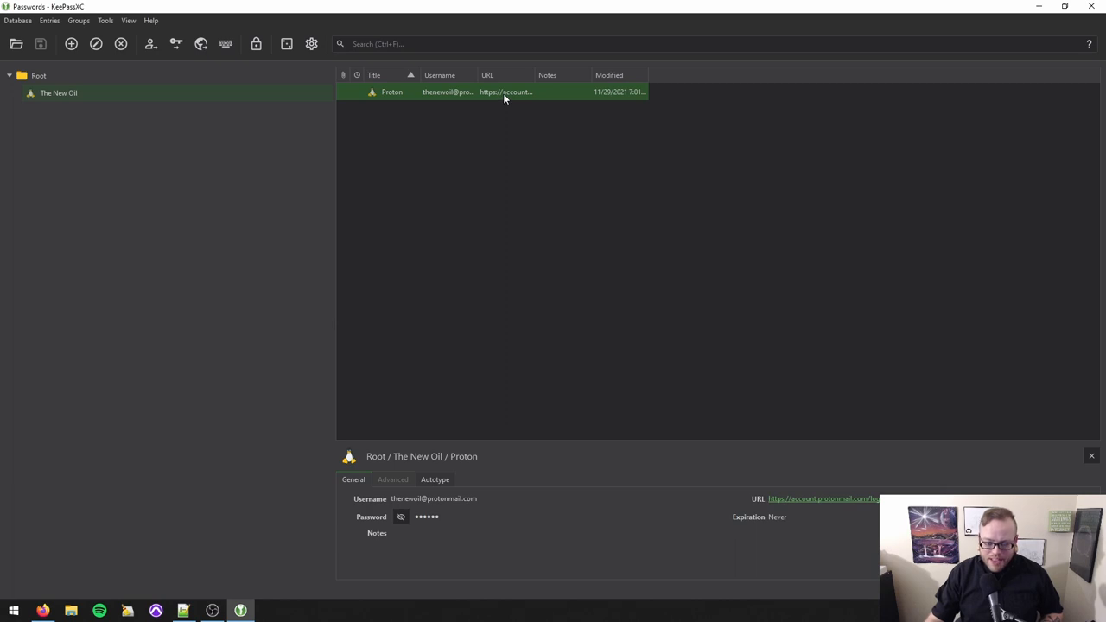
mouse_move(546, 15)
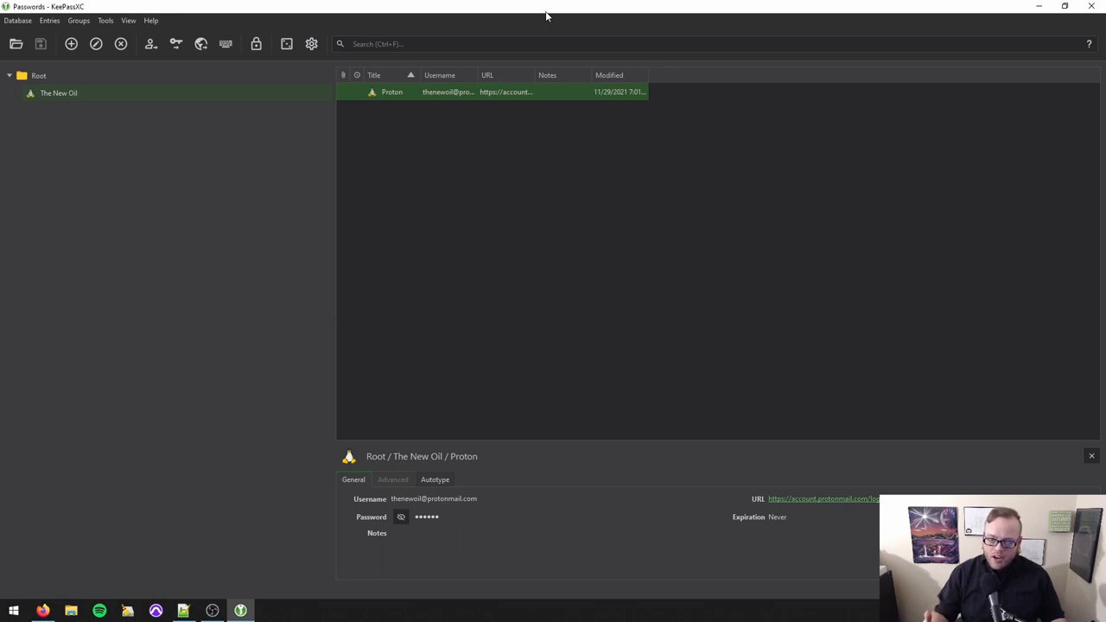
mouse_move(434, 326)
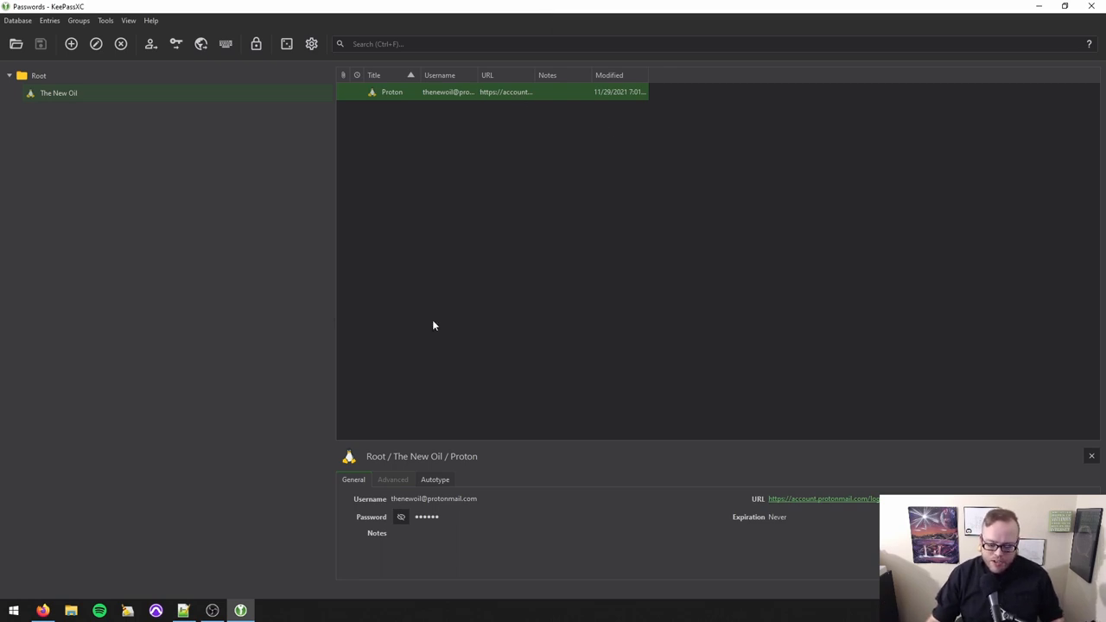
mouse_move(657, 234)
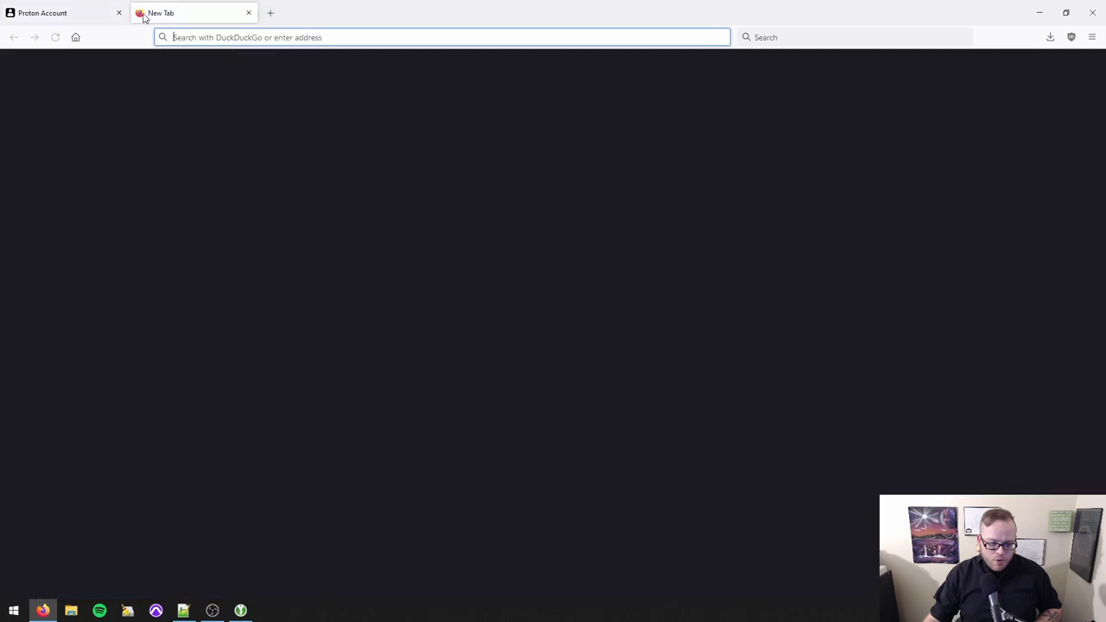
type("https://account.protonmail.com/login")
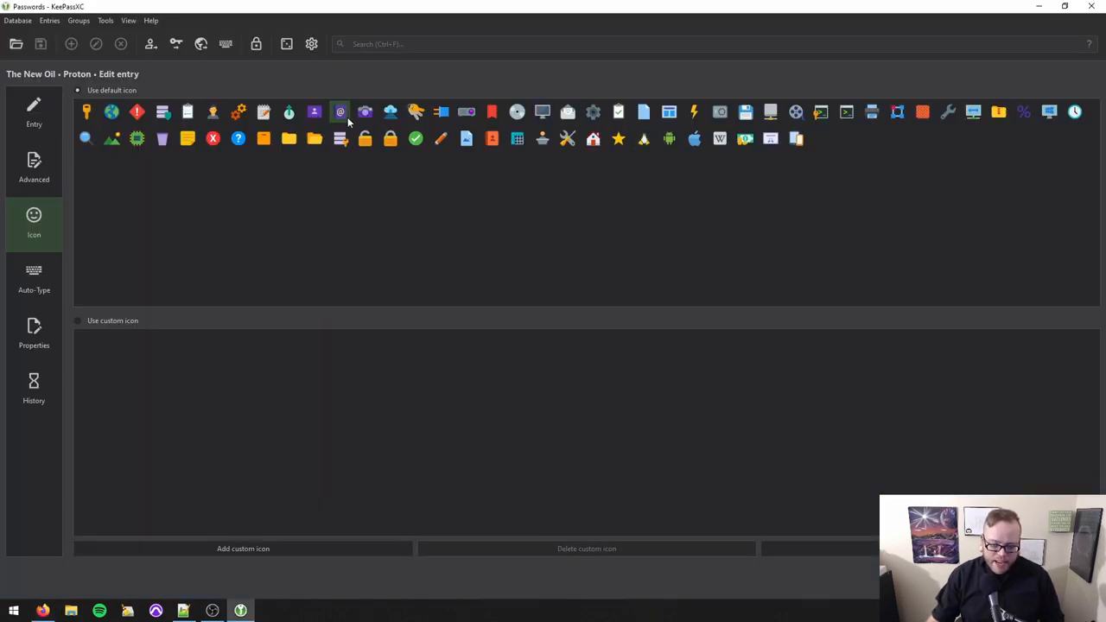
Preview the padlock icon, then pick another default icon for the Proton entry.
left_click(365, 138)
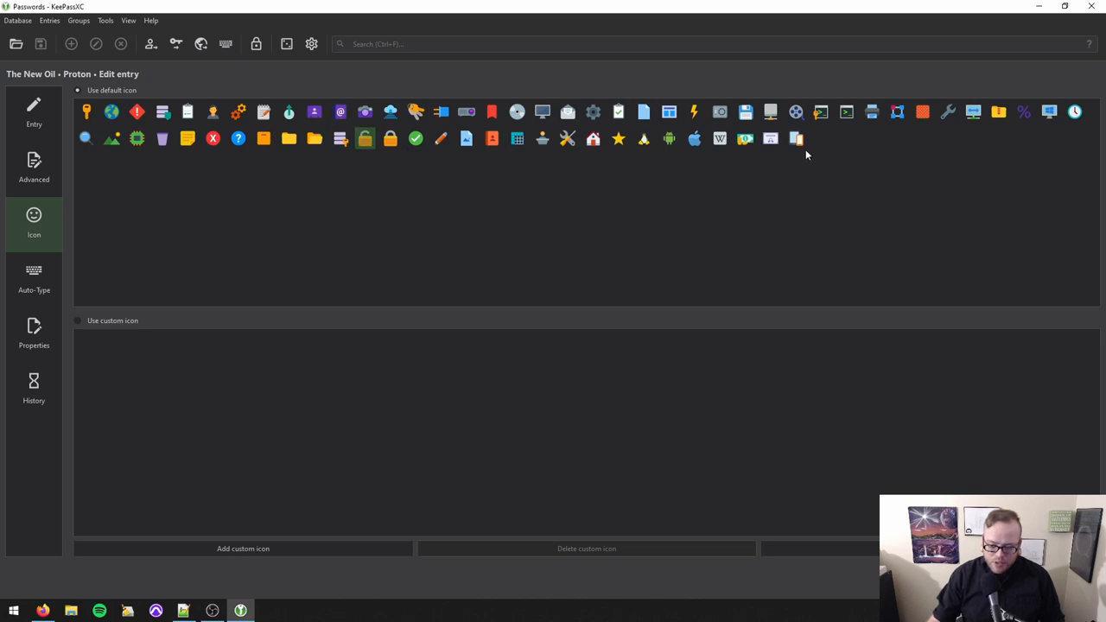
left_click(795, 138)
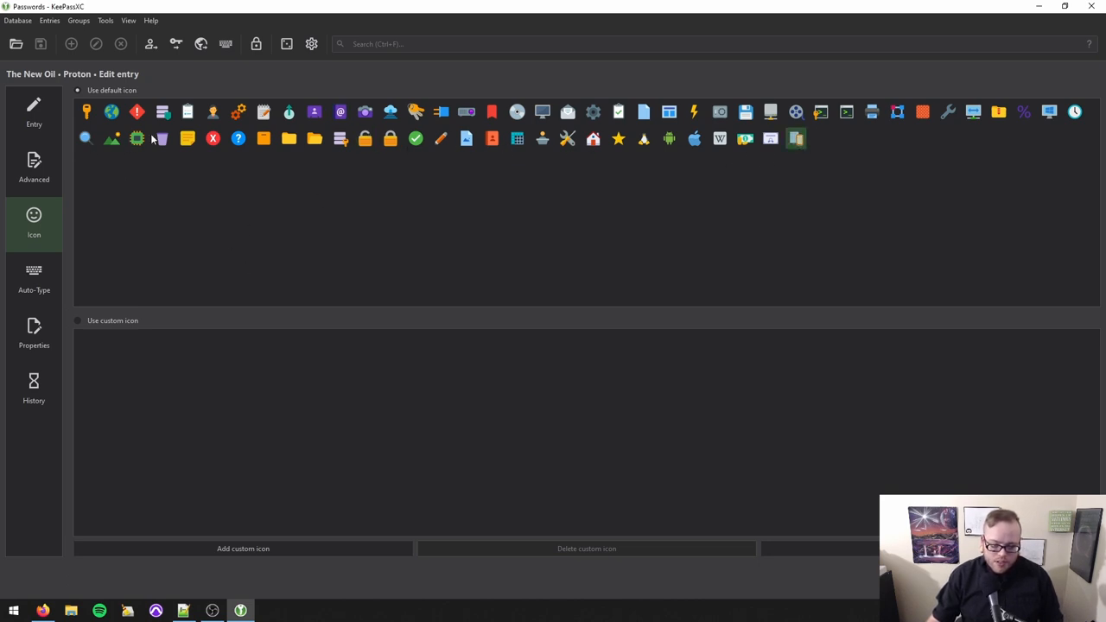
mouse_move(831, 547)
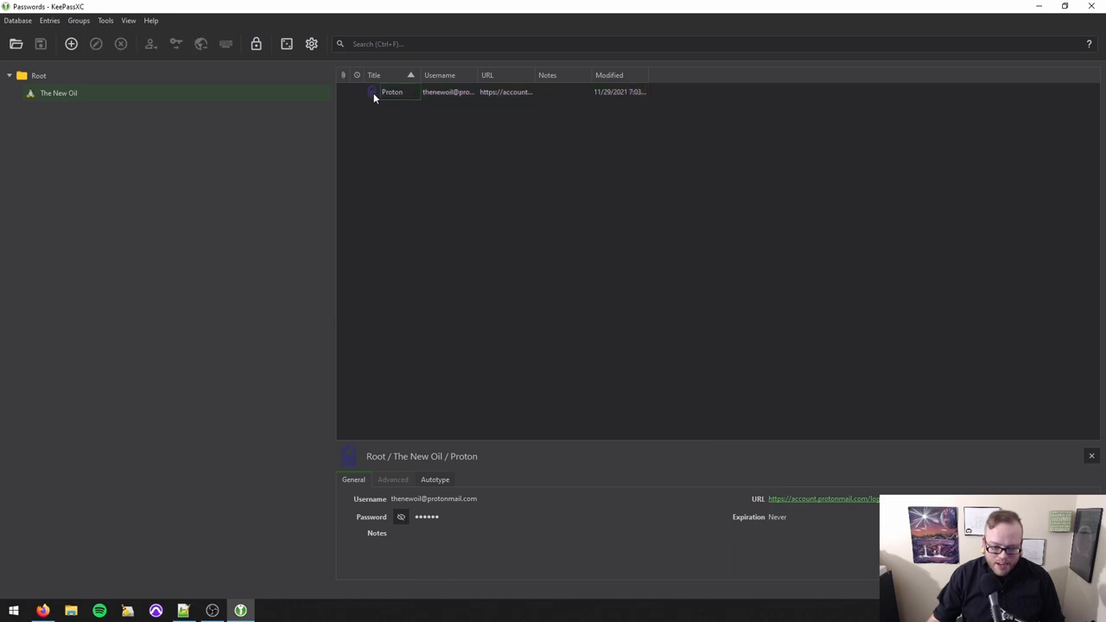
Reopen the Proton entry, review its icon settings, and close the editor.
left_click(392, 92)
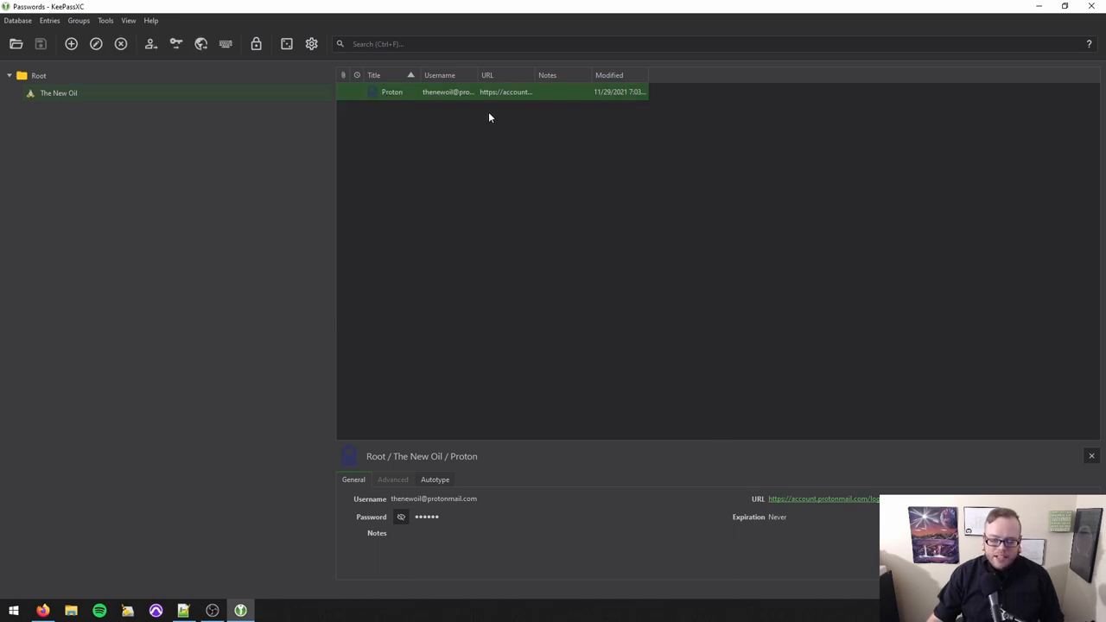
double_click(392, 92)
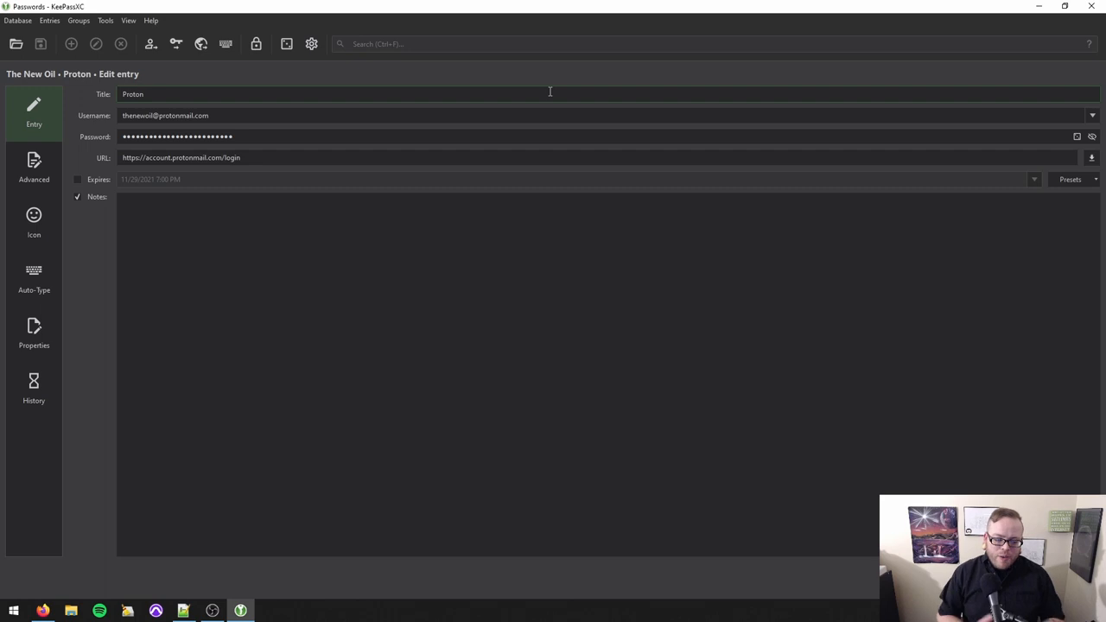
left_click(34, 223)
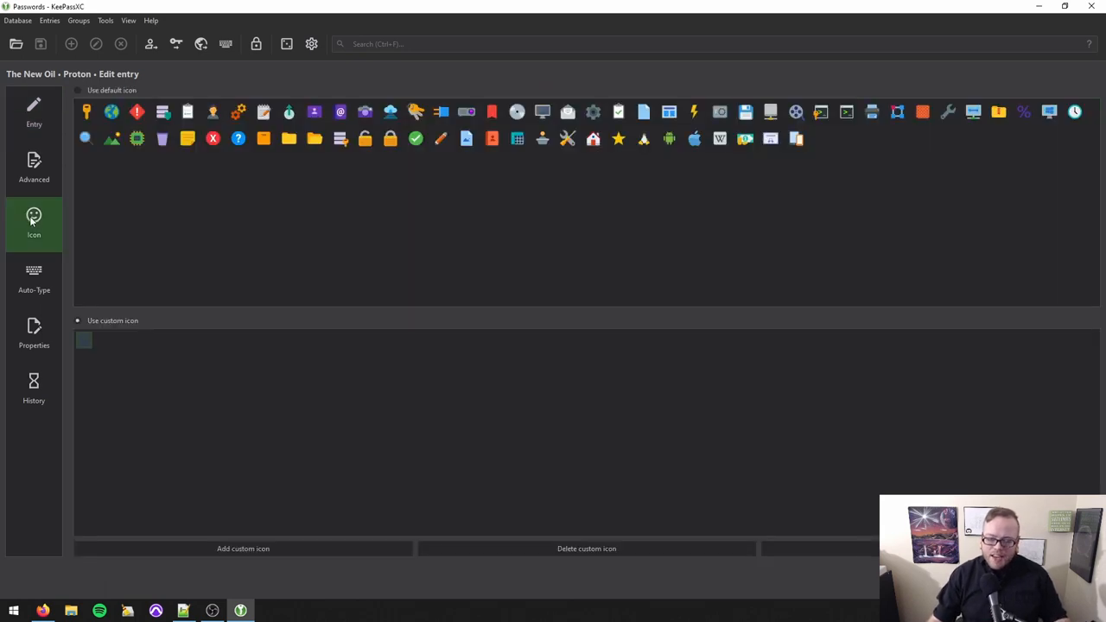
mouse_move(149, 208)
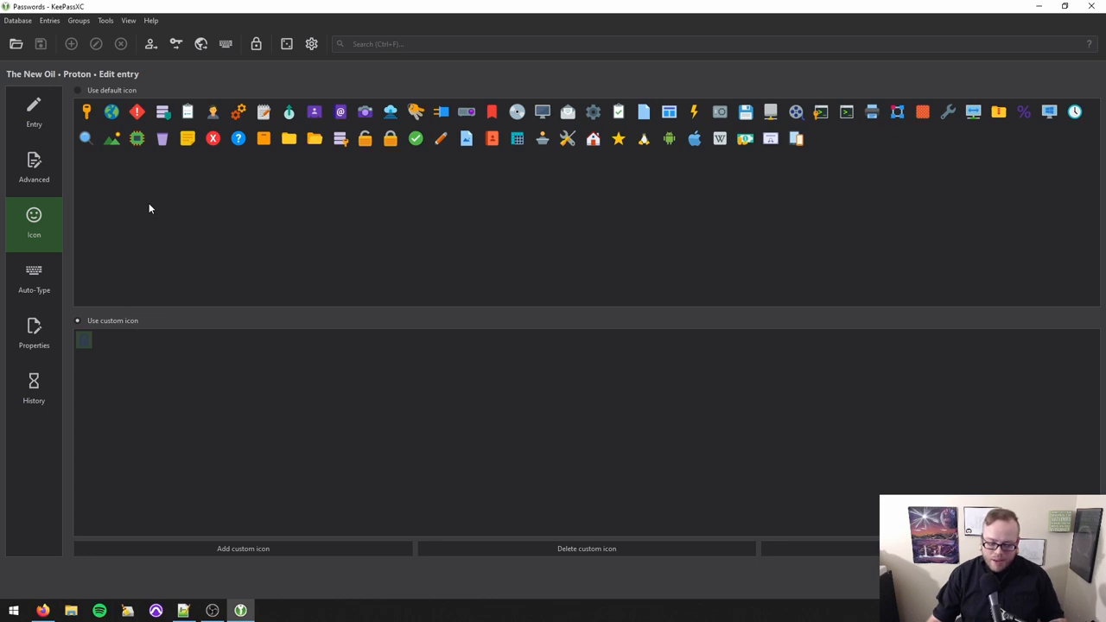
mouse_move(306, 393)
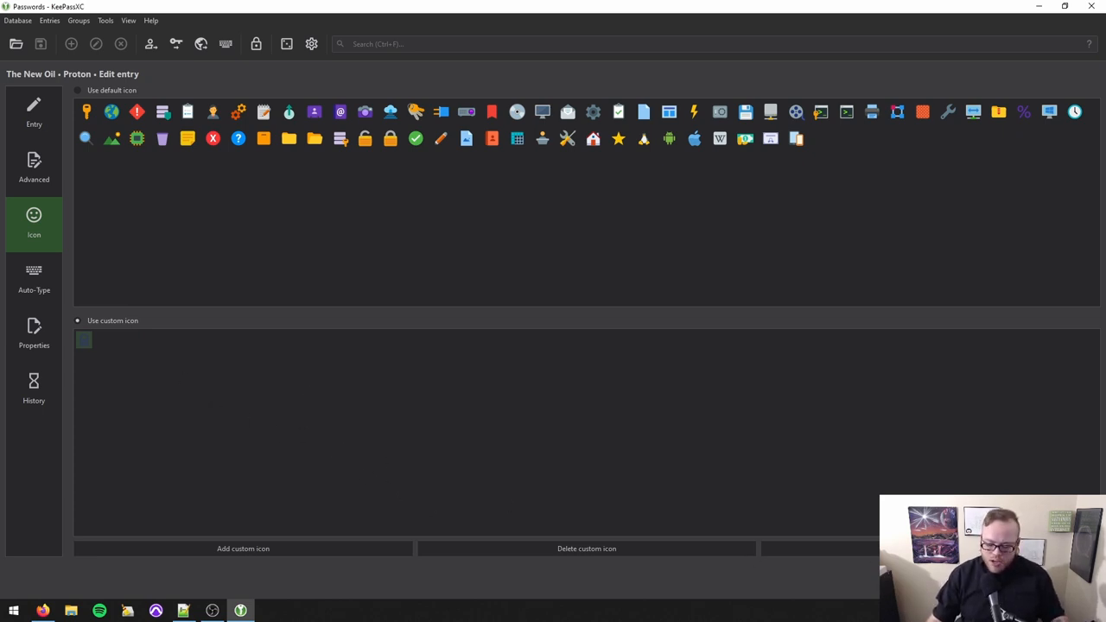
mouse_move(644, 560)
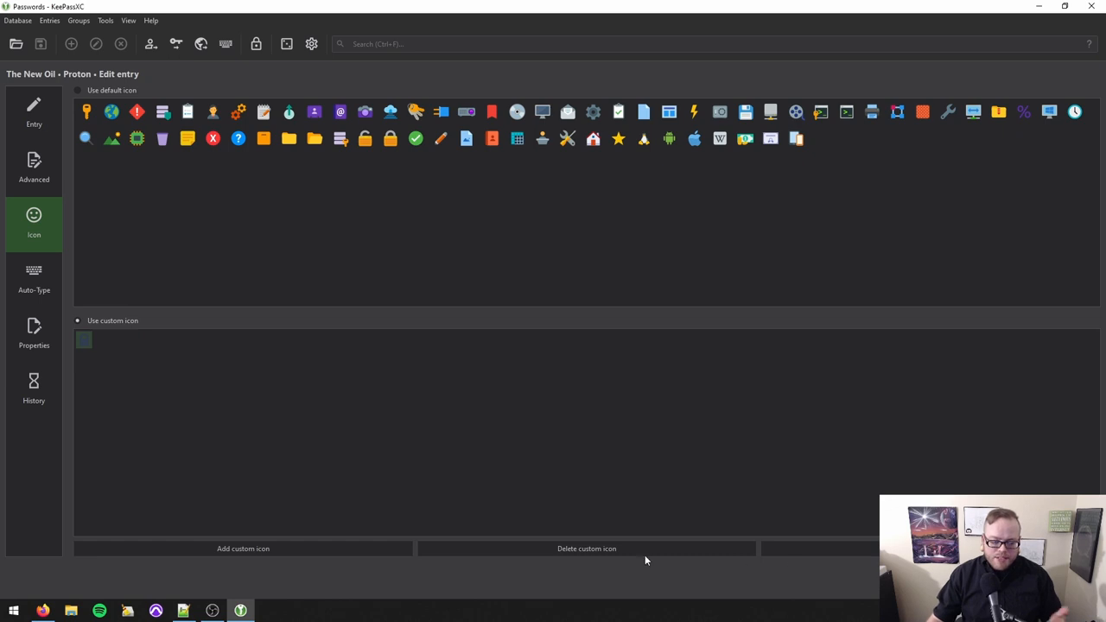
left_click(34, 276)
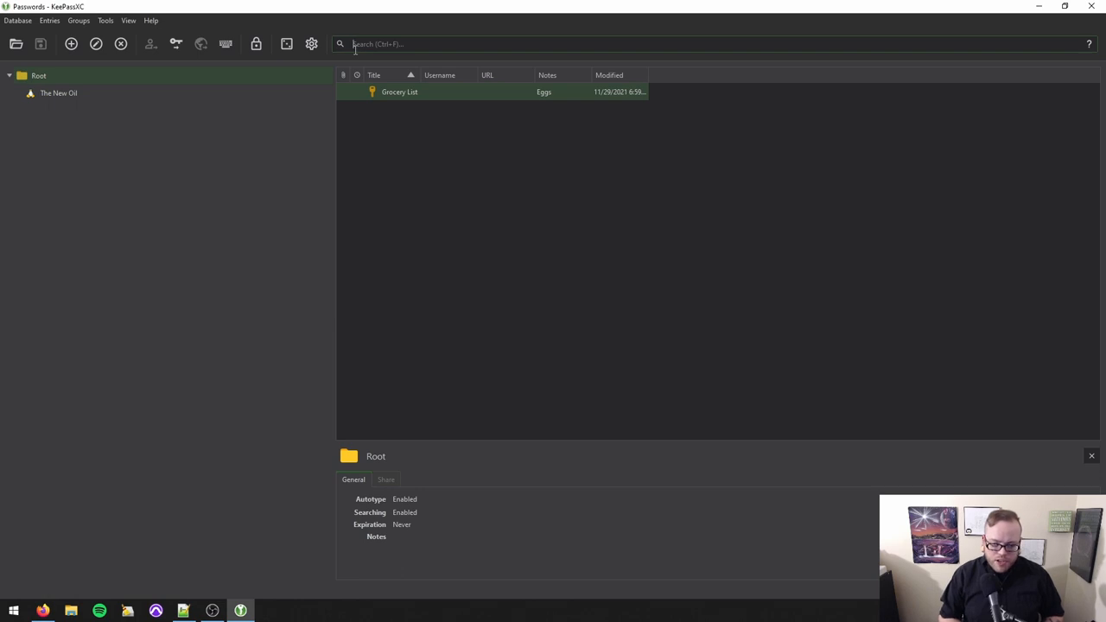
Search for 'grocery' from The New Oil group and select the Grocery List result.
type("grocery")
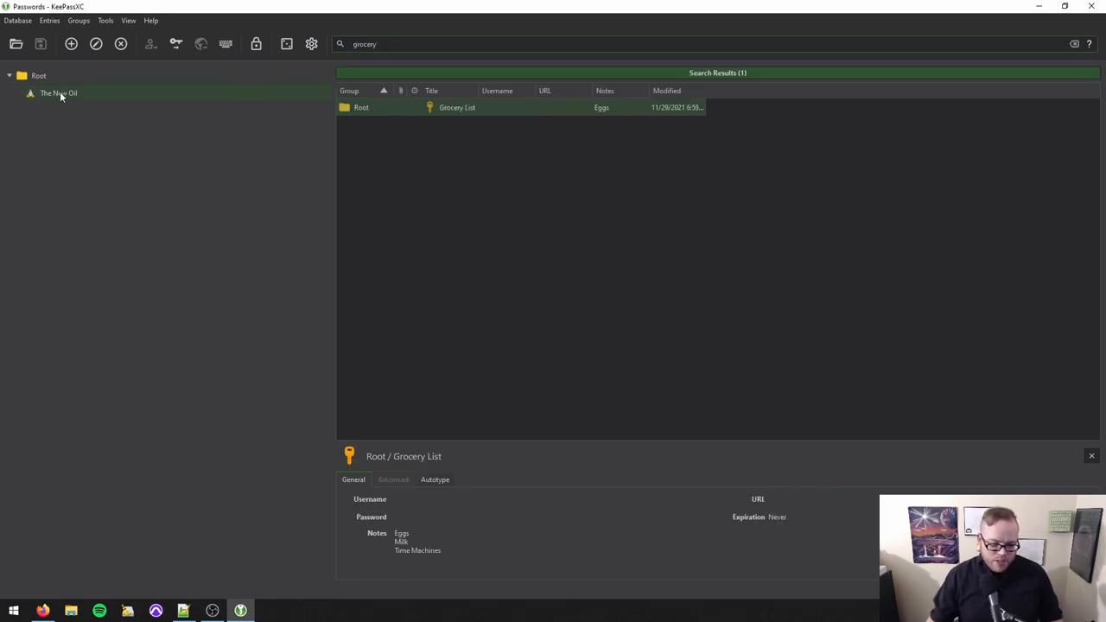
left_click(58, 92)
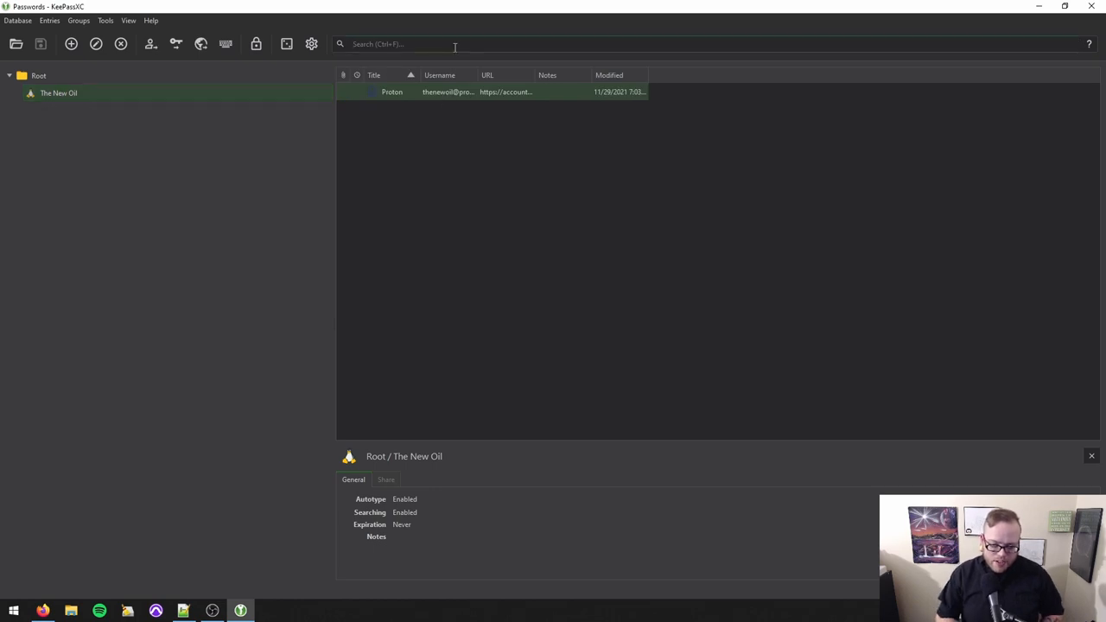
type("grocery")
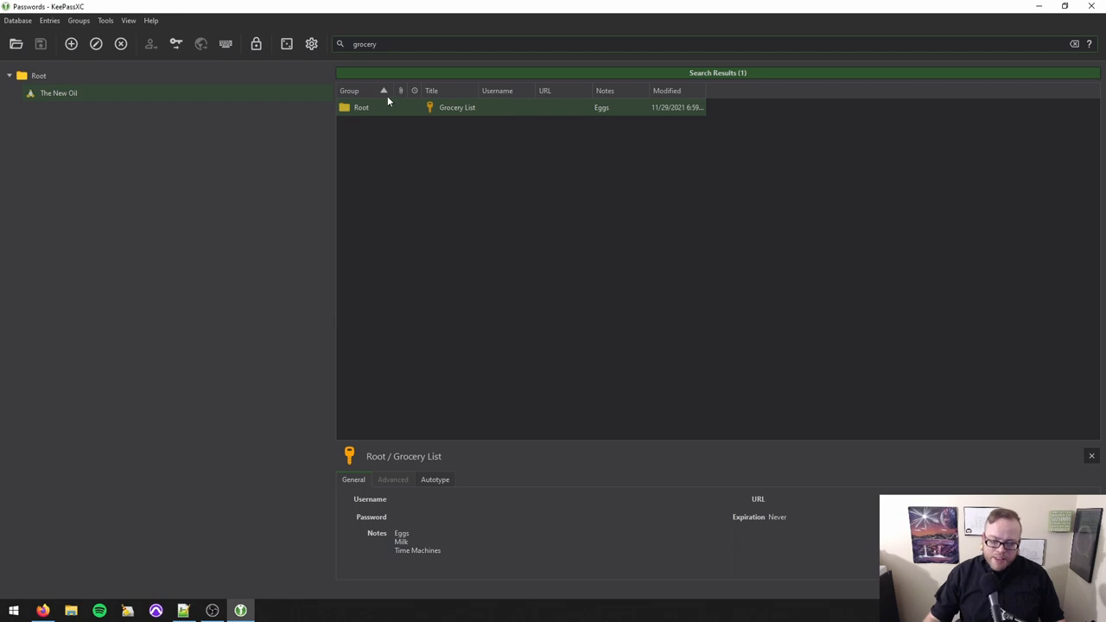
mouse_move(376, 118)
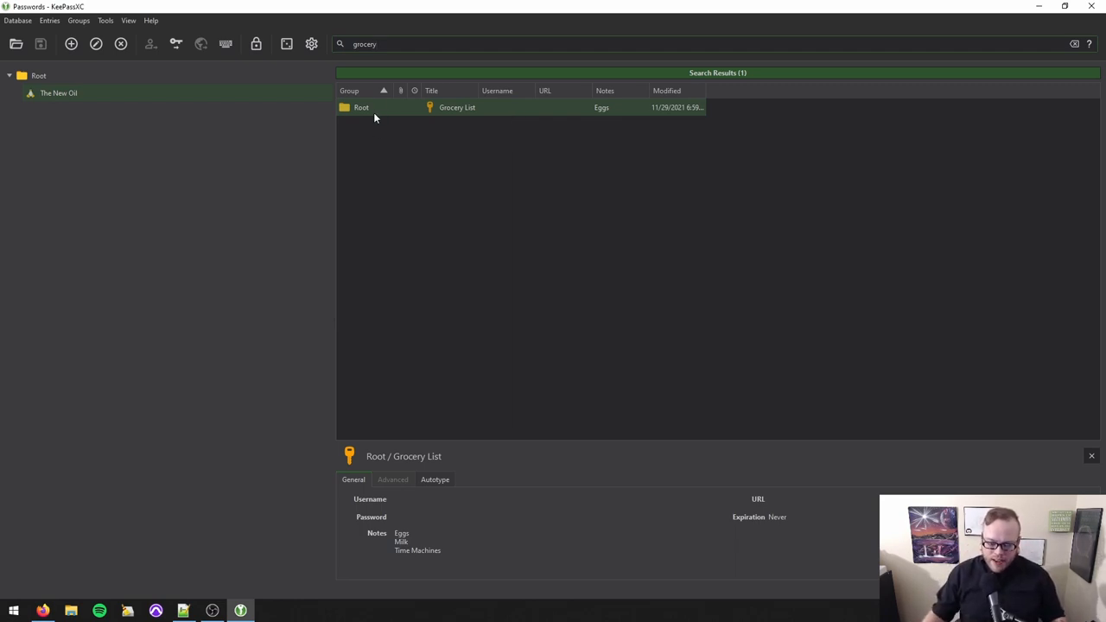
mouse_move(358, 107)
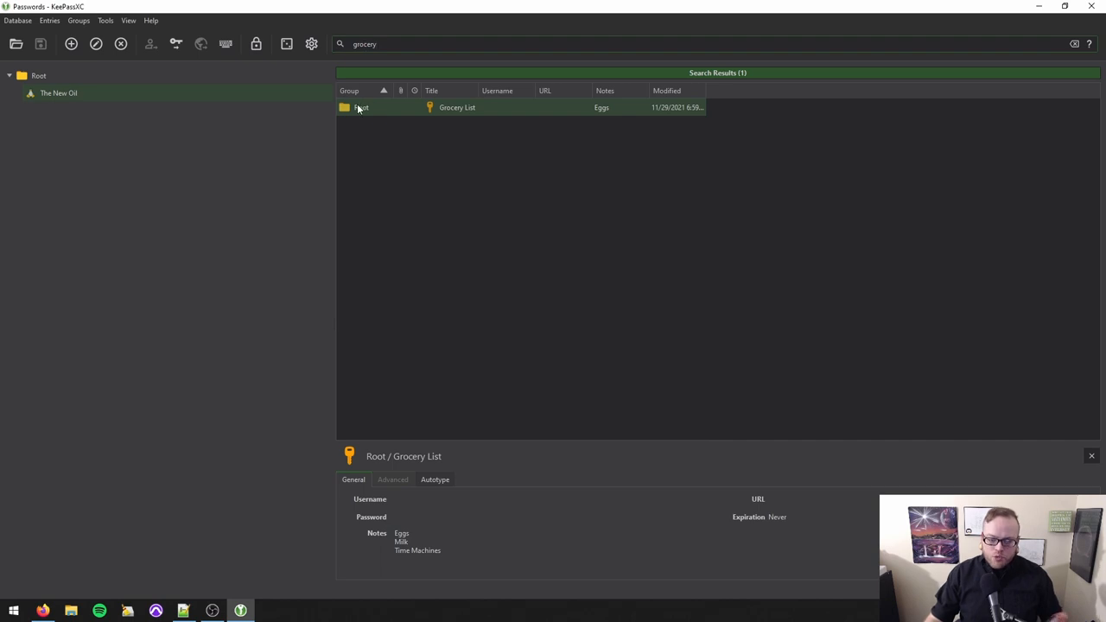
left_click(71, 43)
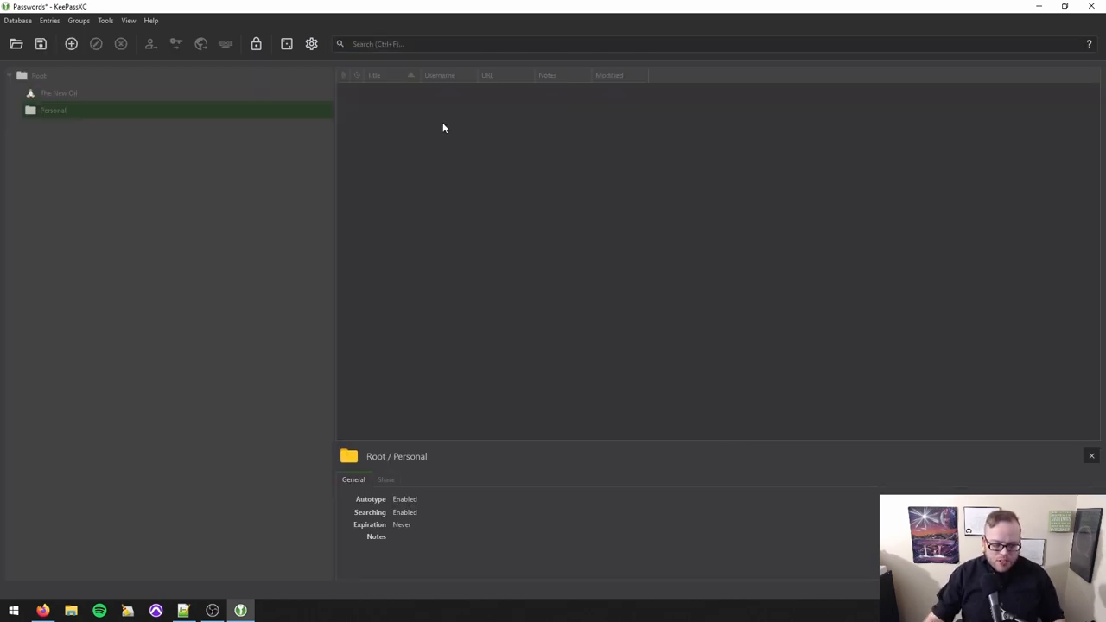
Start adding the ProtonMail entry to the Personal group.
left_click(40, 44)
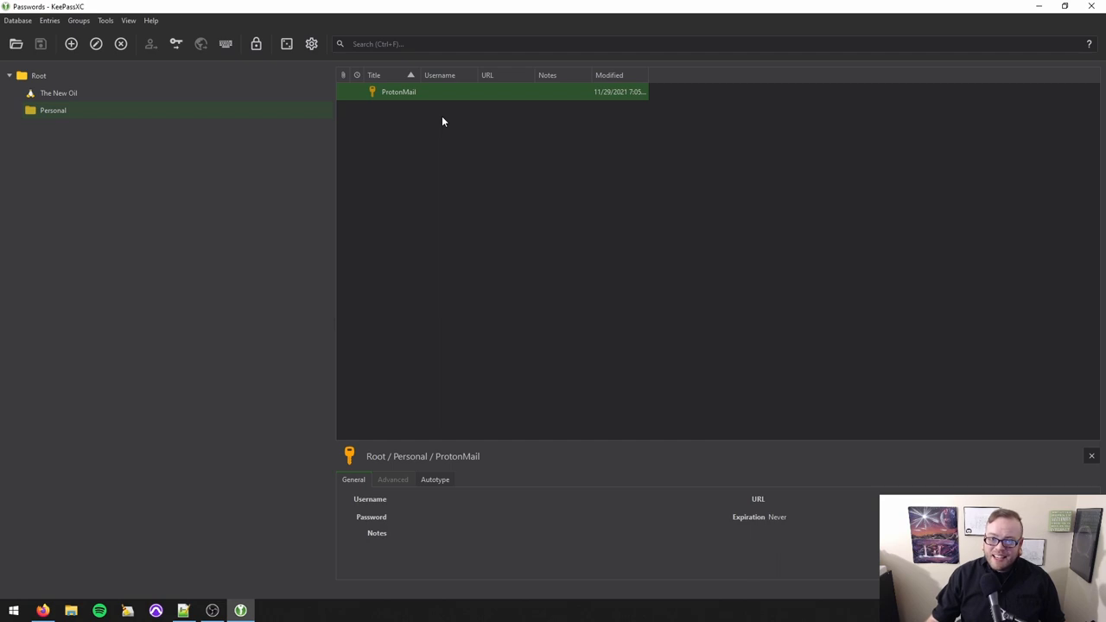
mouse_move(343, 117)
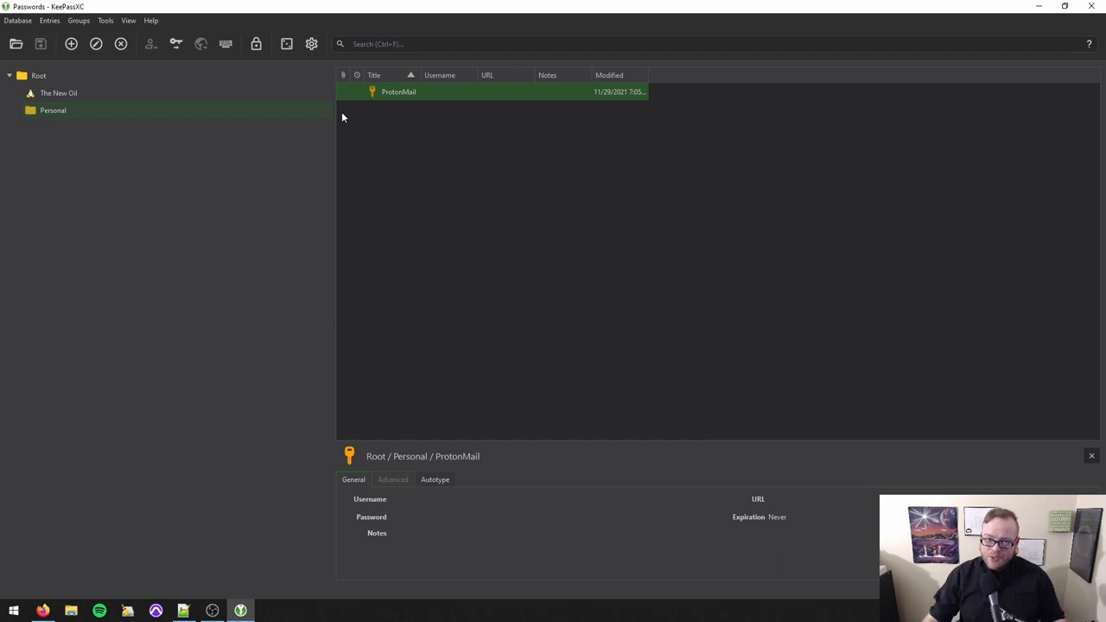
Search 'prot' from Root, inspect the Proton results, then return to The New Oil.
left_click(53, 110)
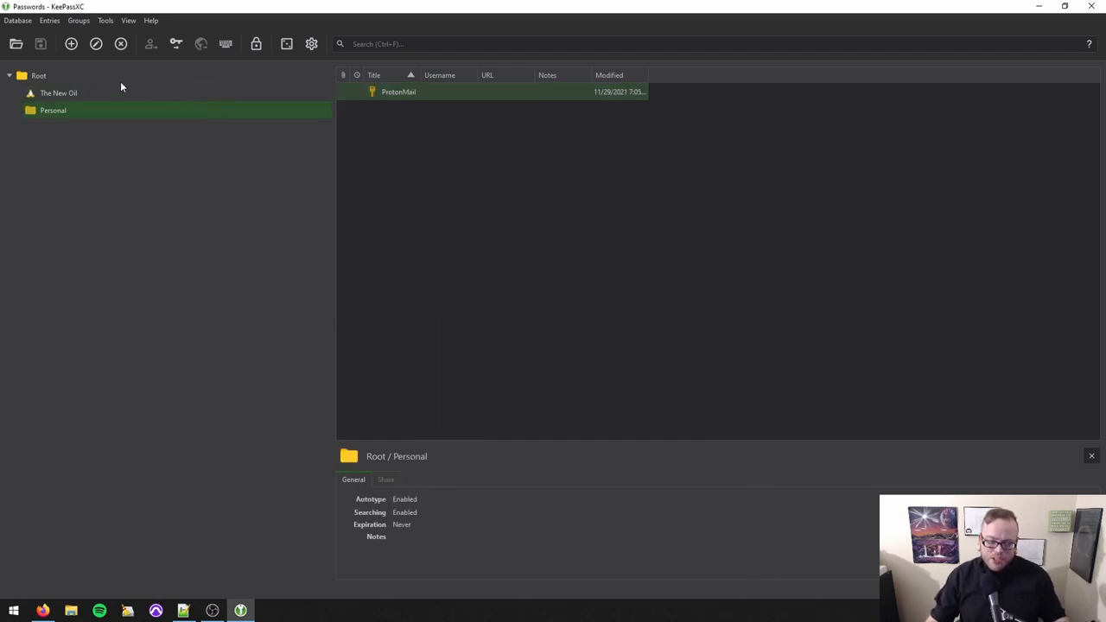
left_click(39, 75)
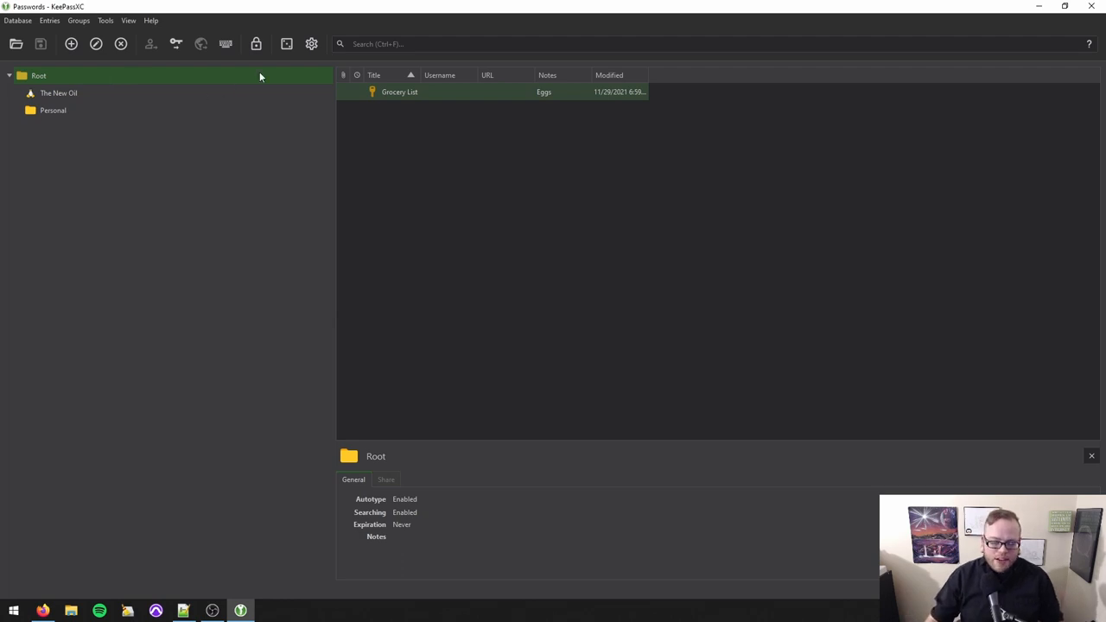
type("proton")
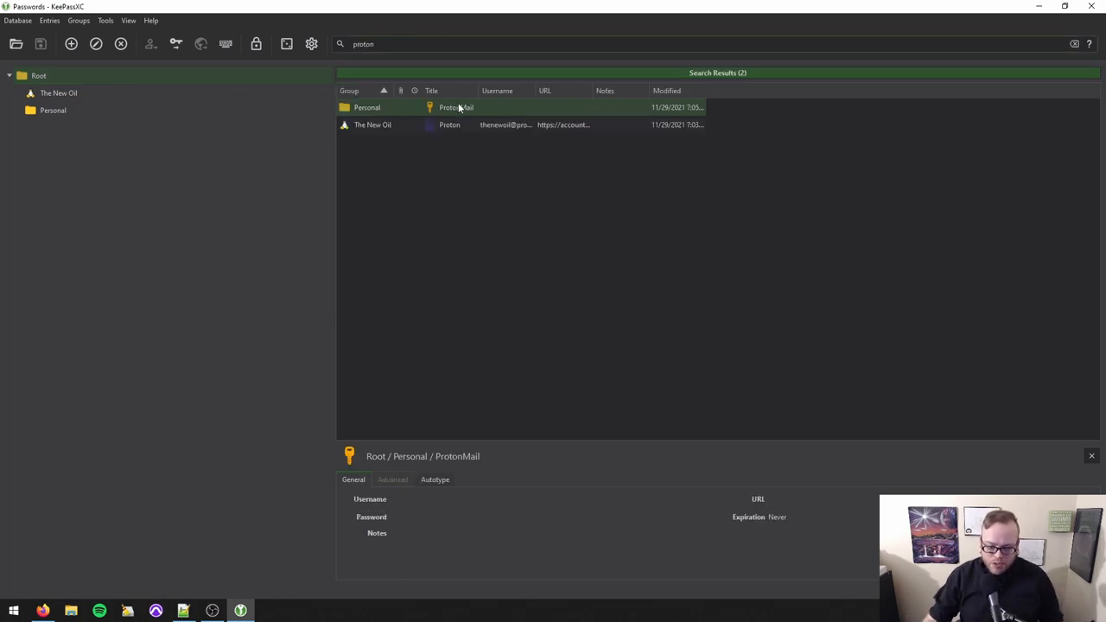
left_click(449, 124)
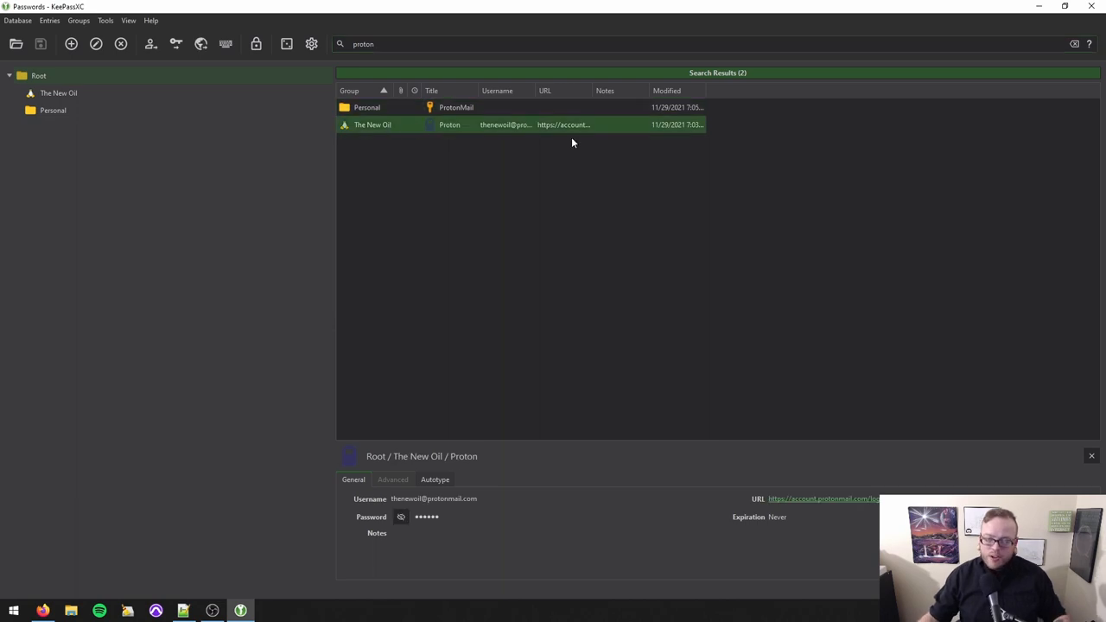
mouse_move(211, 82)
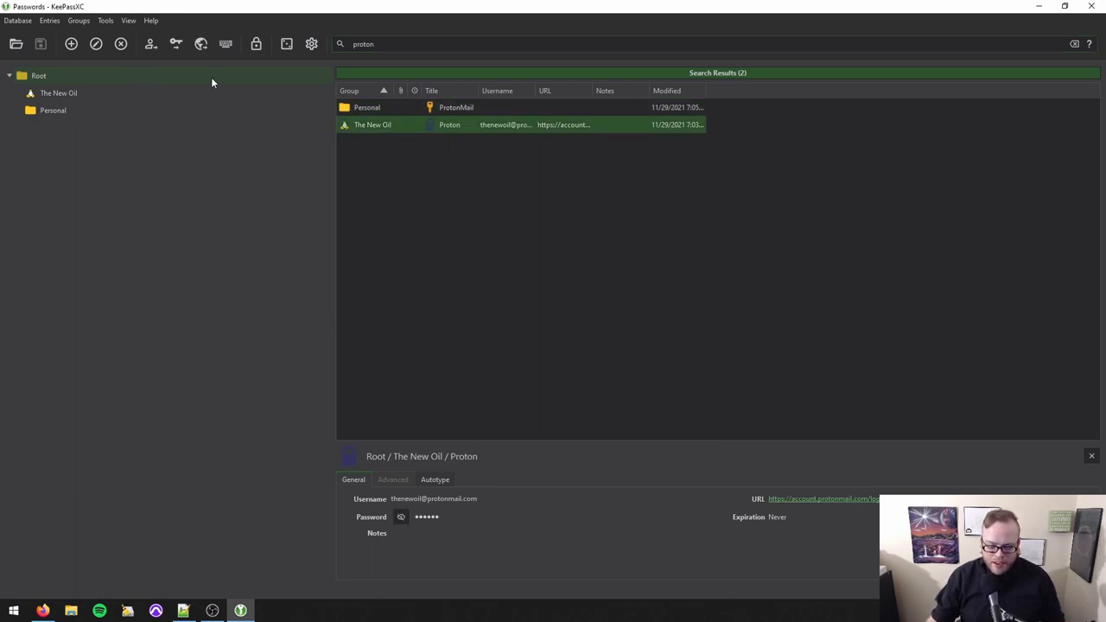
left_click(456, 107)
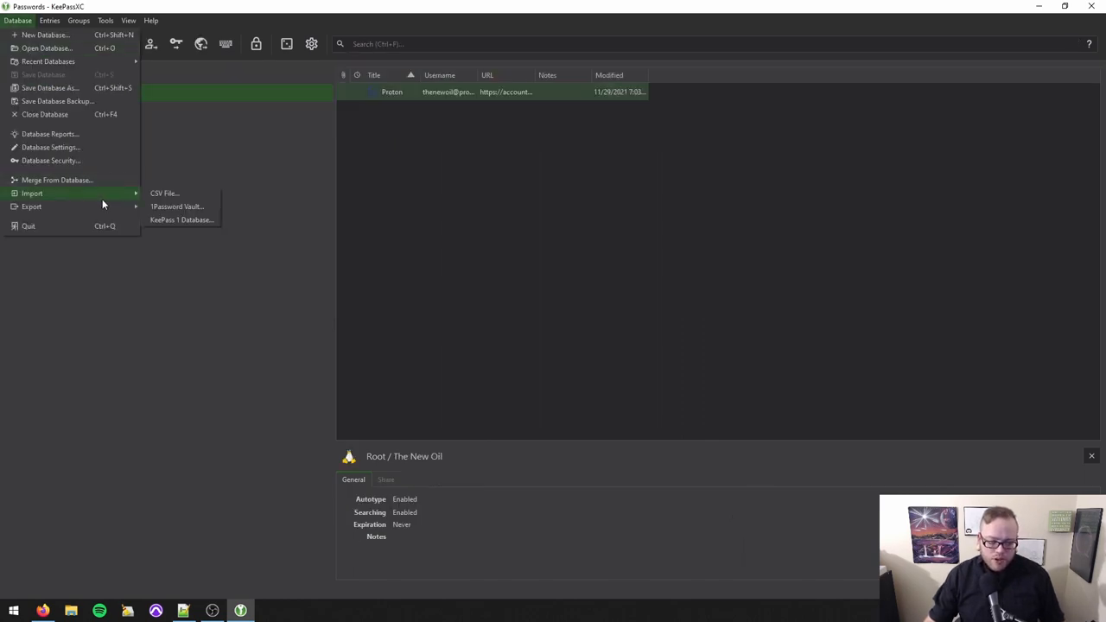
mouse_move(31, 206)
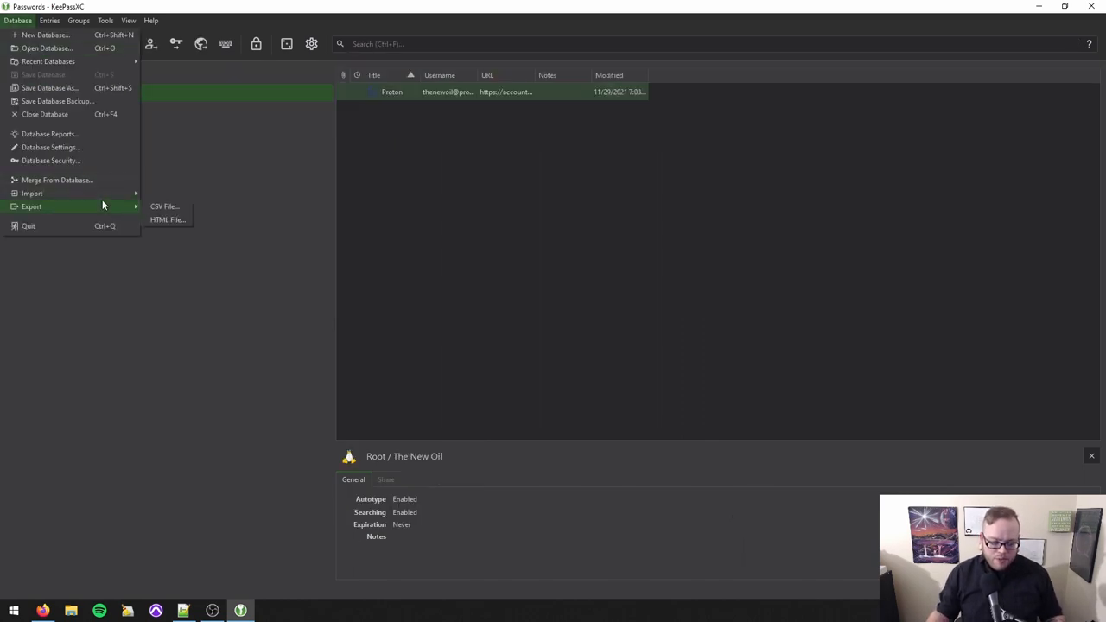
mouse_move(32, 192)
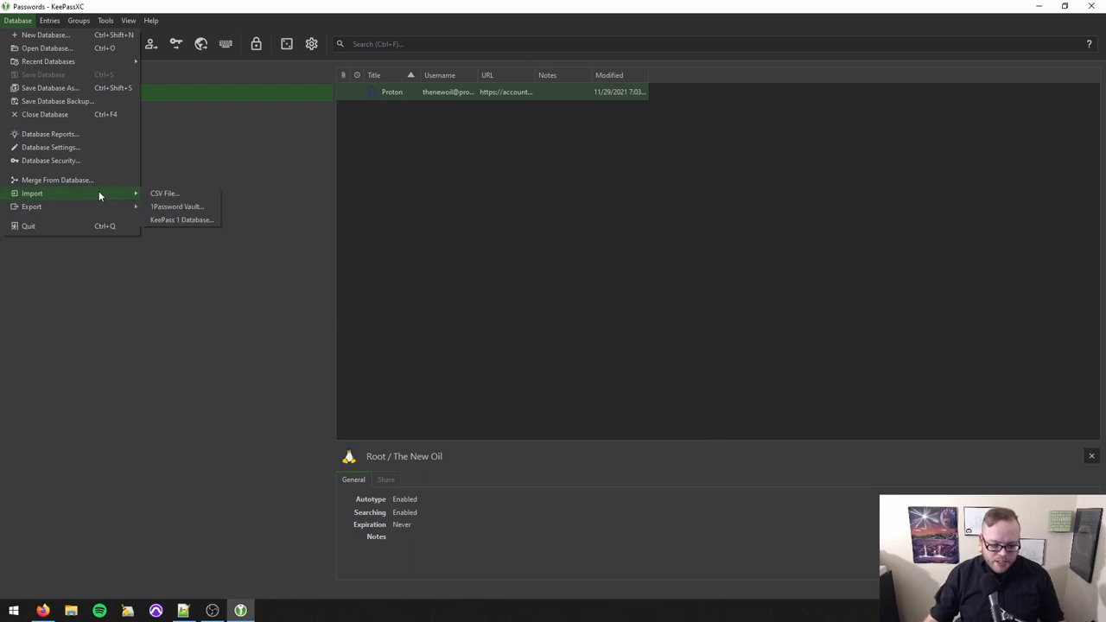
mouse_move(205, 209)
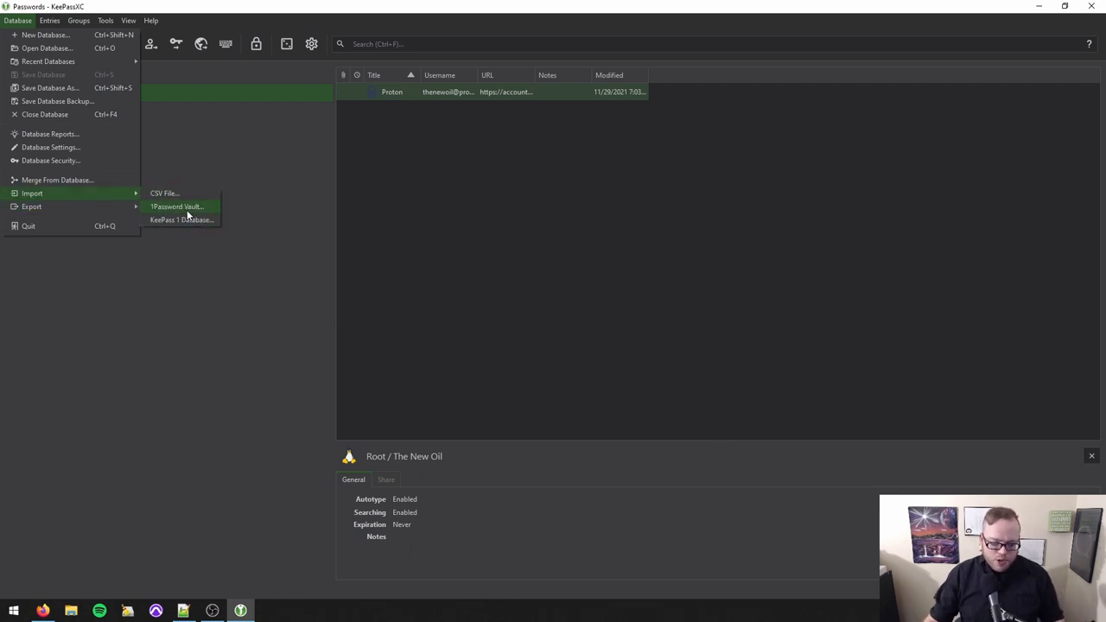
mouse_move(175, 193)
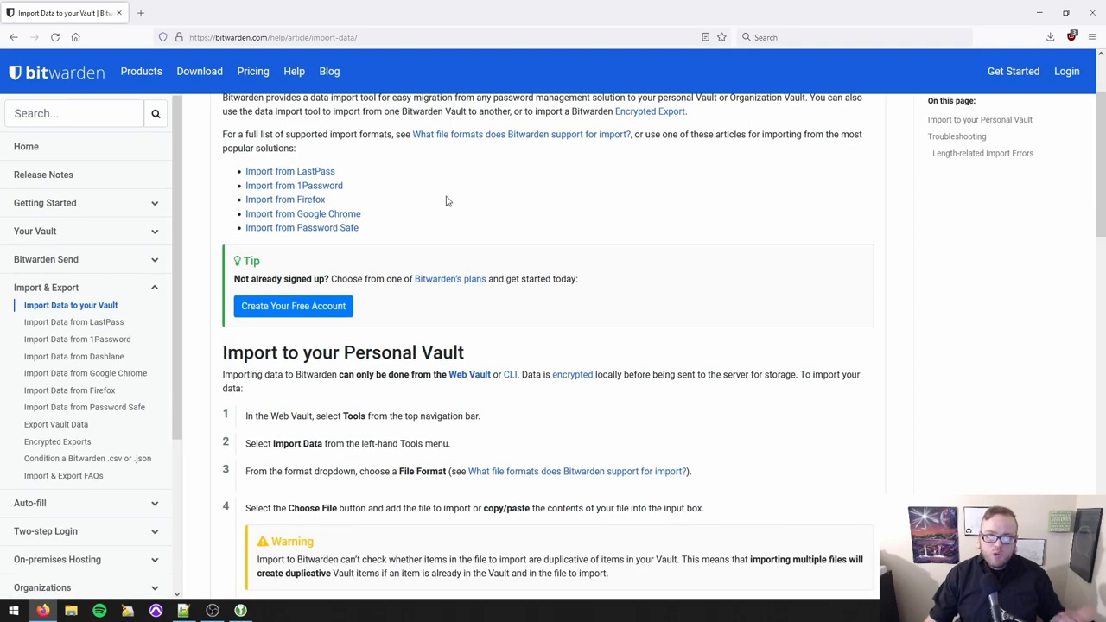
Open the 'Import from Google Chrome' guide and scroll through its export steps.
scroll("down", 3)
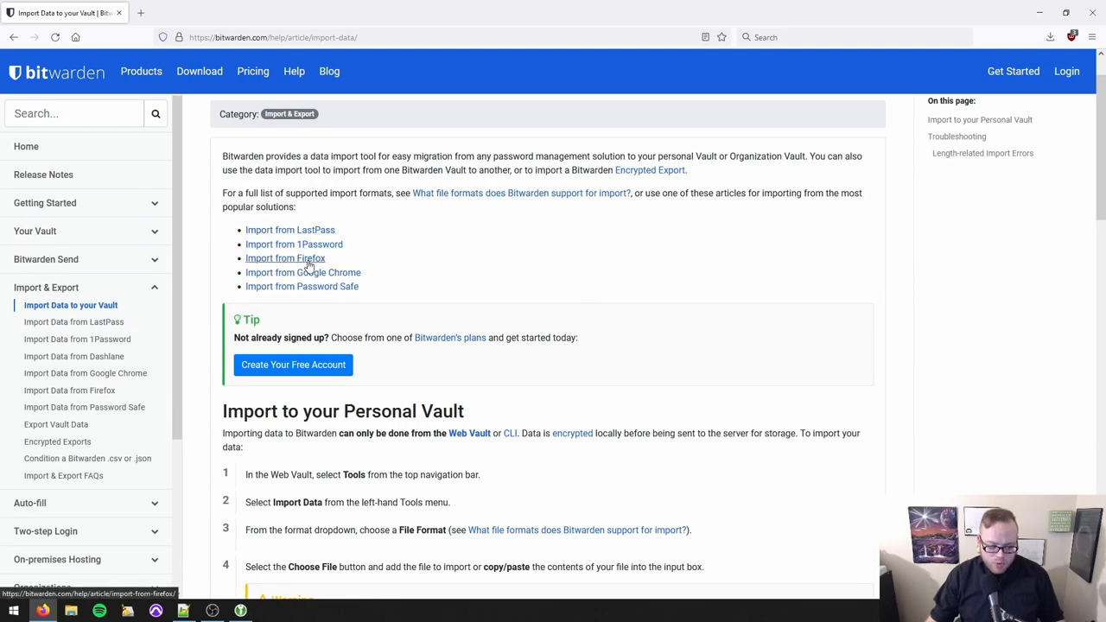
left_click(303, 272)
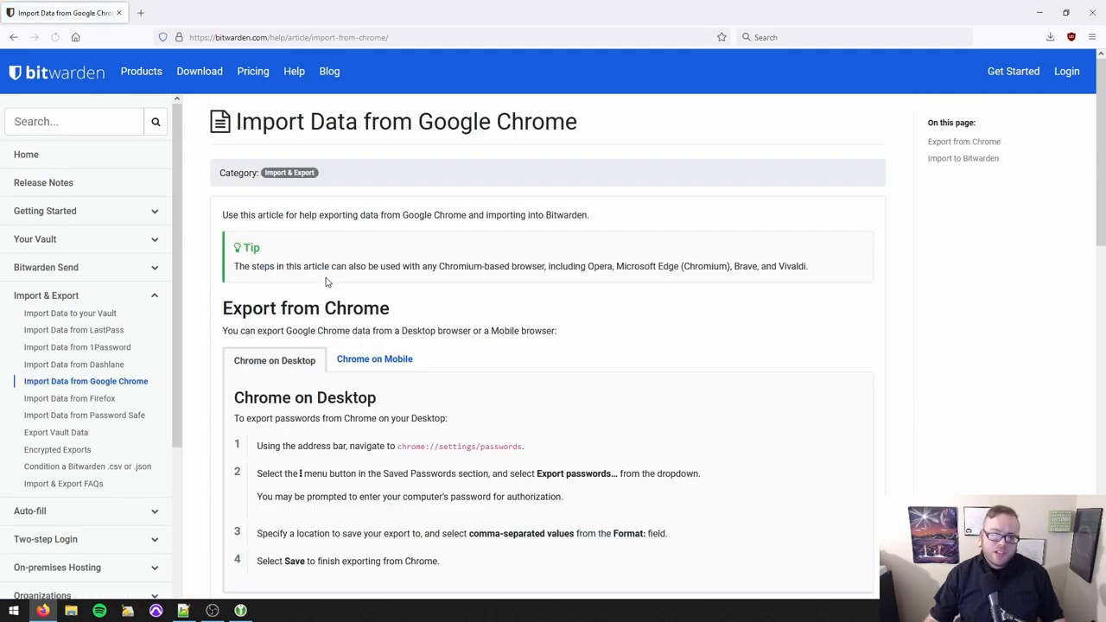
scroll("down", 3)
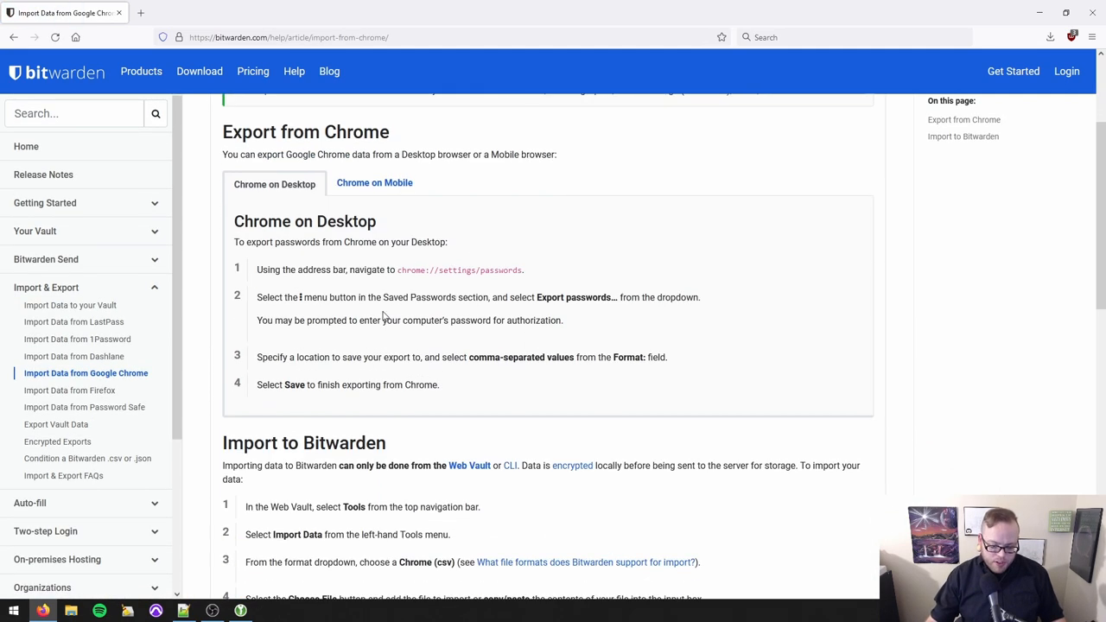
mouse_move(214, 132)
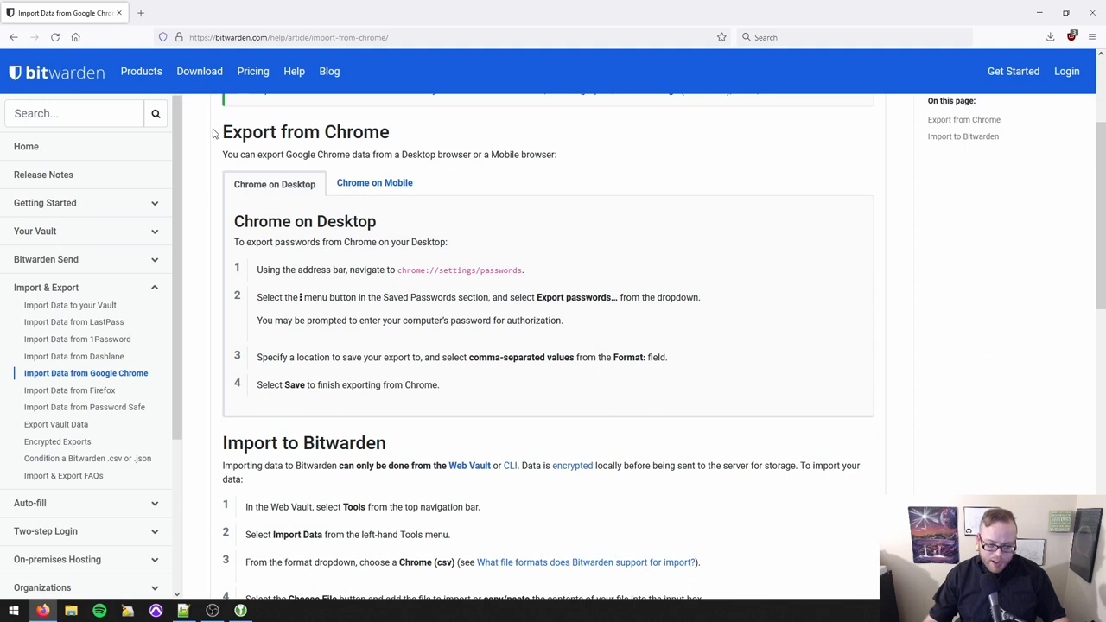
left_click_drag(222, 131, 535, 388)
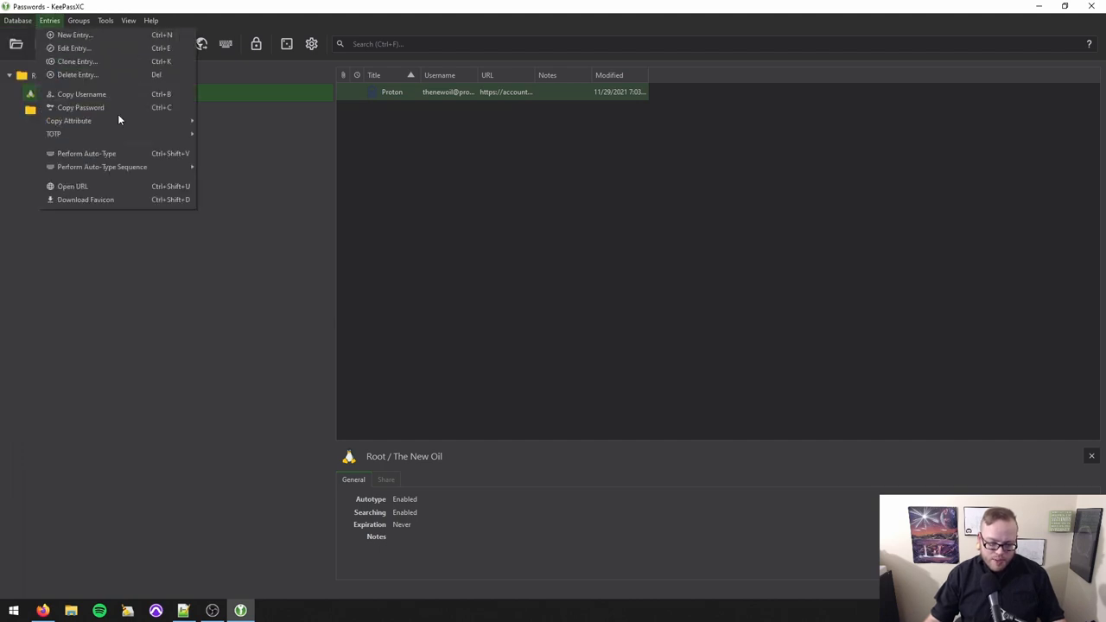
Review the database CSV and HTML export options, then open application settings.
left_click(17, 20)
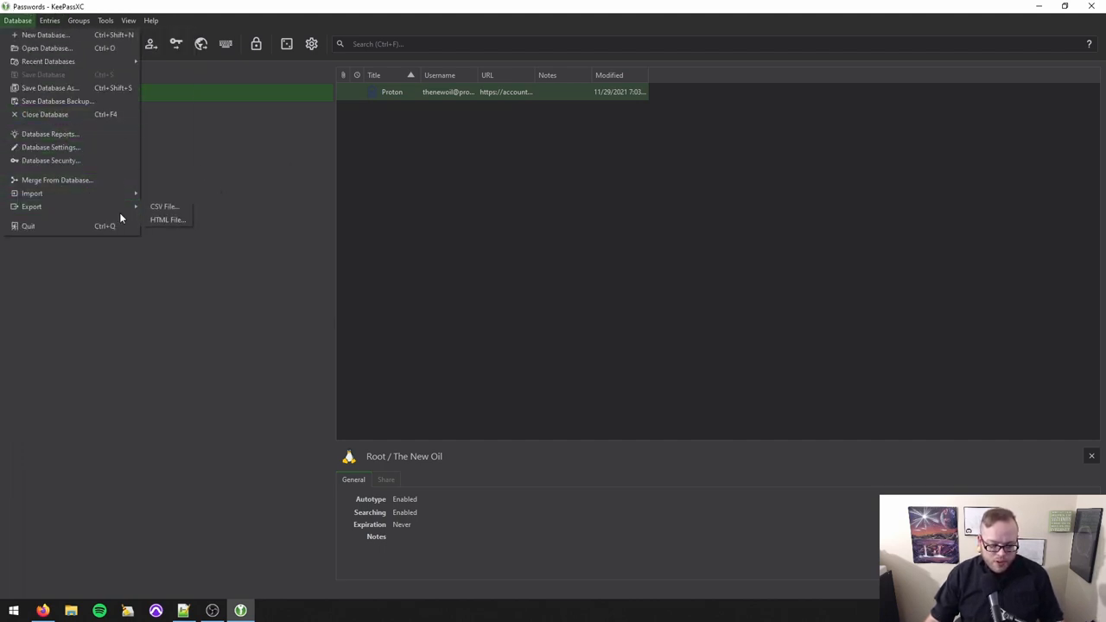
mouse_move(31, 206)
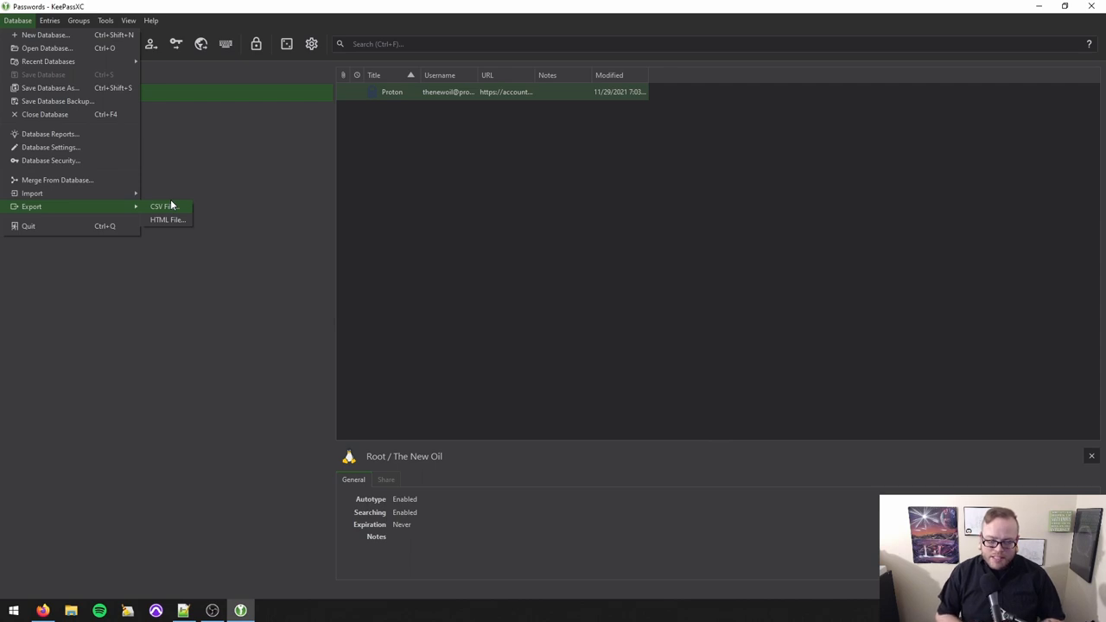
left_click(311, 44)
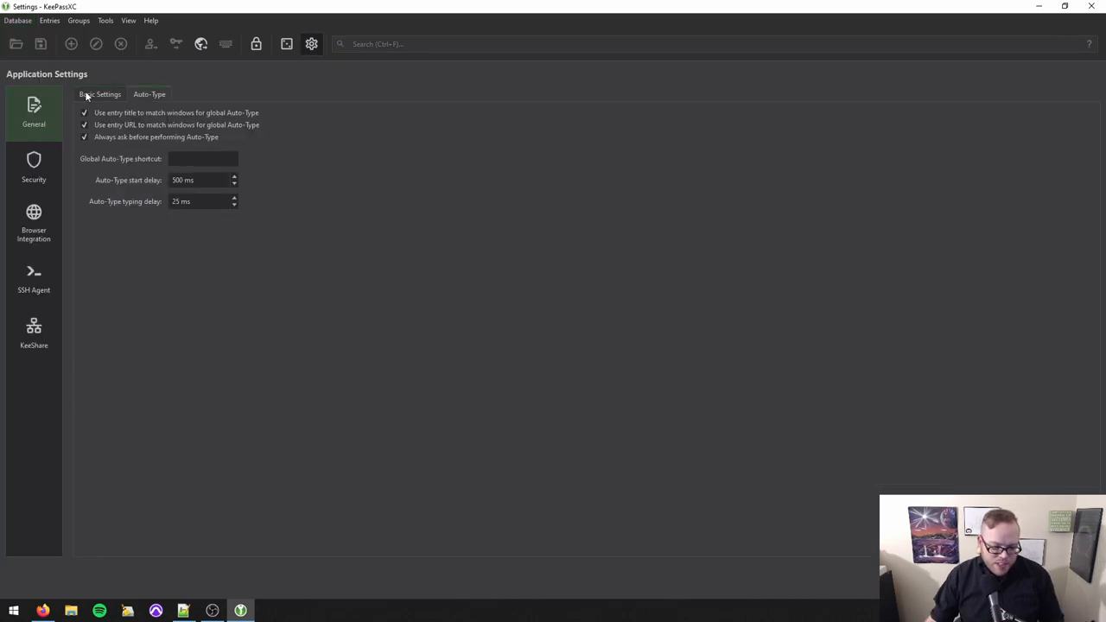
Browse the General and Security settings pages, ending on Browser Integration.
left_click(99, 94)
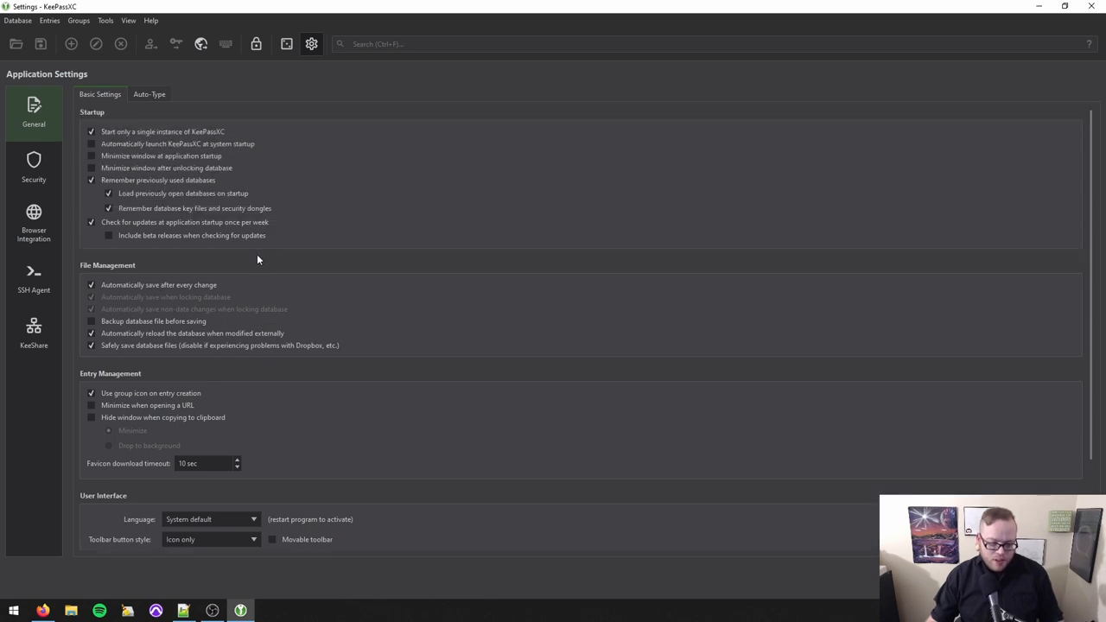
left_click(33, 166)
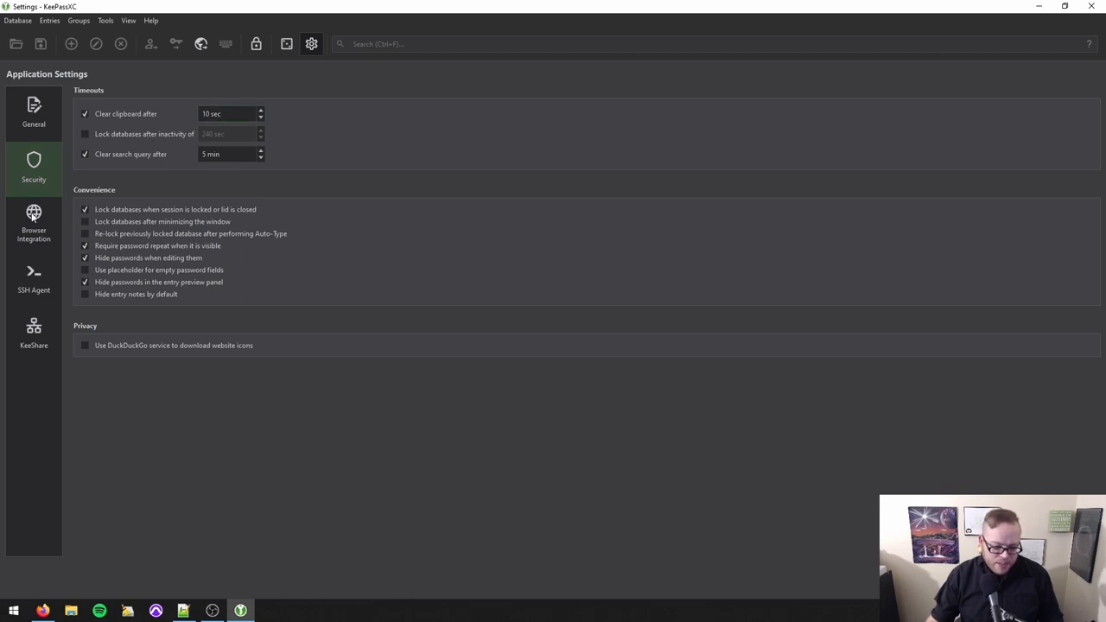
left_click(34, 224)
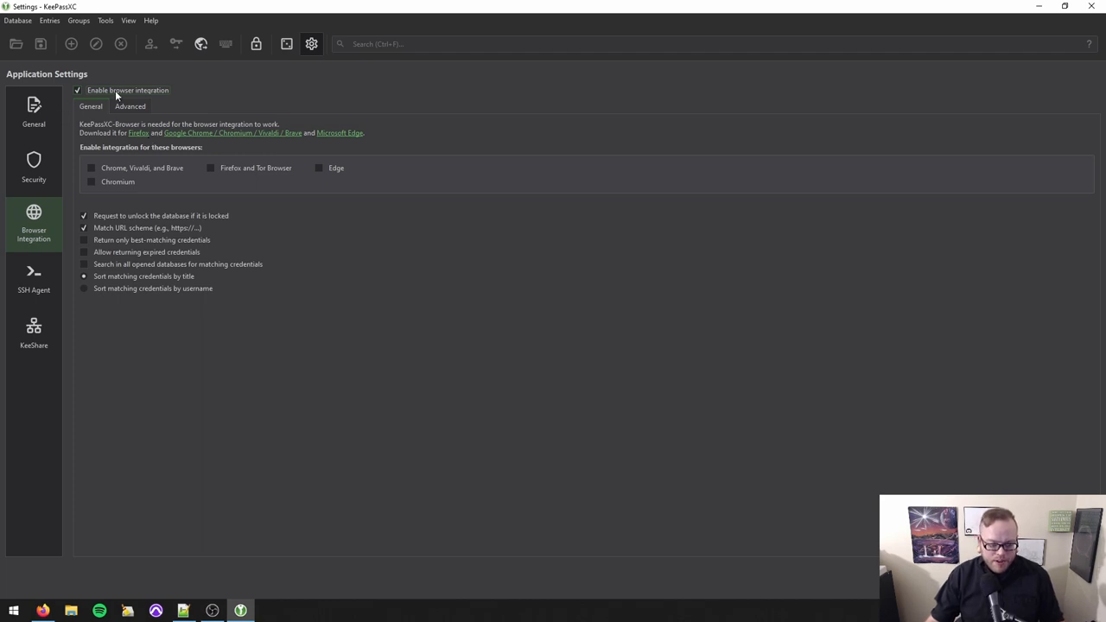
mouse_move(272, 64)
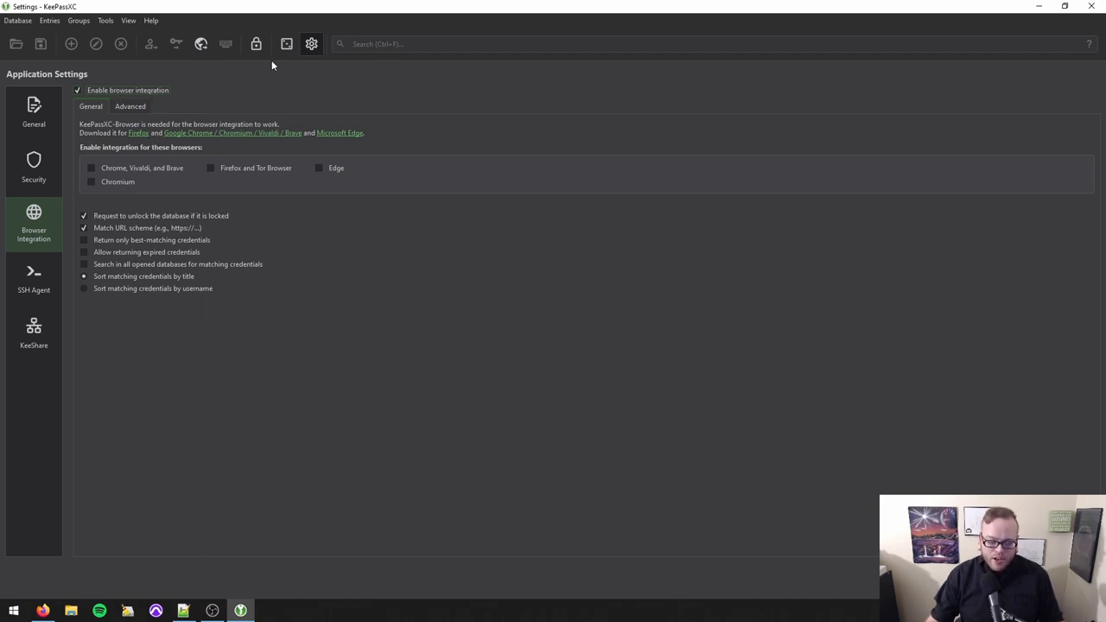
left_click(34, 112)
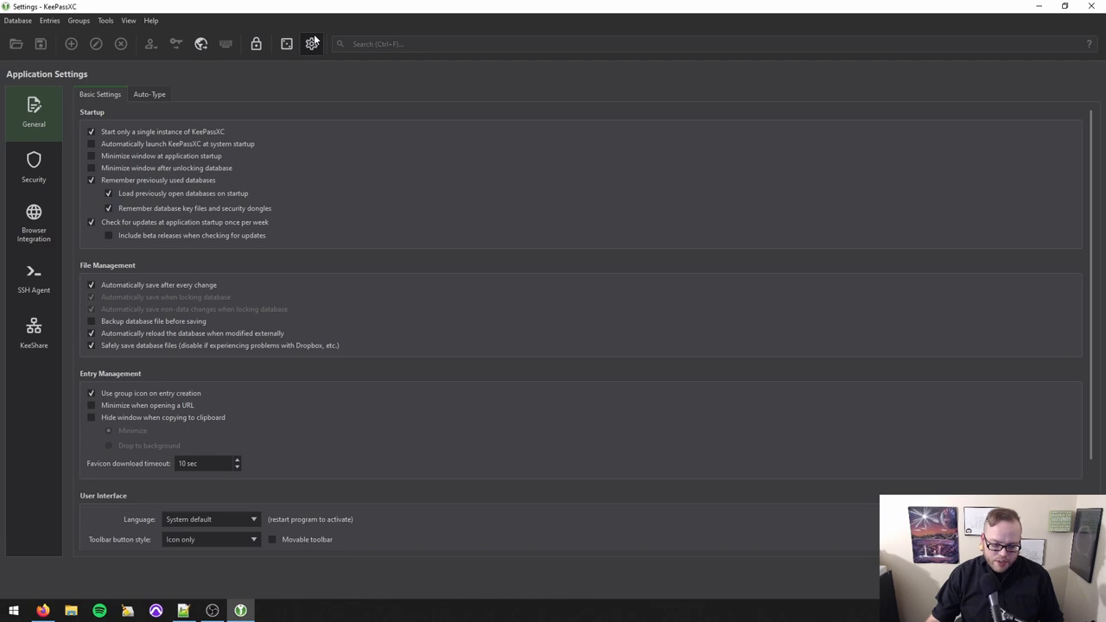
left_click(34, 223)
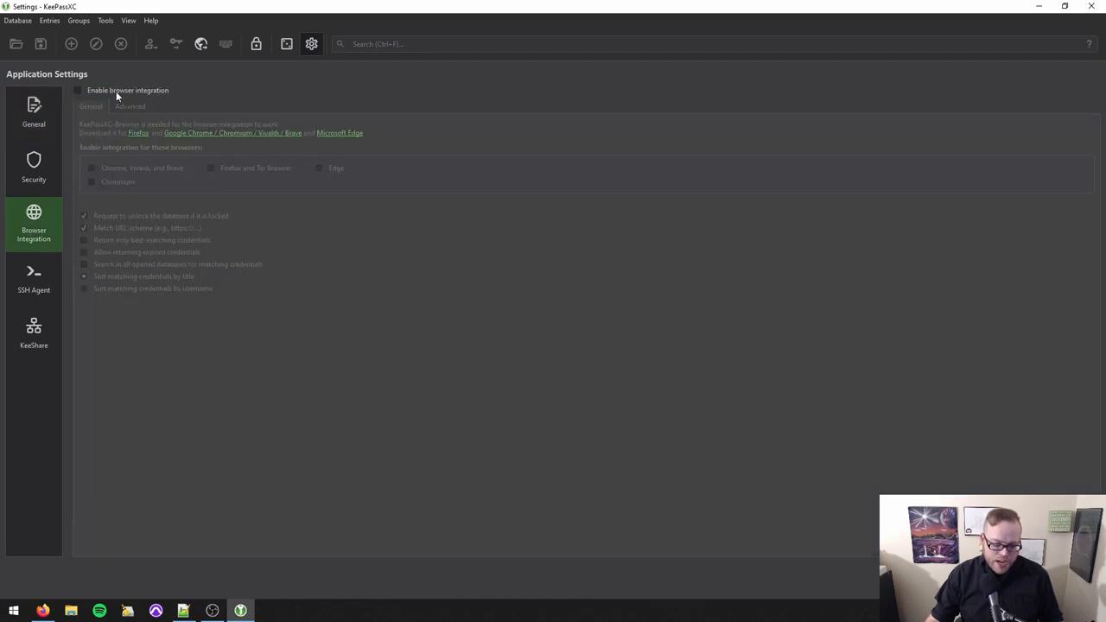
Enable browser integration for Firefox and Tor Browser and open the add-on download page.
left_click(78, 90)
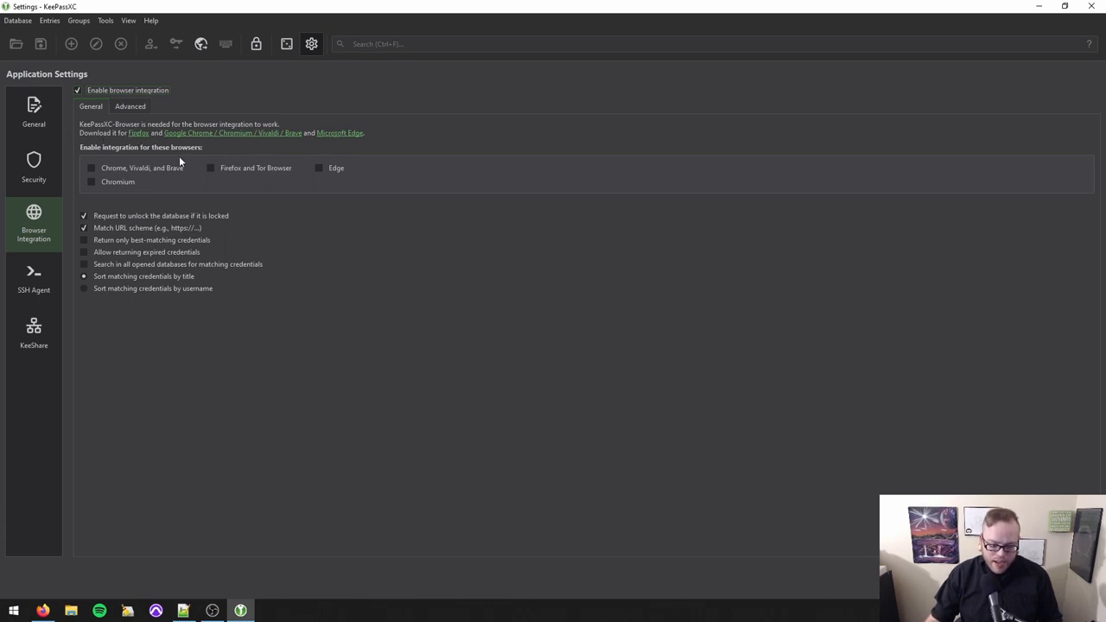
left_click(210, 168)
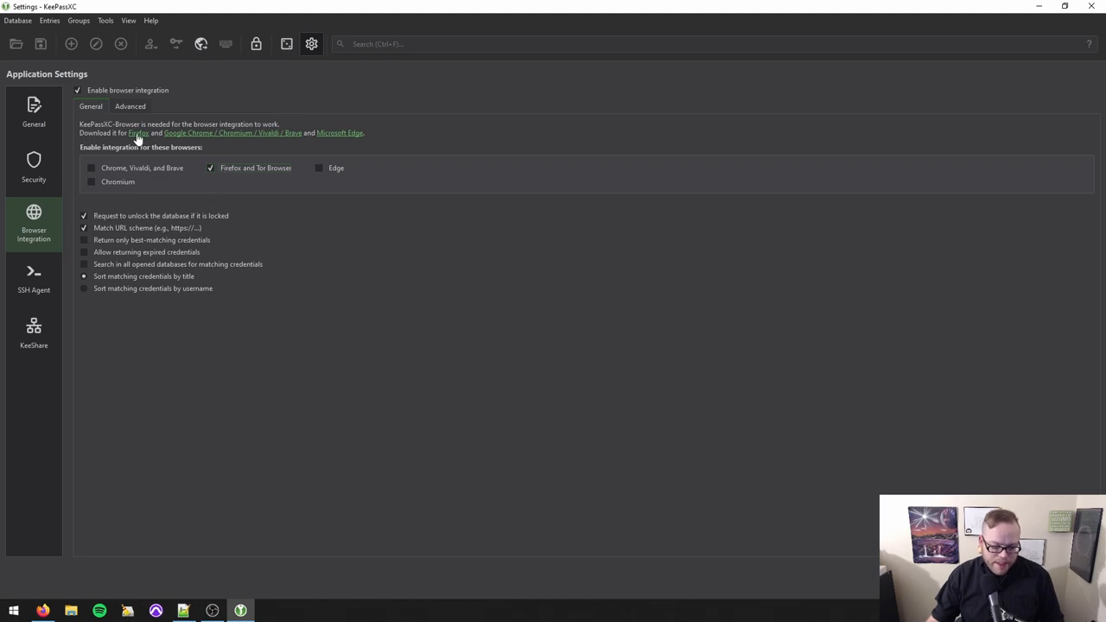
left_click(138, 133)
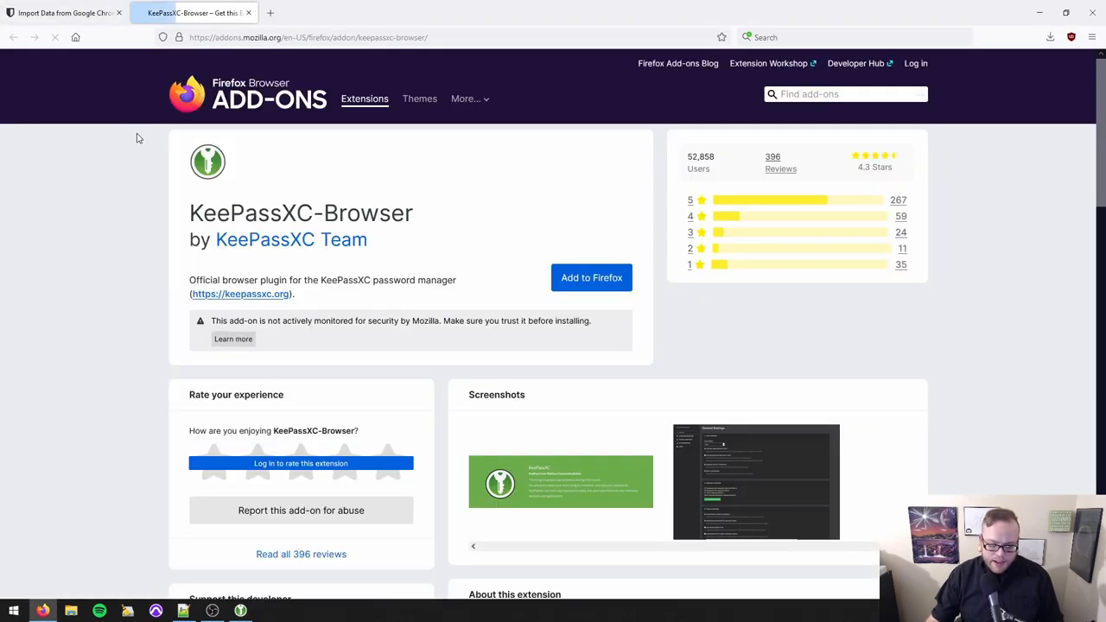
scroll("down", 3)
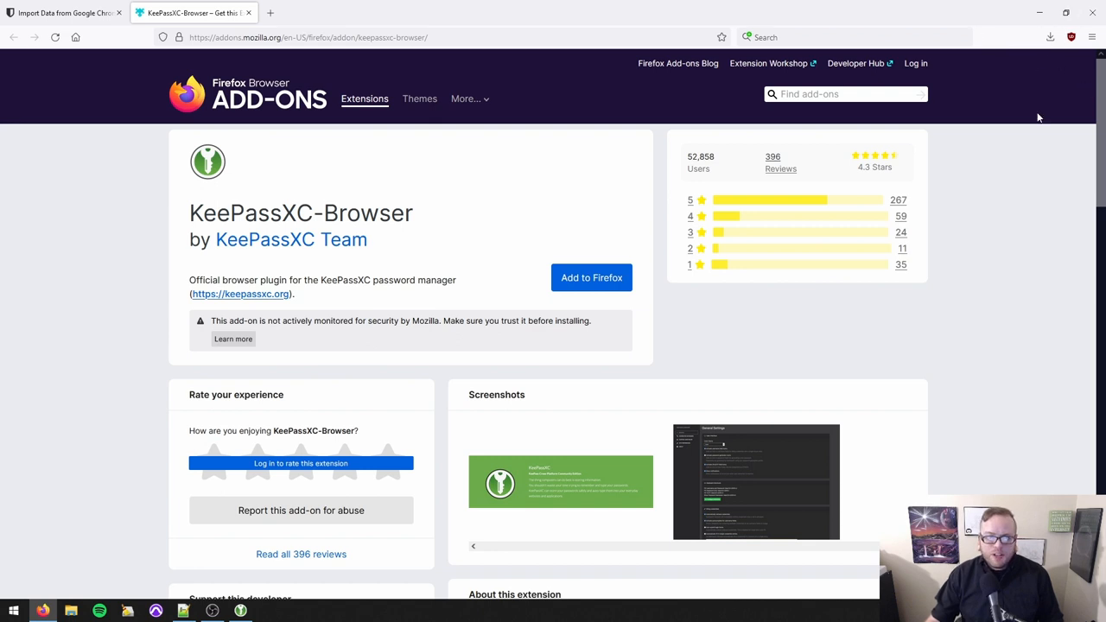
mouse_move(227, 50)
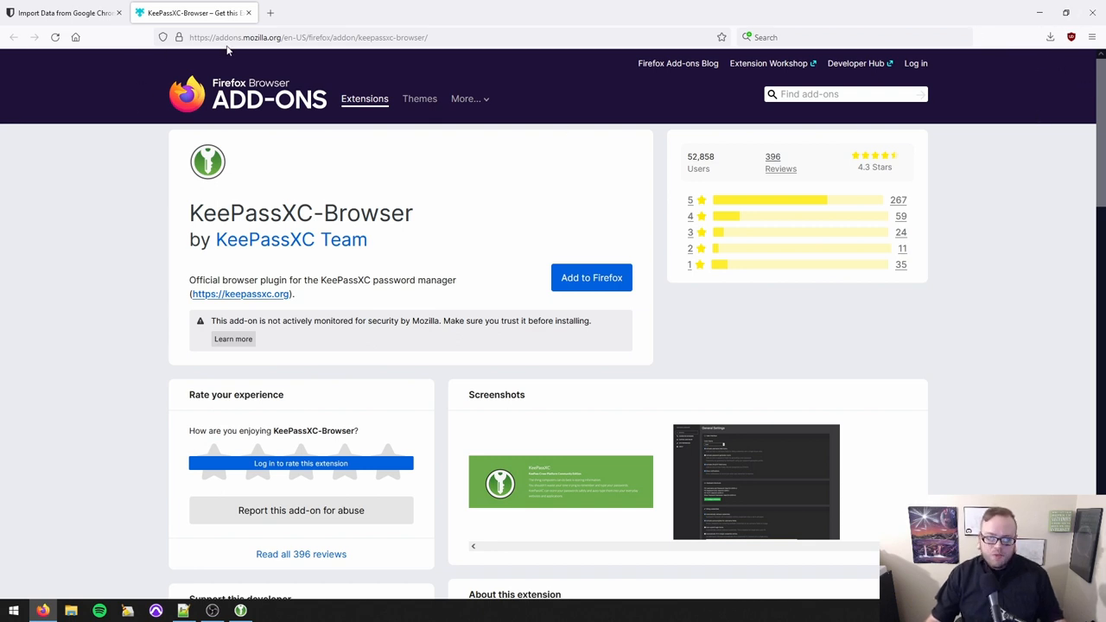
mouse_move(266, 604)
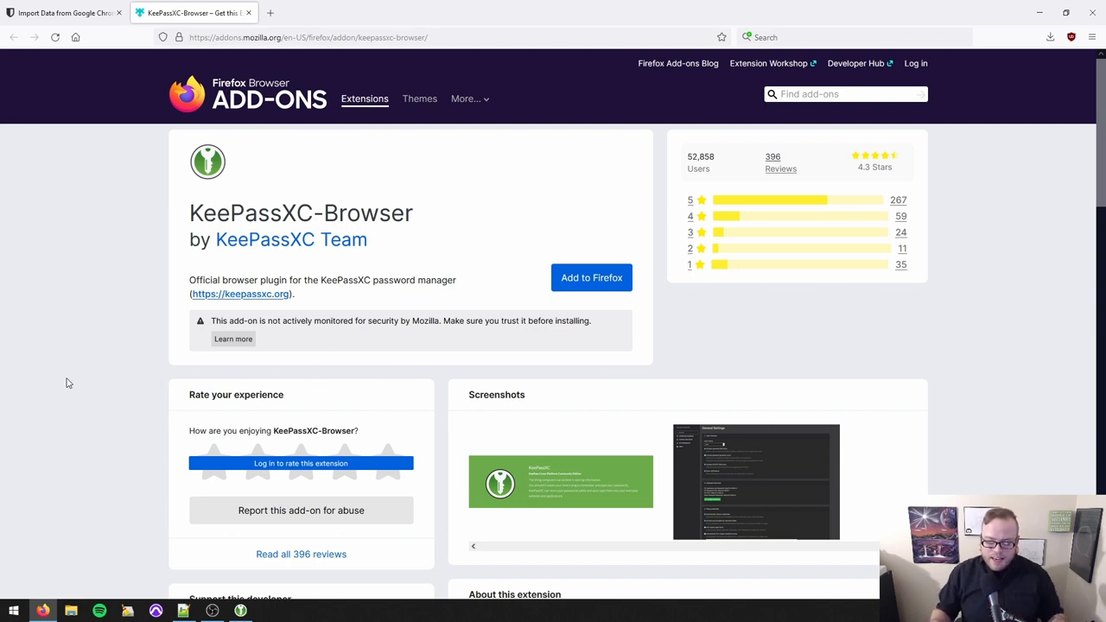
scroll("down", 3)
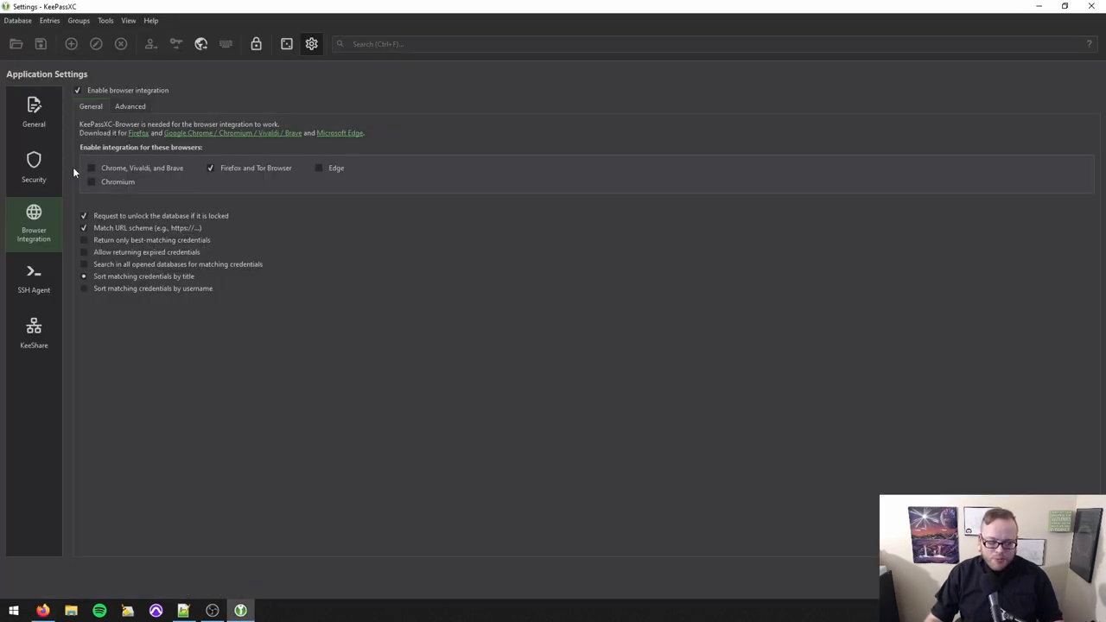
mouse_move(377, 221)
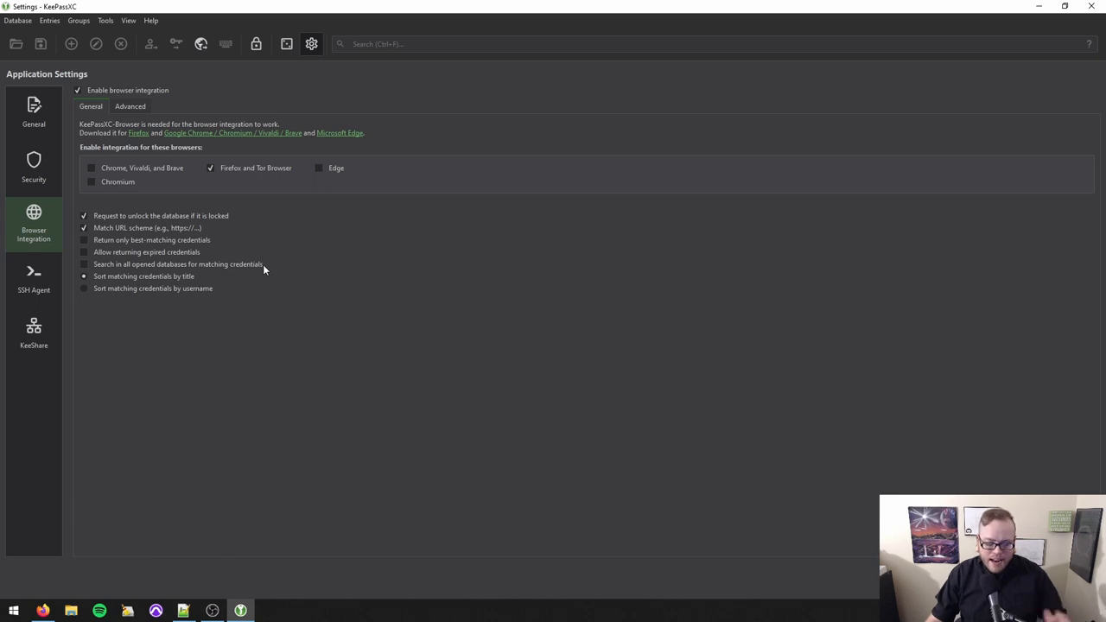
mouse_move(251, 228)
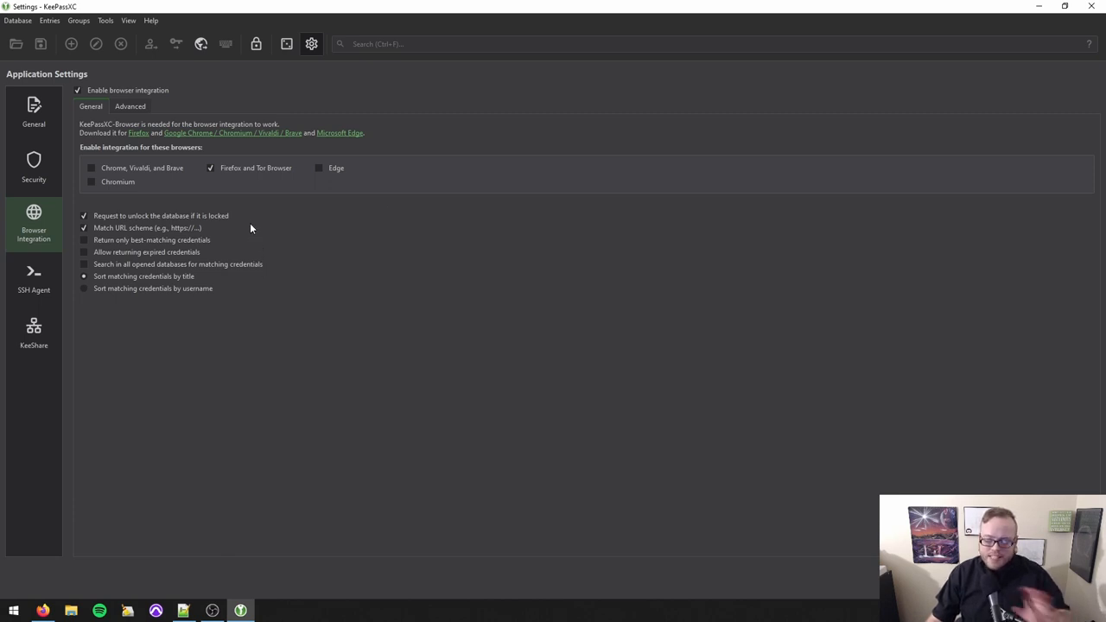
mouse_move(146, 227)
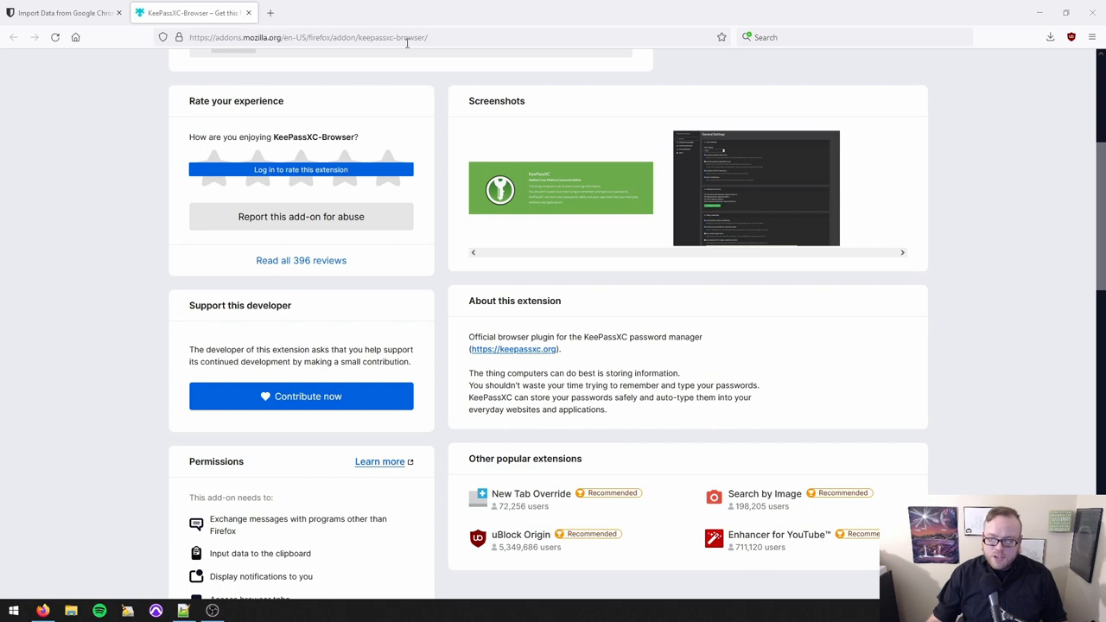
mouse_move(464, 52)
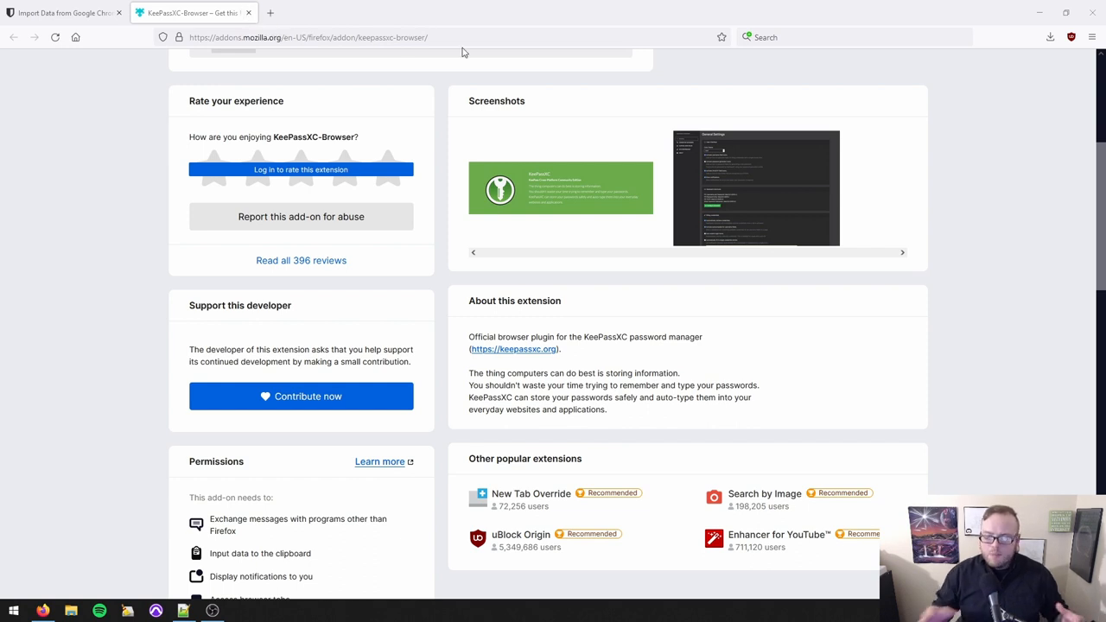